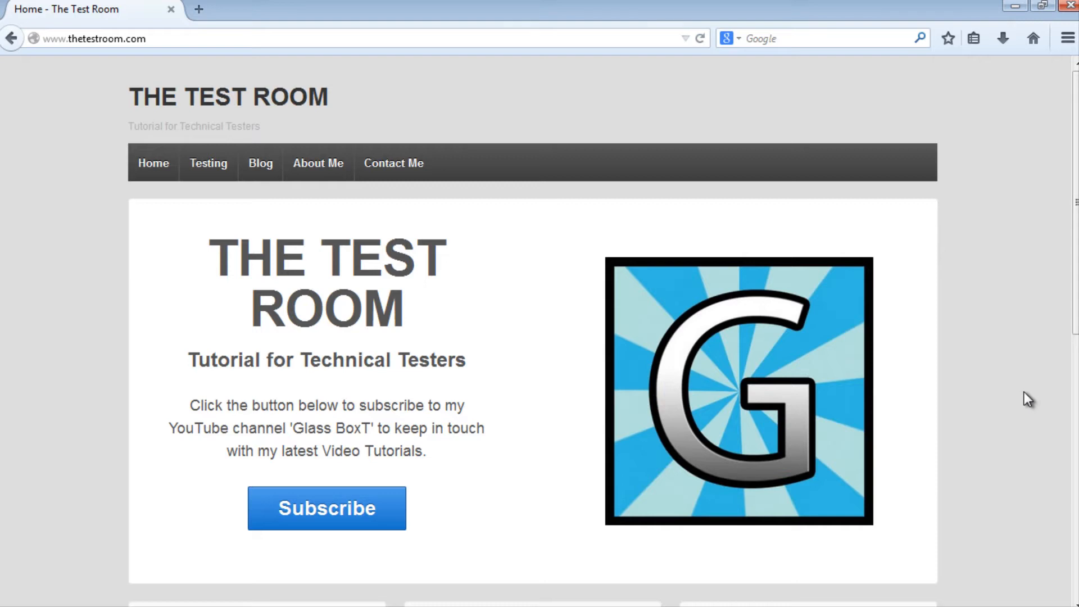
mouse_move(176, 385)
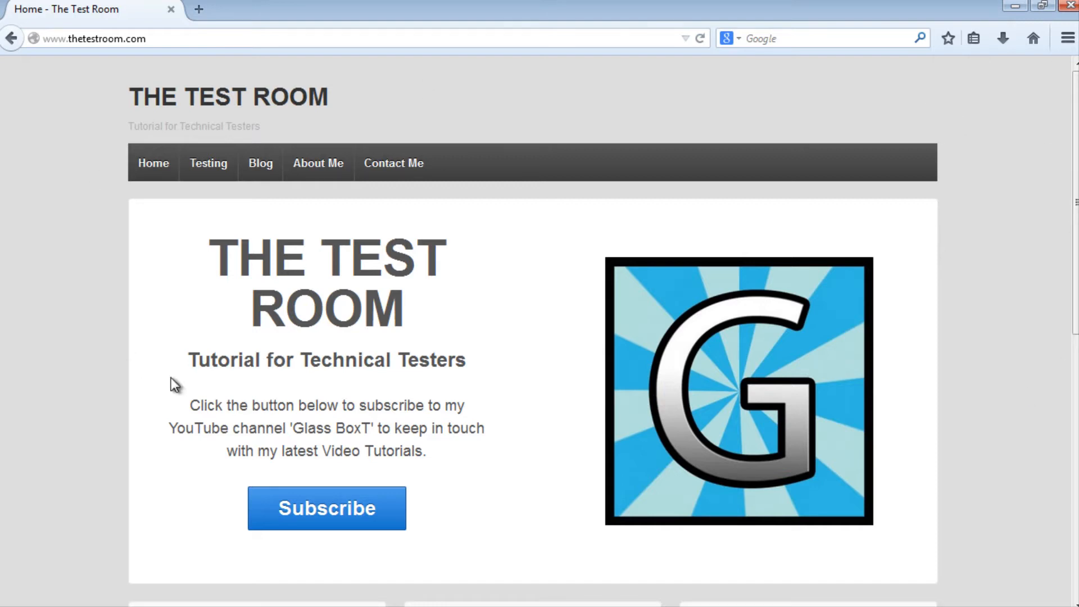
mouse_move(1008, 461)
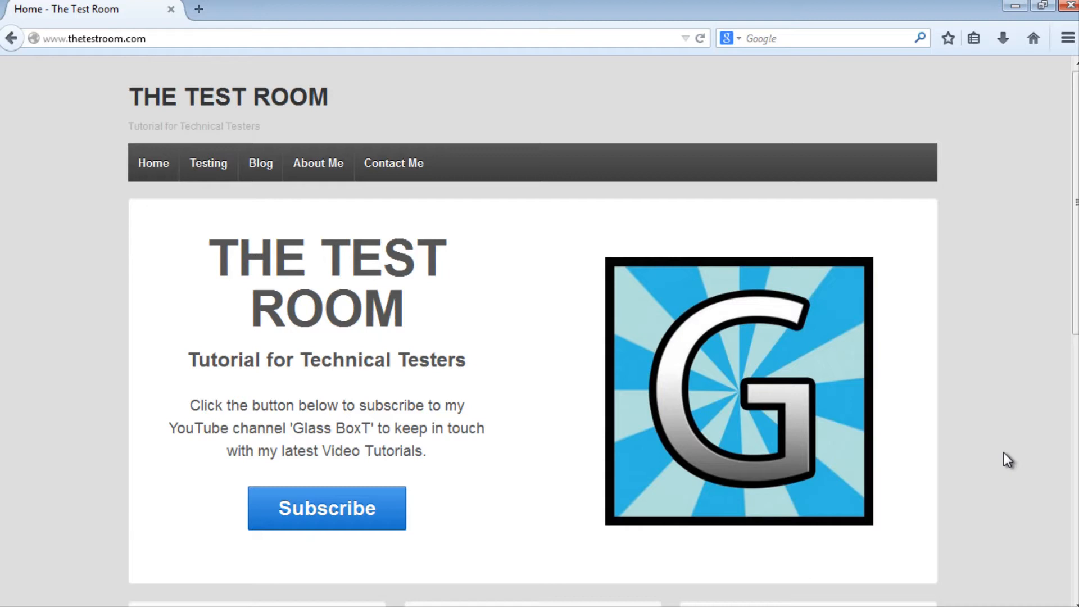
View the Zoo Adoption home page's HTML source in a maximised window.
scroll("down", 3)
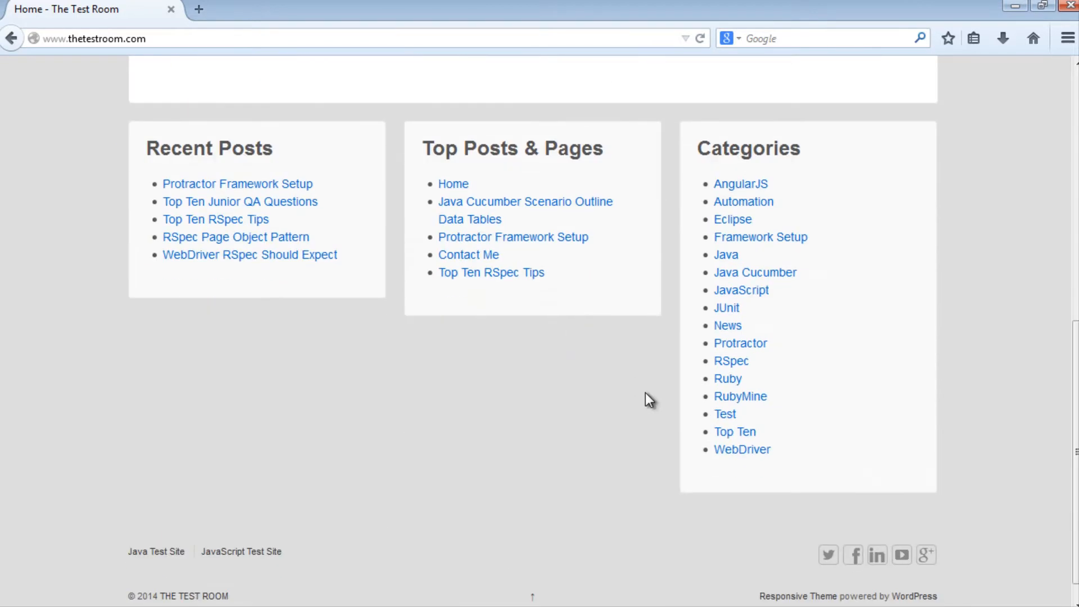
mouse_move(622, 396)
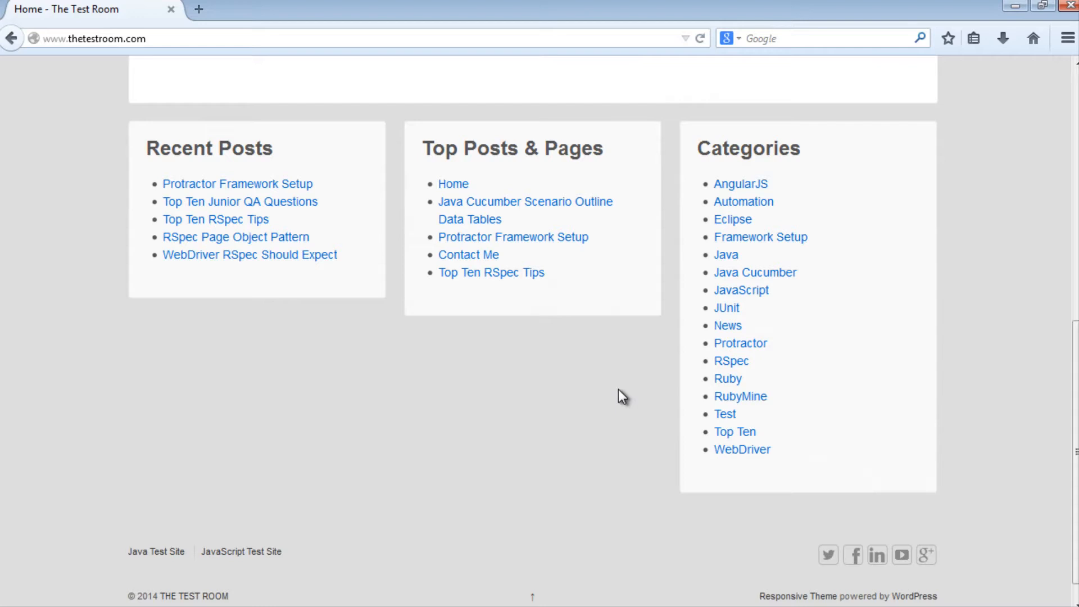
scroll("up", 3)
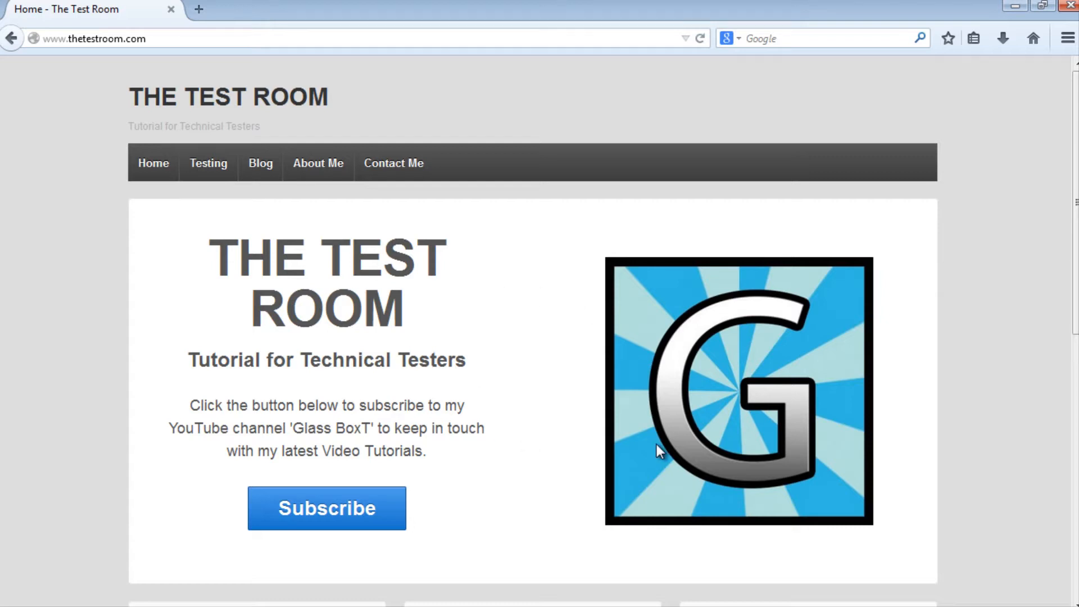
mouse_move(962, 363)
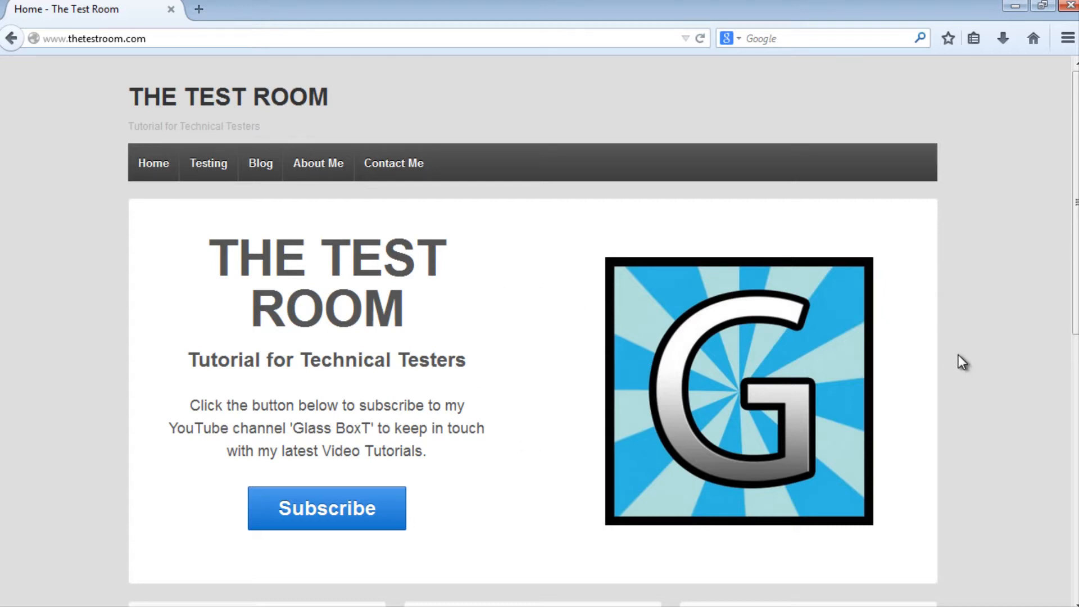
mouse_move(1014, 350)
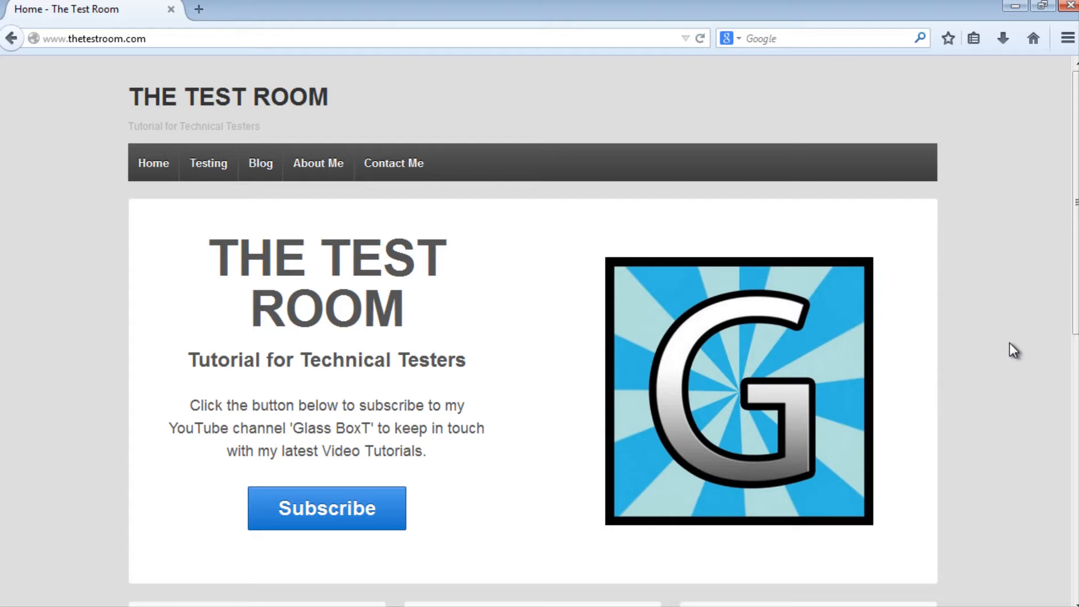
mouse_move(976, 314)
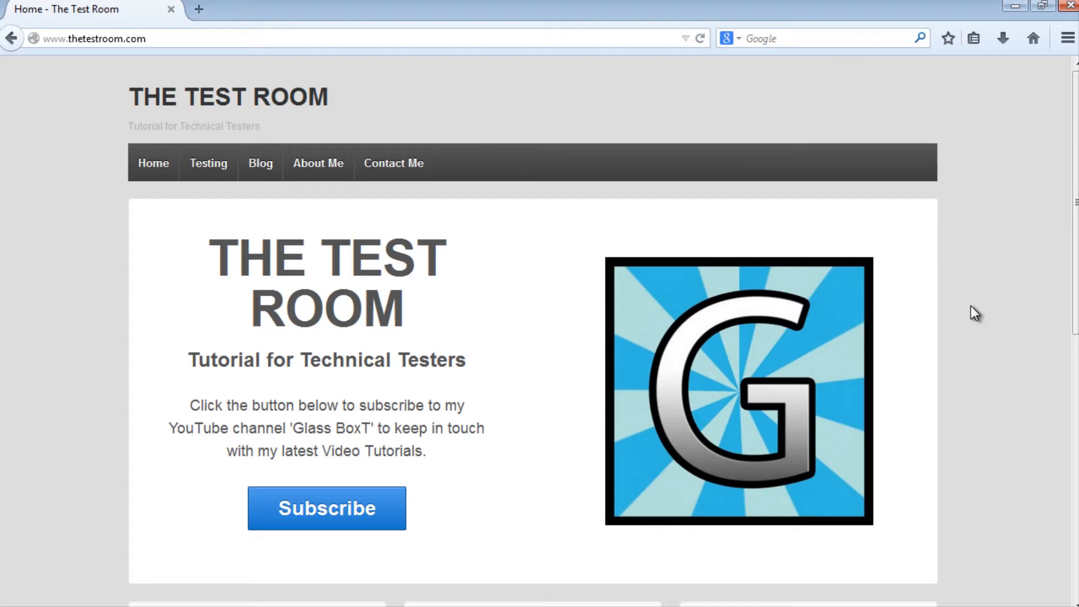
mouse_move(736, 389)
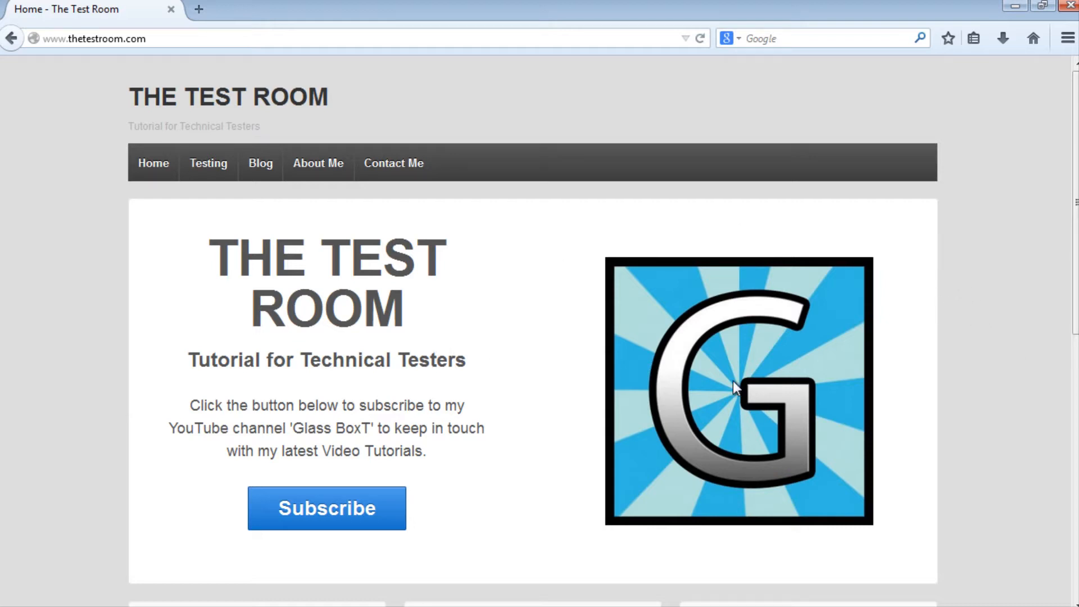
mouse_move(507, 482)
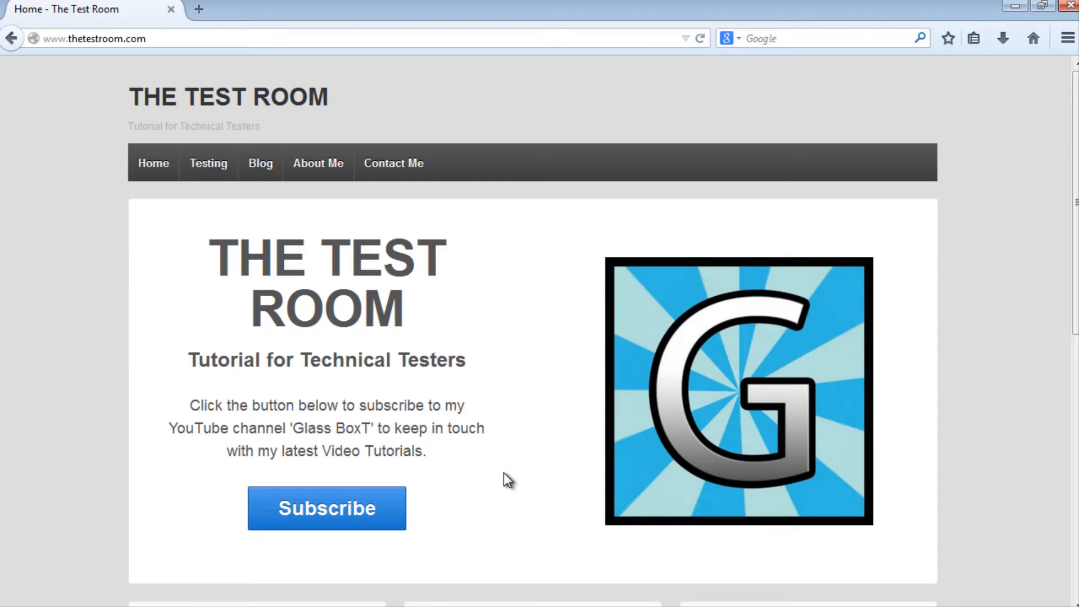
mouse_move(568, 487)
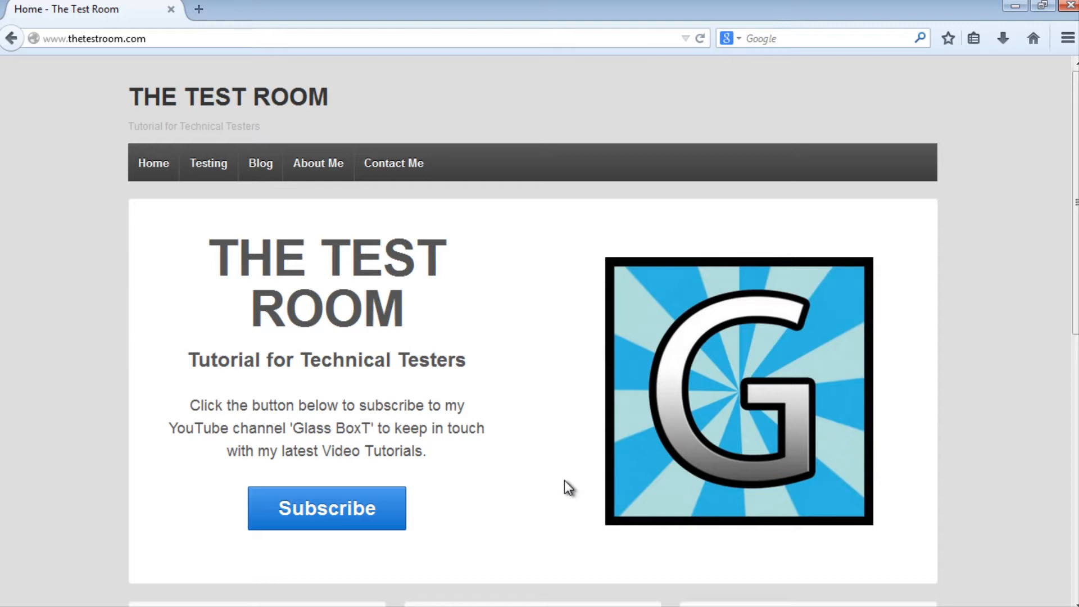
mouse_move(1009, 353)
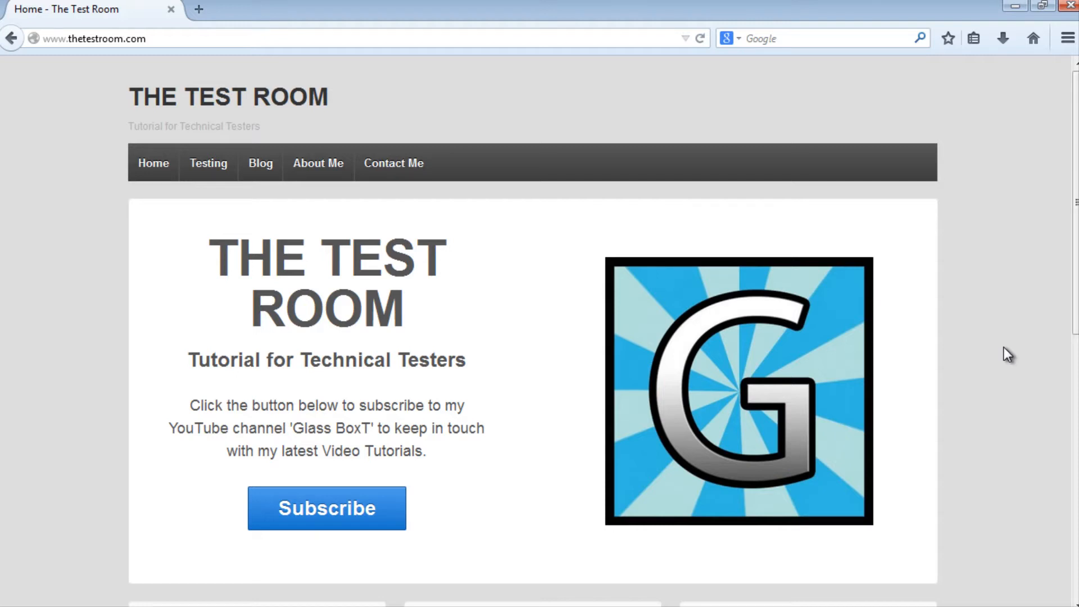
mouse_move(720, 212)
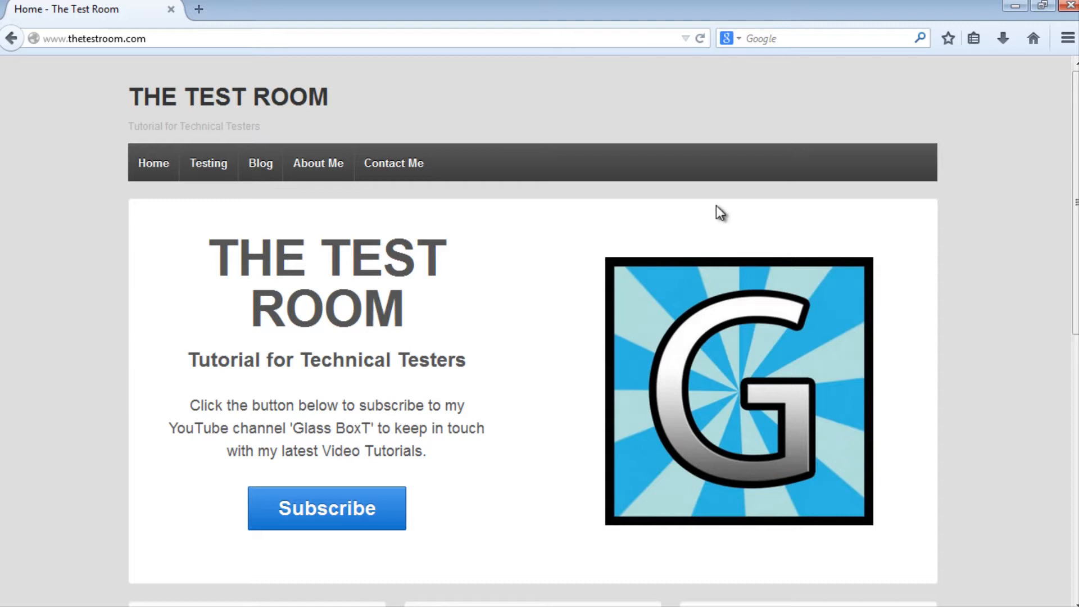
mouse_move(988, 224)
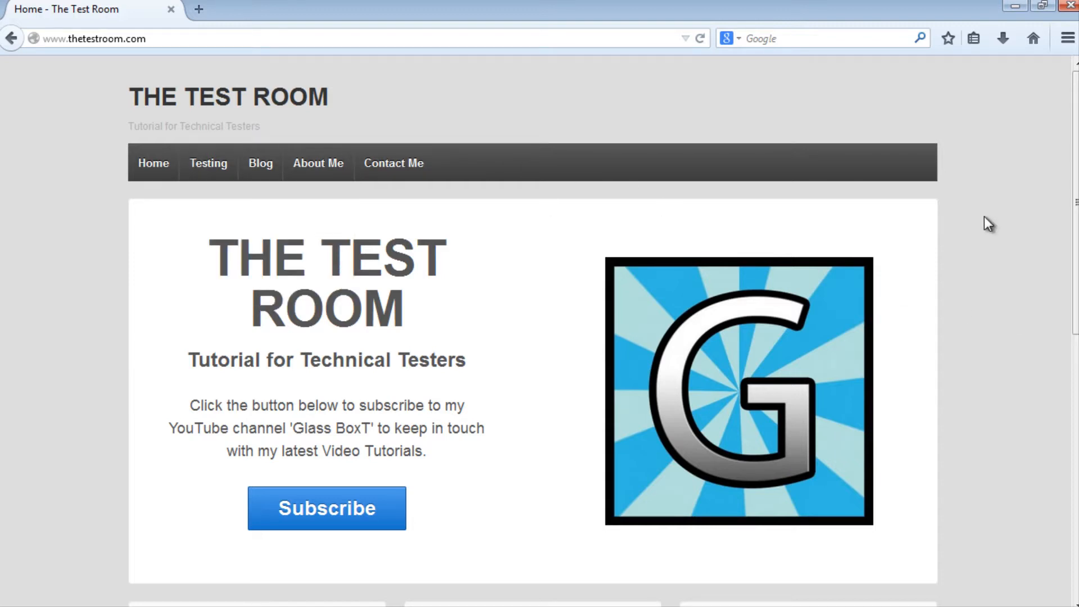
mouse_move(1025, 376)
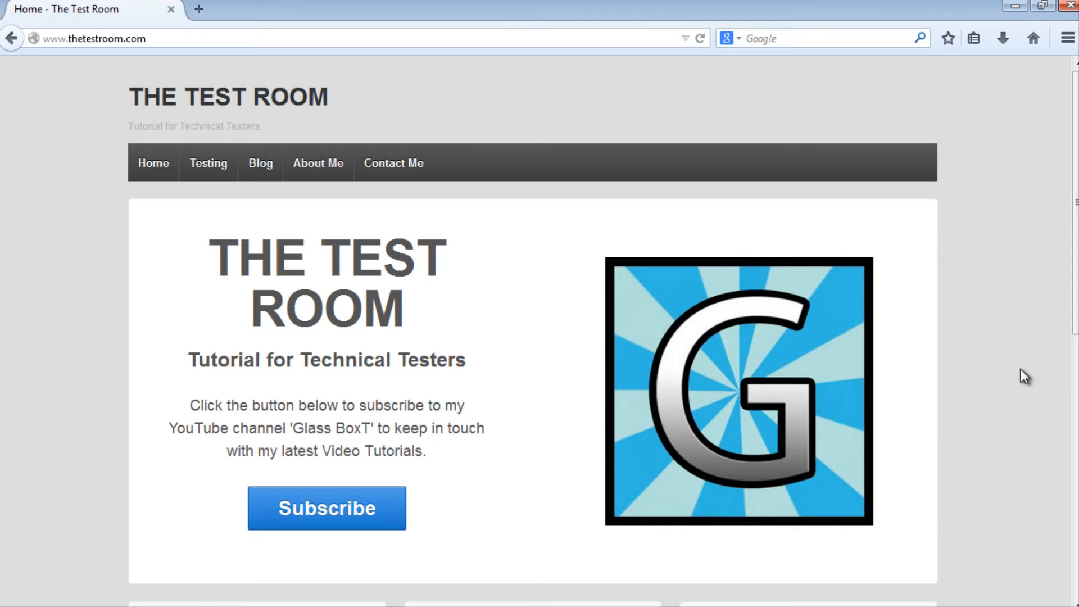
mouse_move(969, 175)
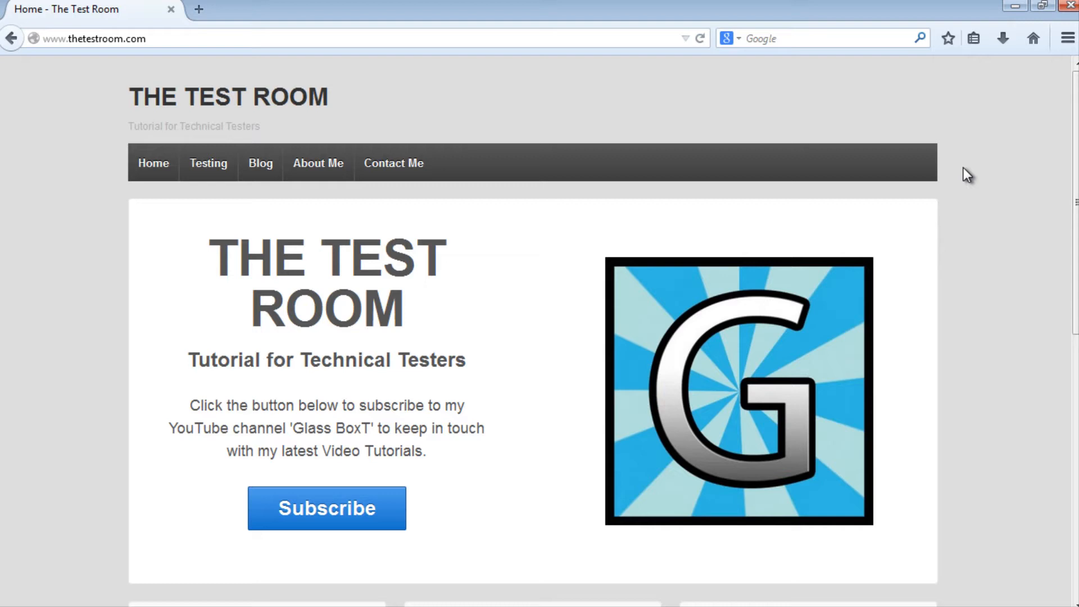
mouse_move(572, 453)
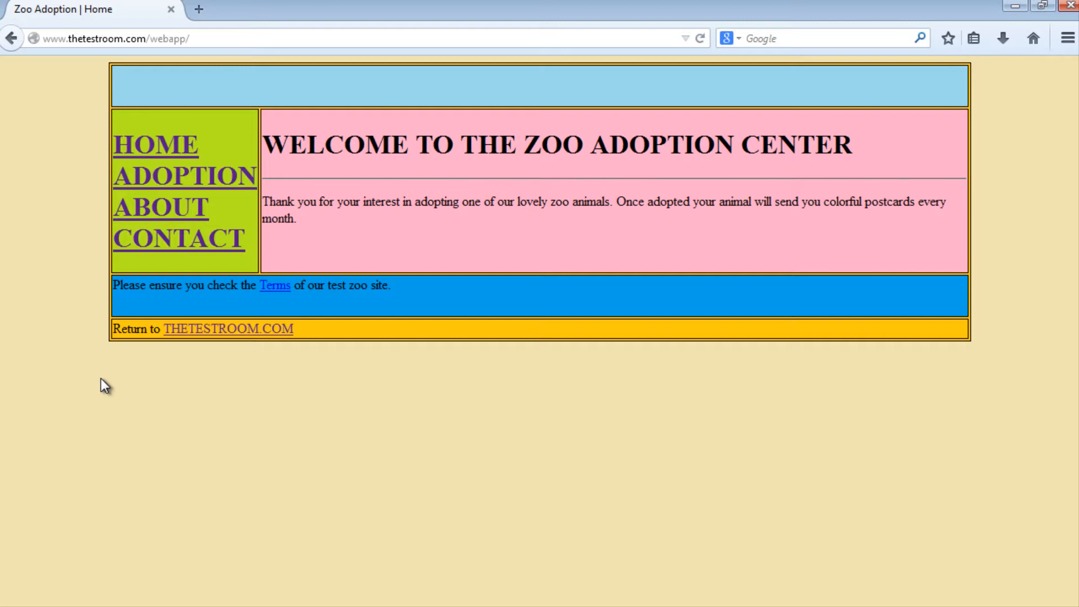
right_click(104, 384)
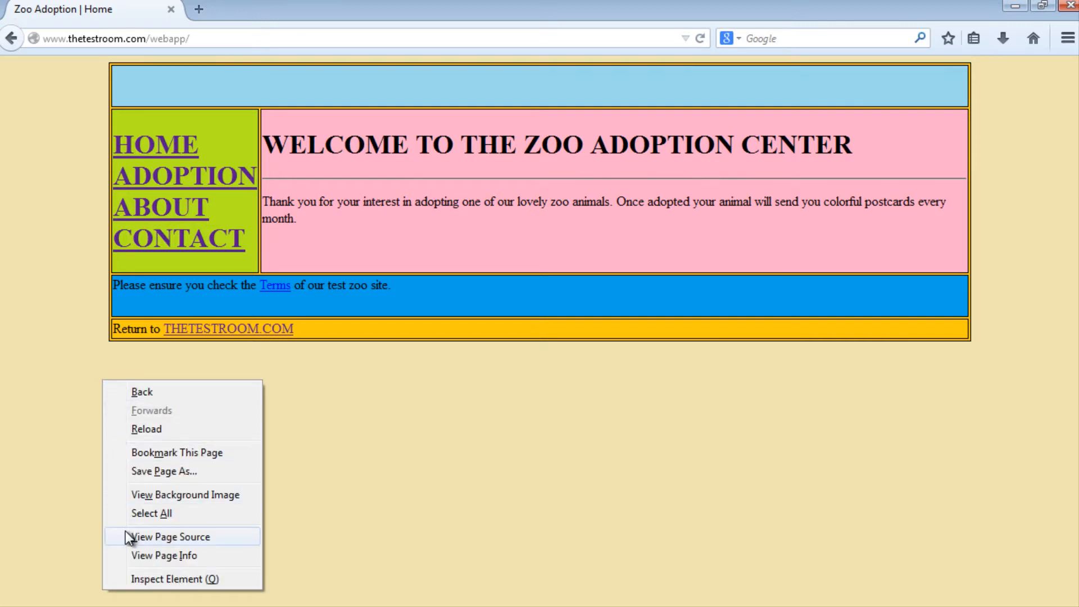
left_click(169, 537)
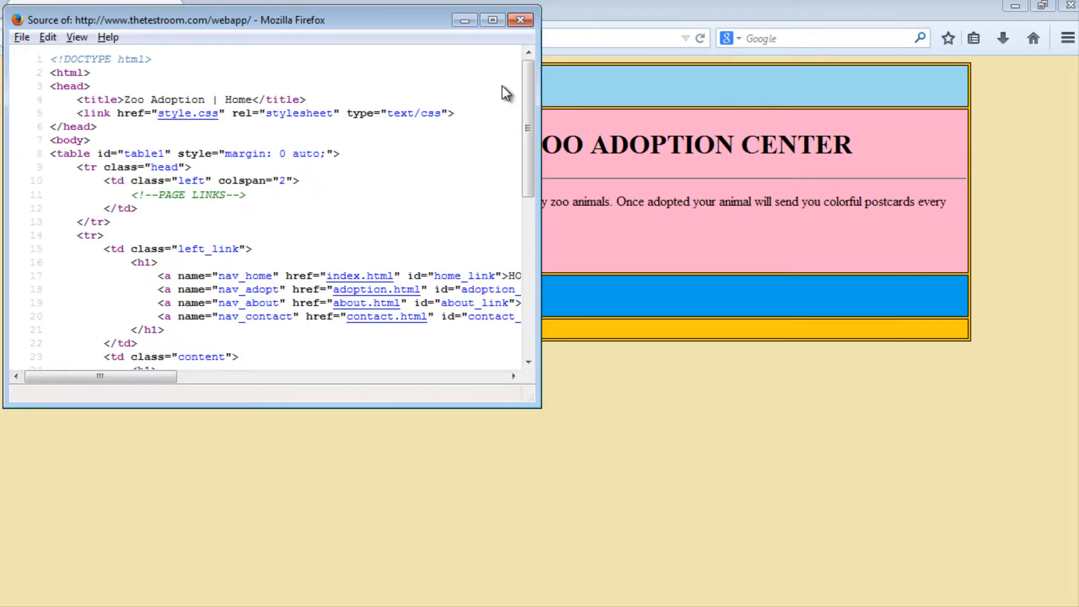
left_click(492, 19)
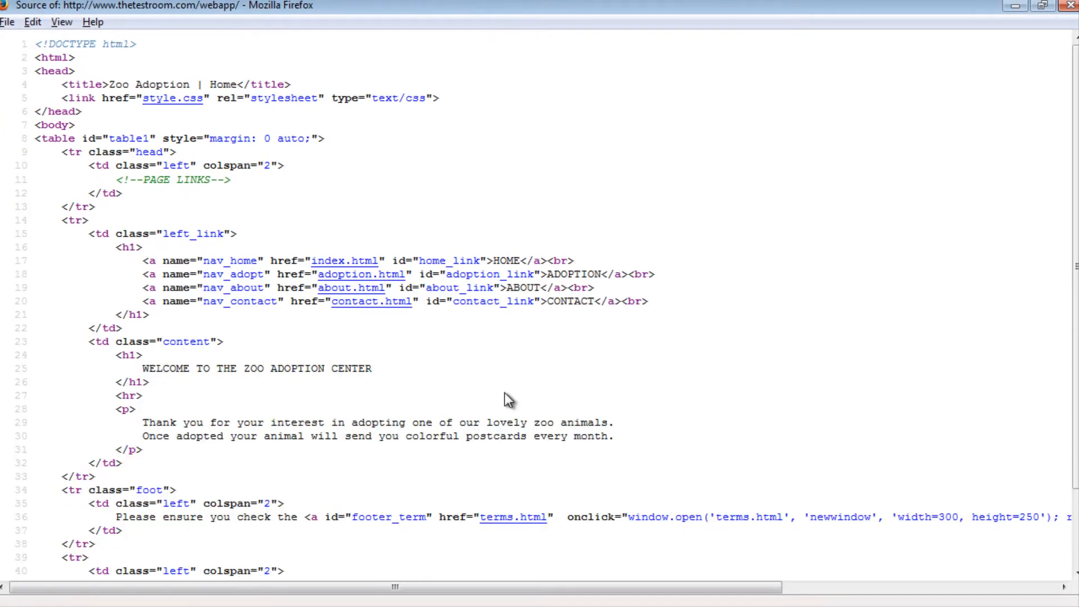
mouse_move(239, 301)
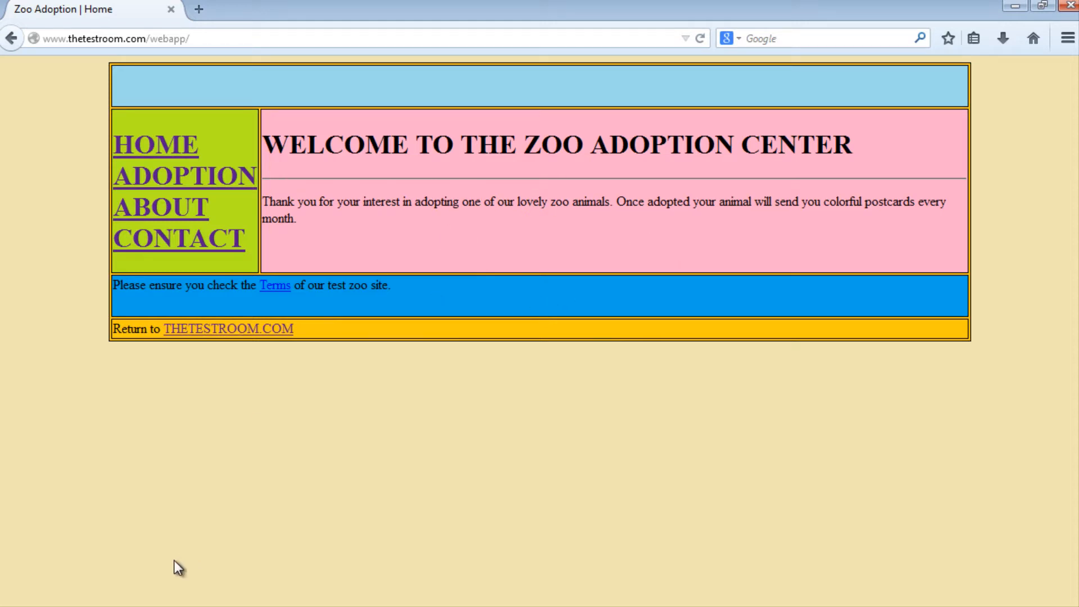
mouse_move(961, 424)
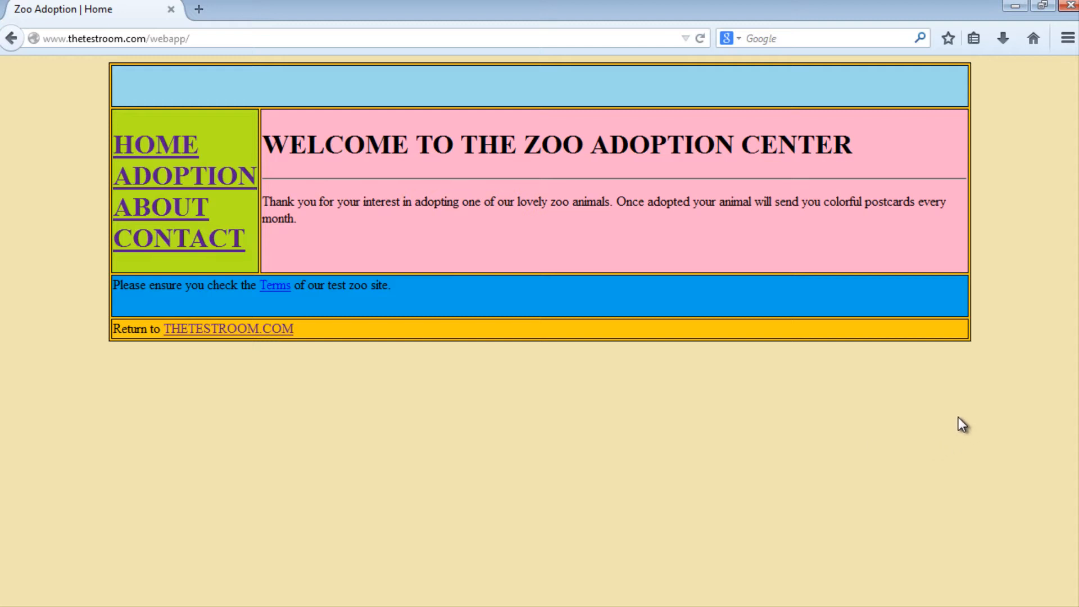
mouse_move(1010, 395)
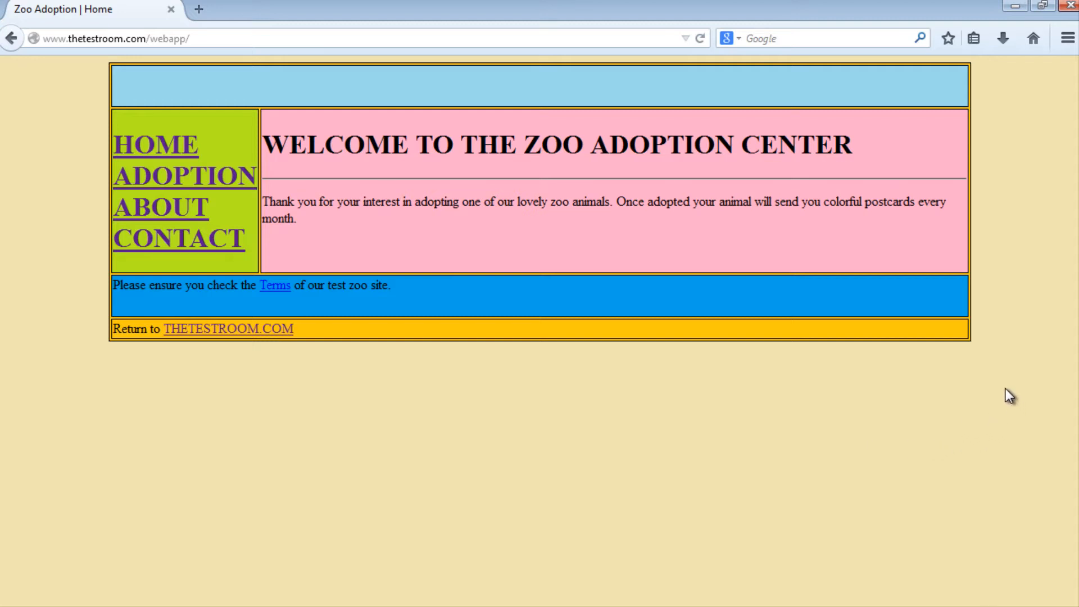
mouse_move(198, 553)
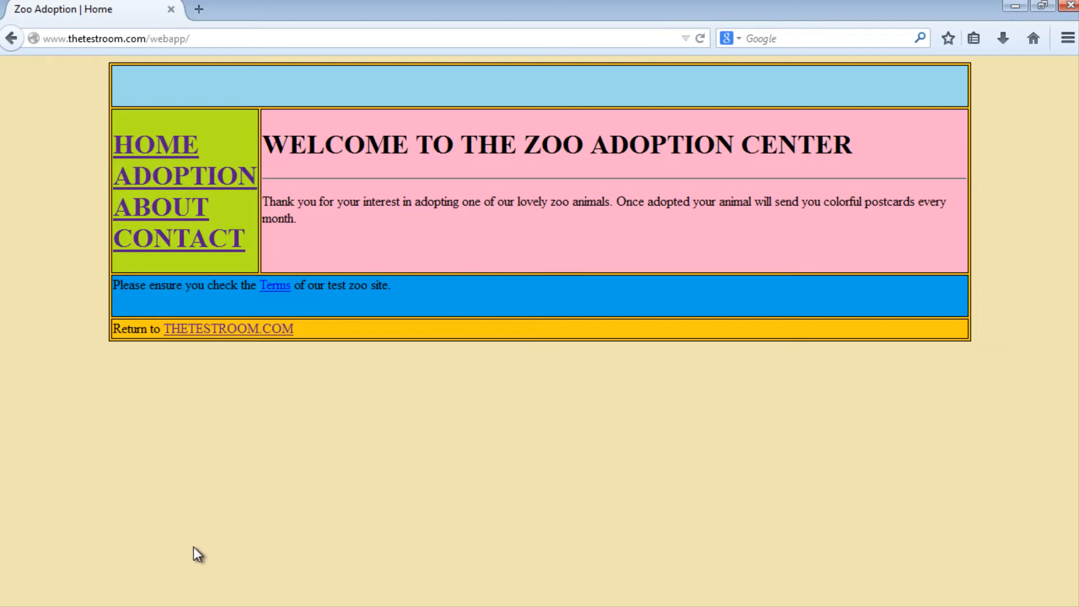
Reopen the home page's HTML source with Ctrl+U to see the navigation link markup.
key("ctrl+u")
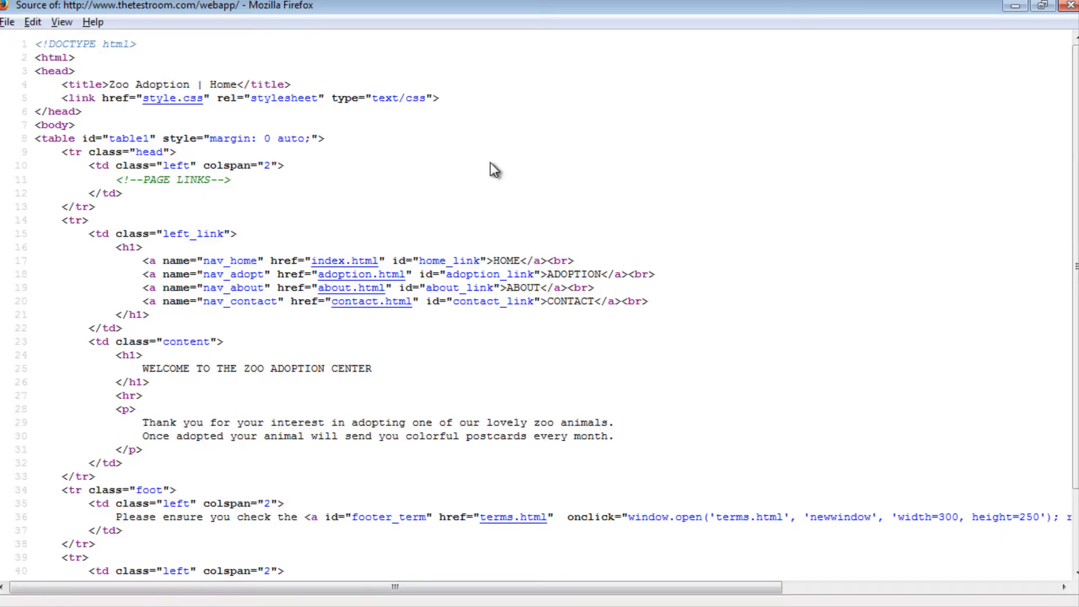
mouse_move(363, 341)
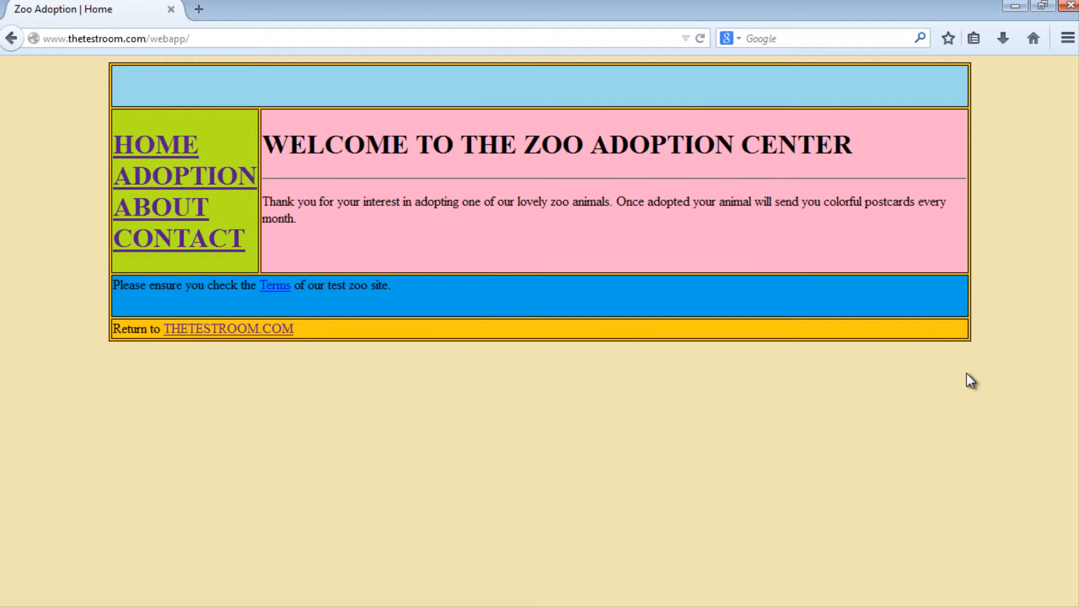
mouse_move(486, 265)
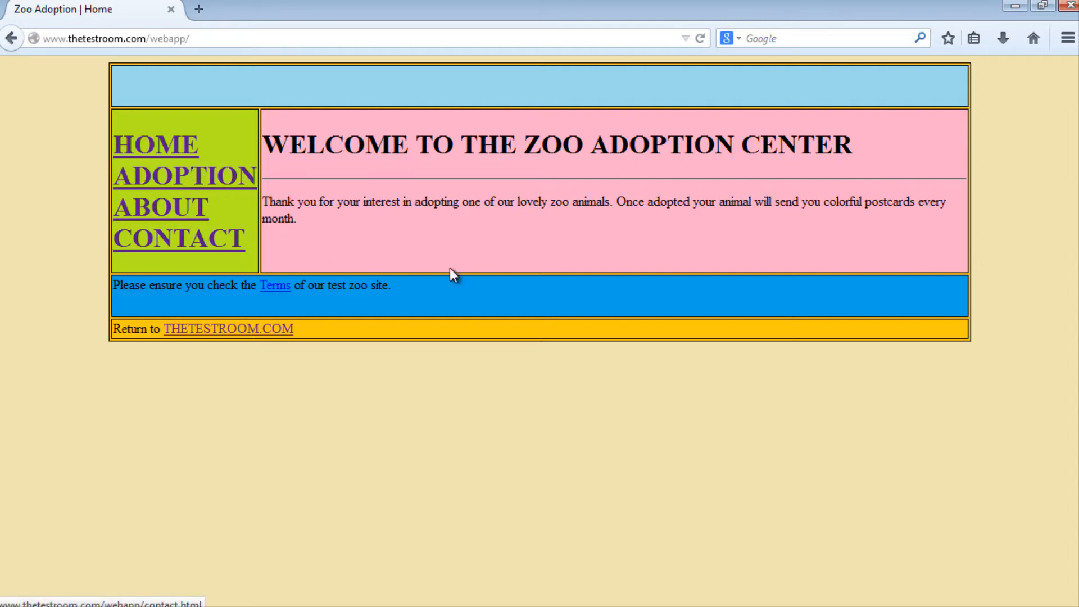
mouse_move(420, 378)
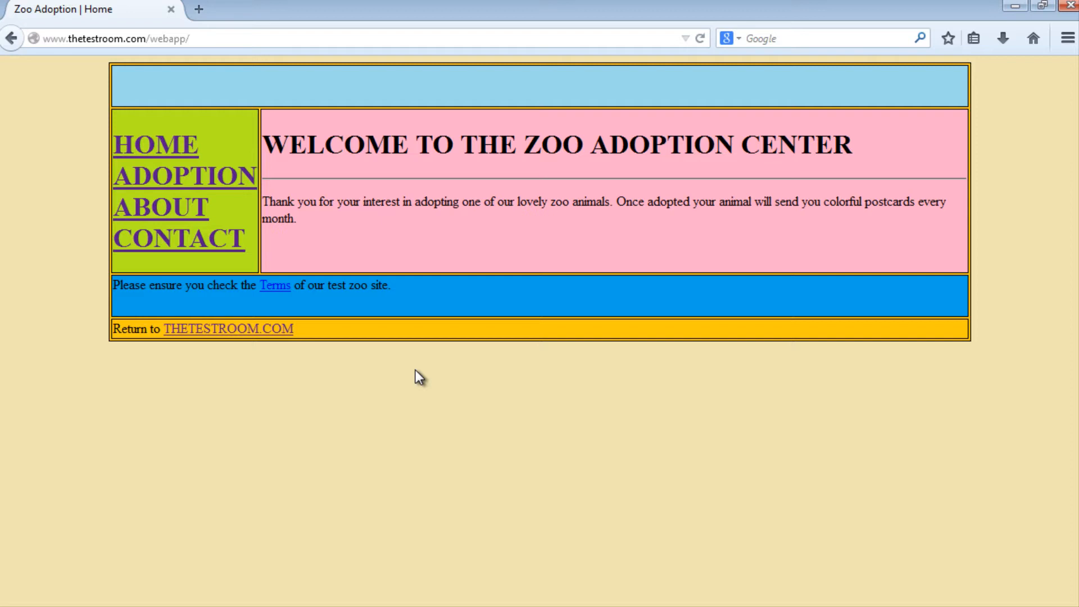
mouse_move(377, 406)
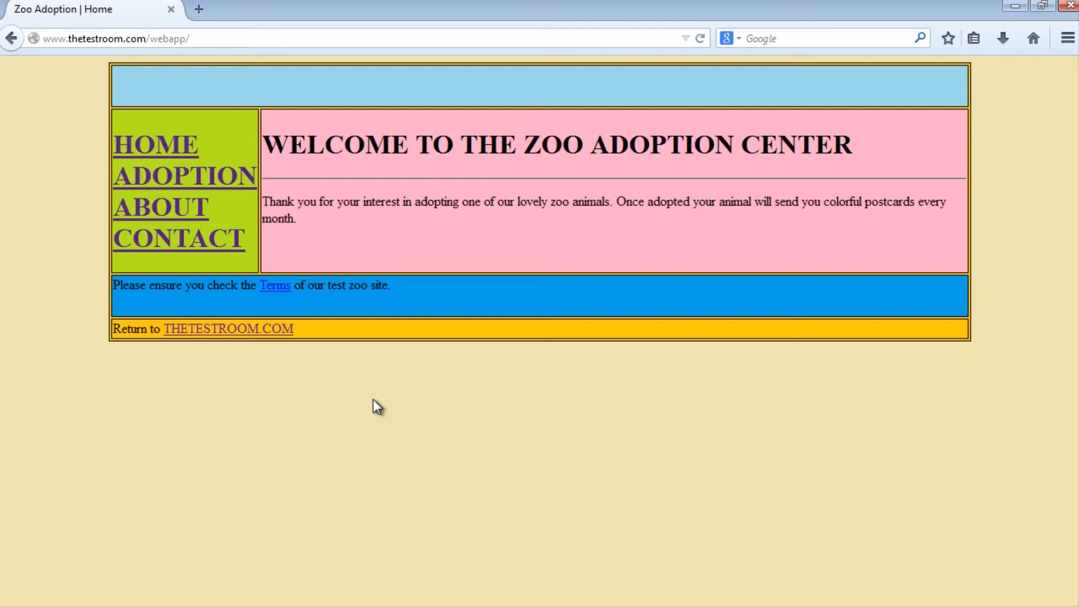
key("ctrl+u")
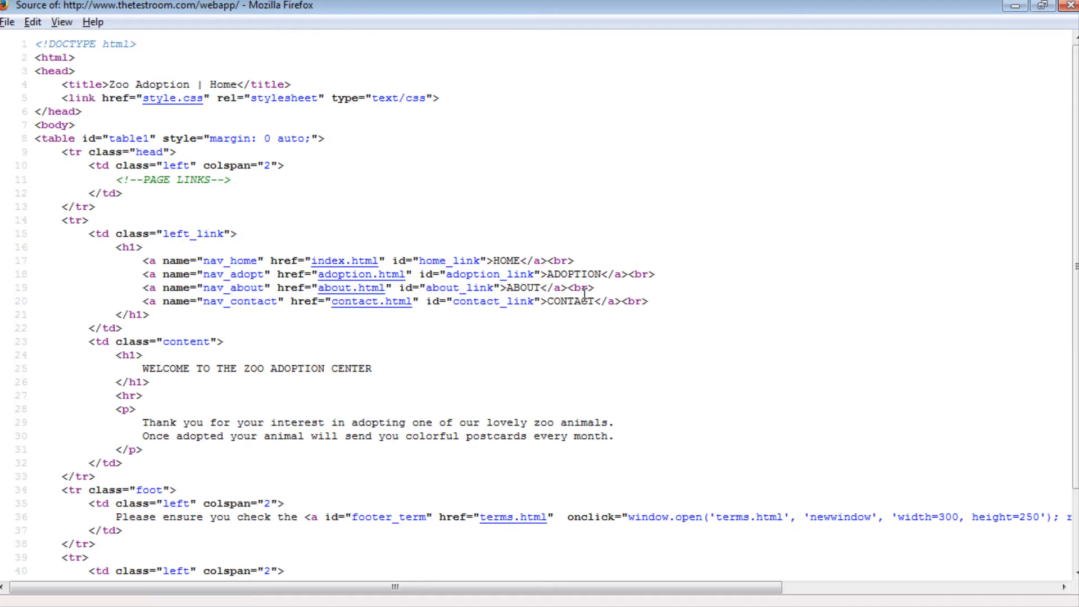
mouse_move(796, 351)
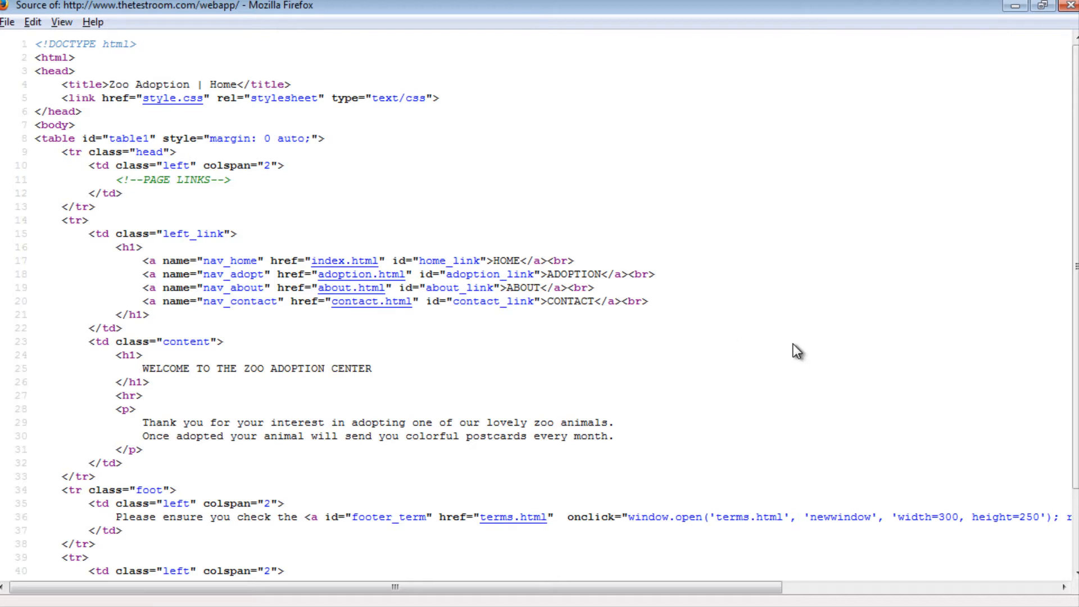
mouse_move(788, 349)
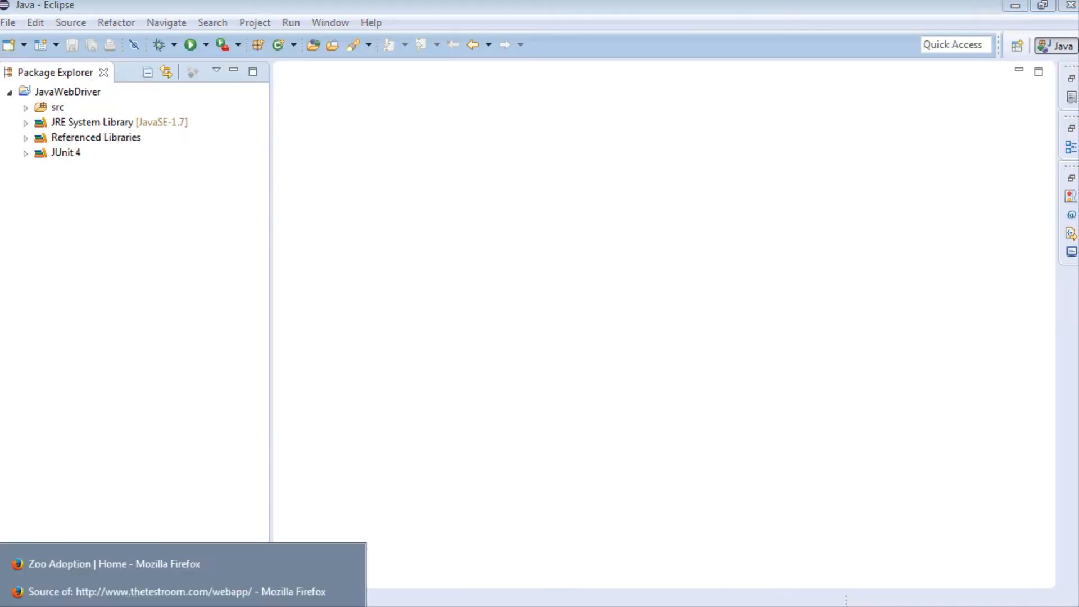
Bring the 'Zoo Adoption | Home' Firefox window back to the front.
left_click(175, 591)
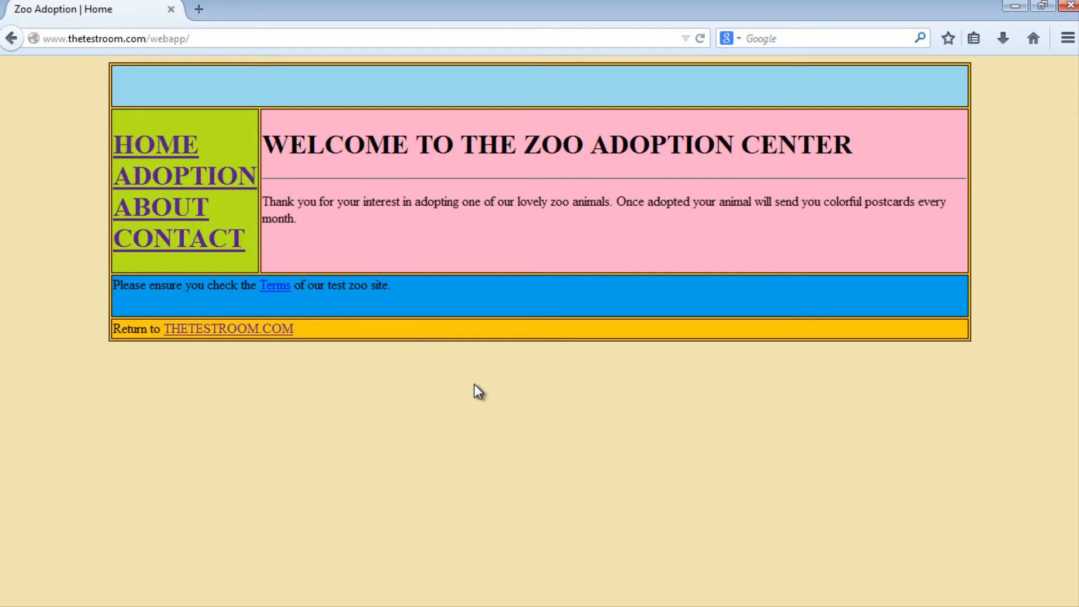
mouse_move(537, 444)
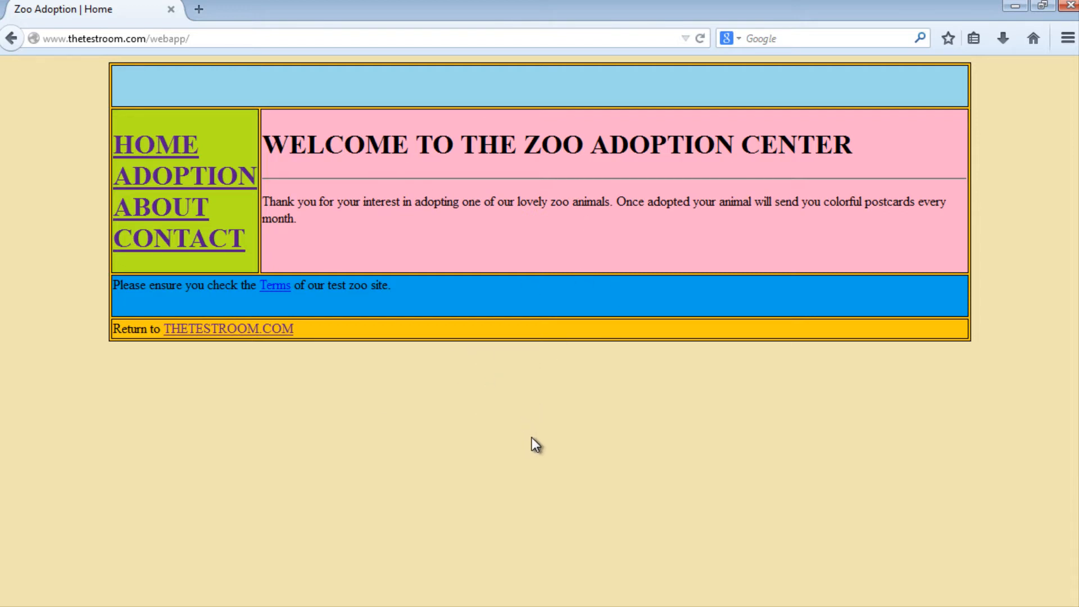
mouse_move(431, 513)
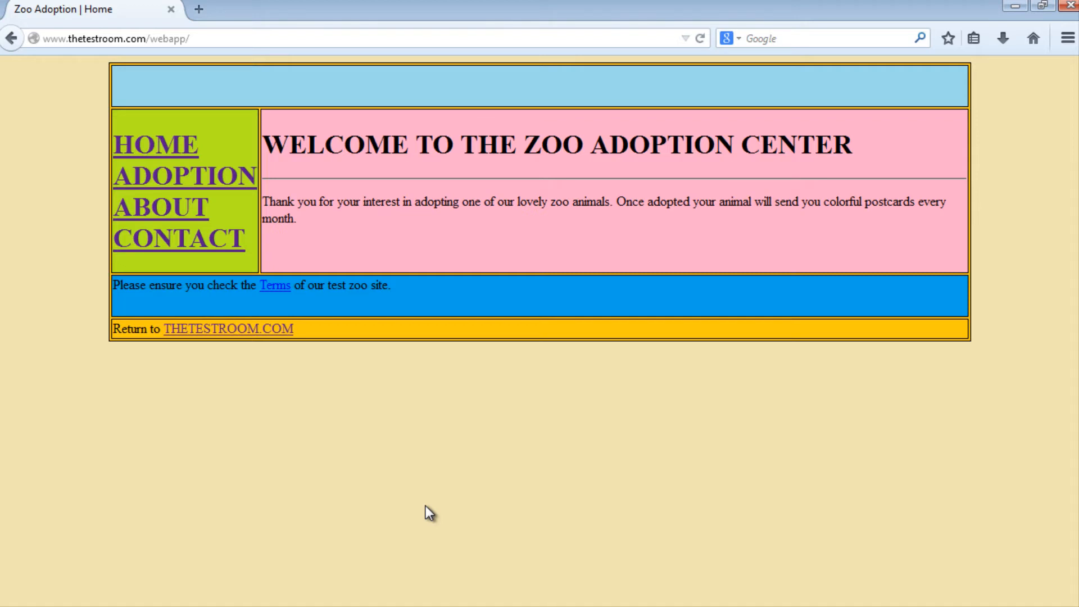
mouse_move(420, 510)
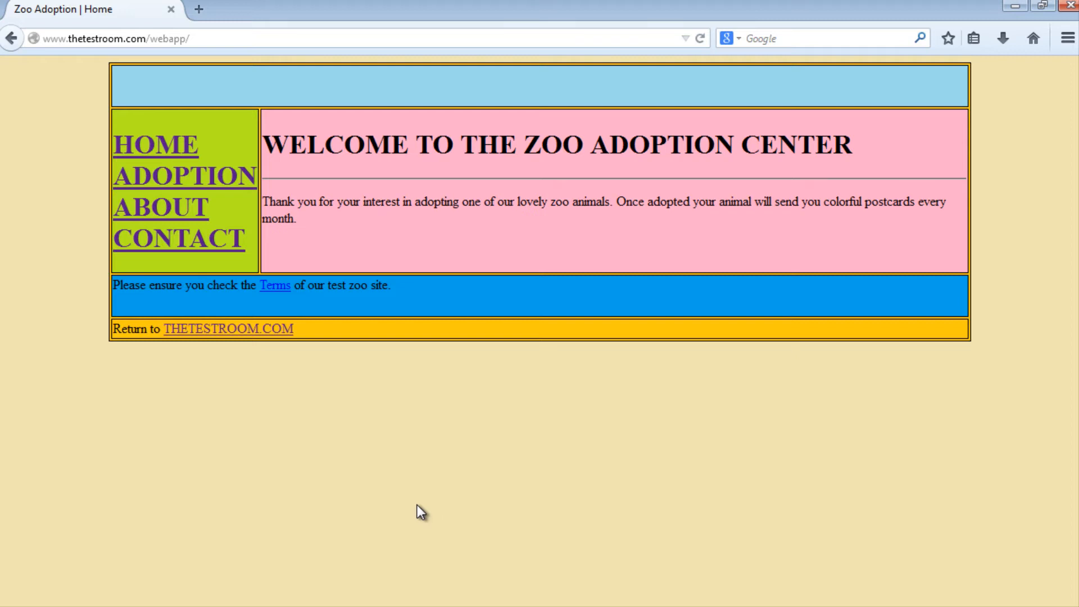
mouse_move(405, 505)
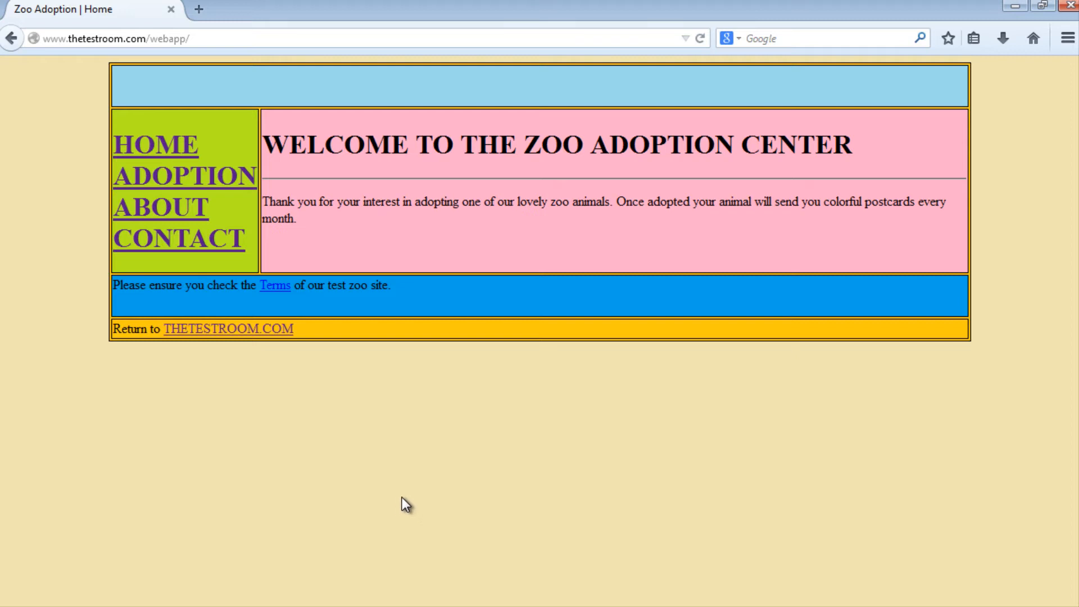
mouse_move(530, 572)
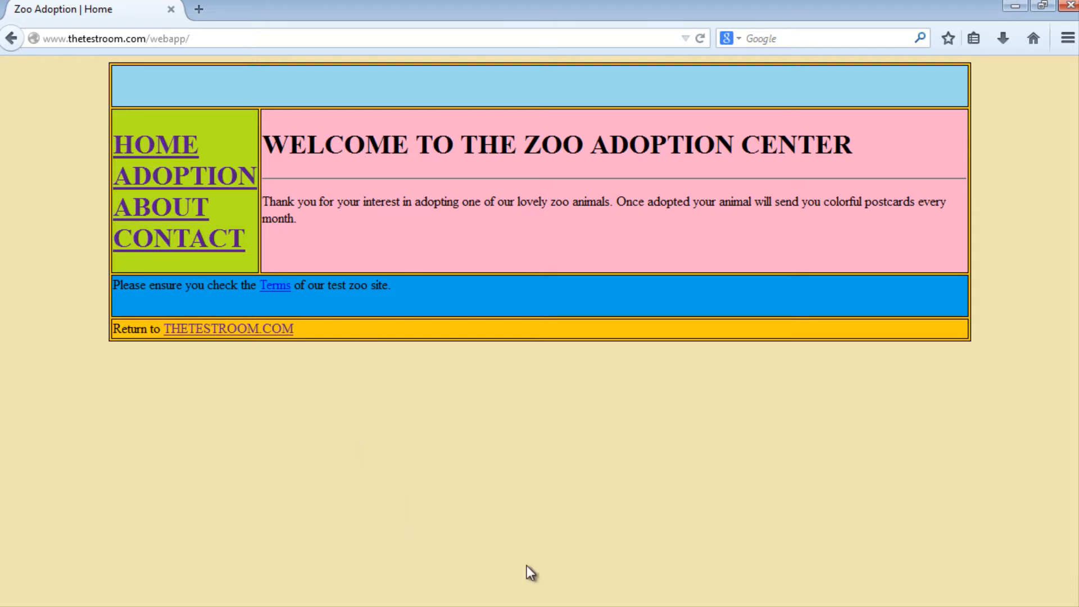
Go to the zoo site's About page and look over its paragraph about the animals.
double_click(278, 329)
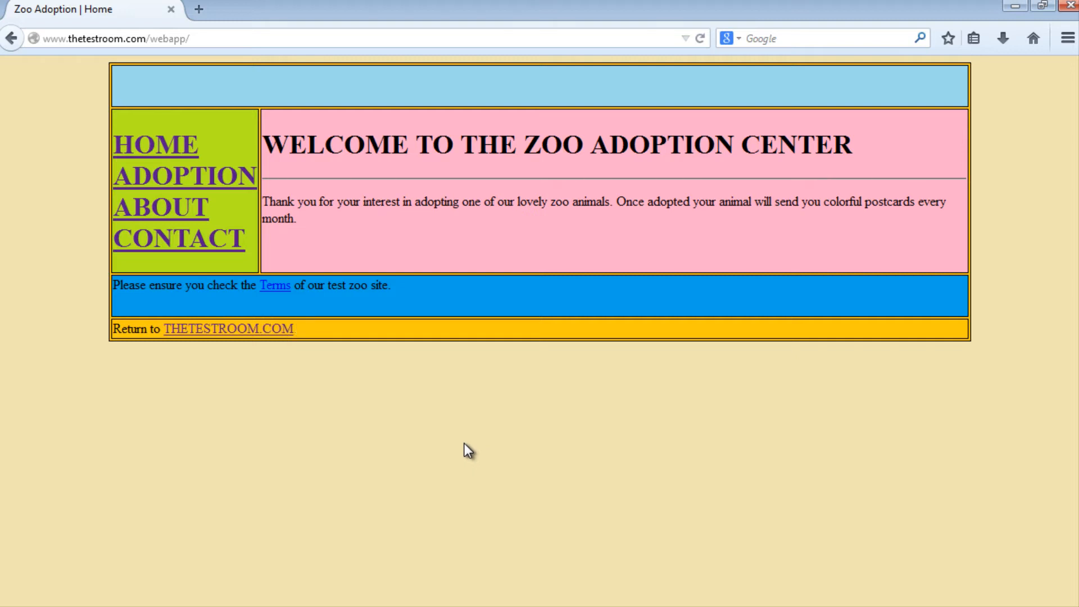
mouse_move(256, 124)
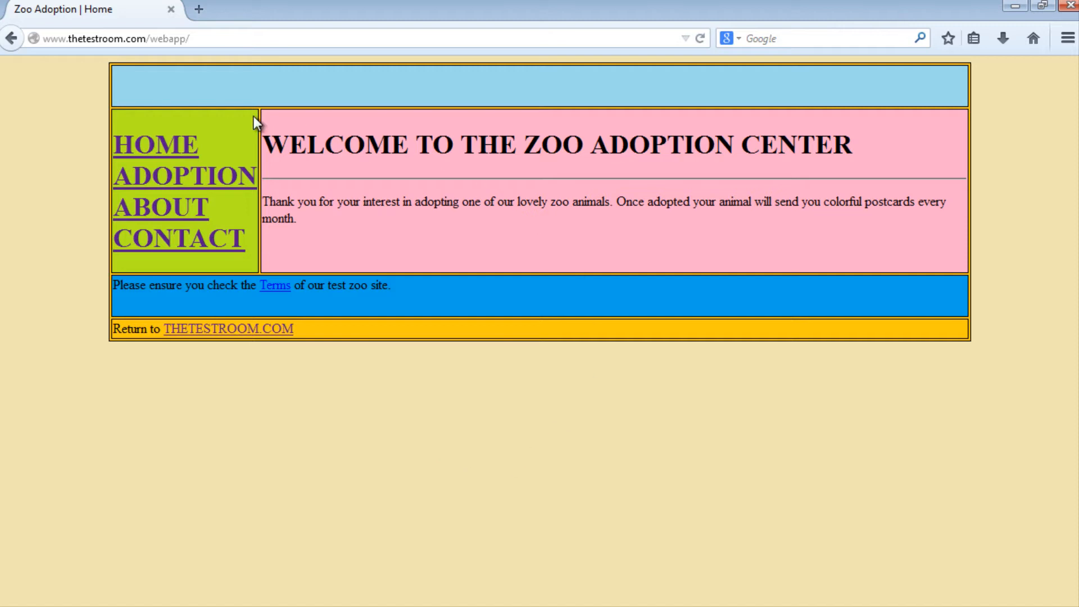
mouse_move(90, 58)
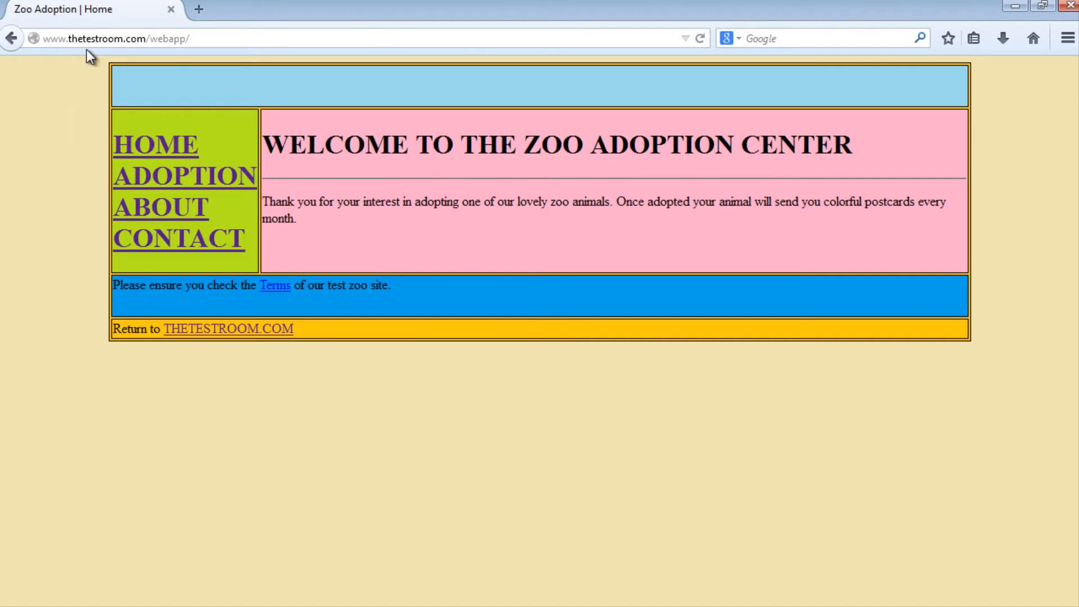
mouse_move(297, 174)
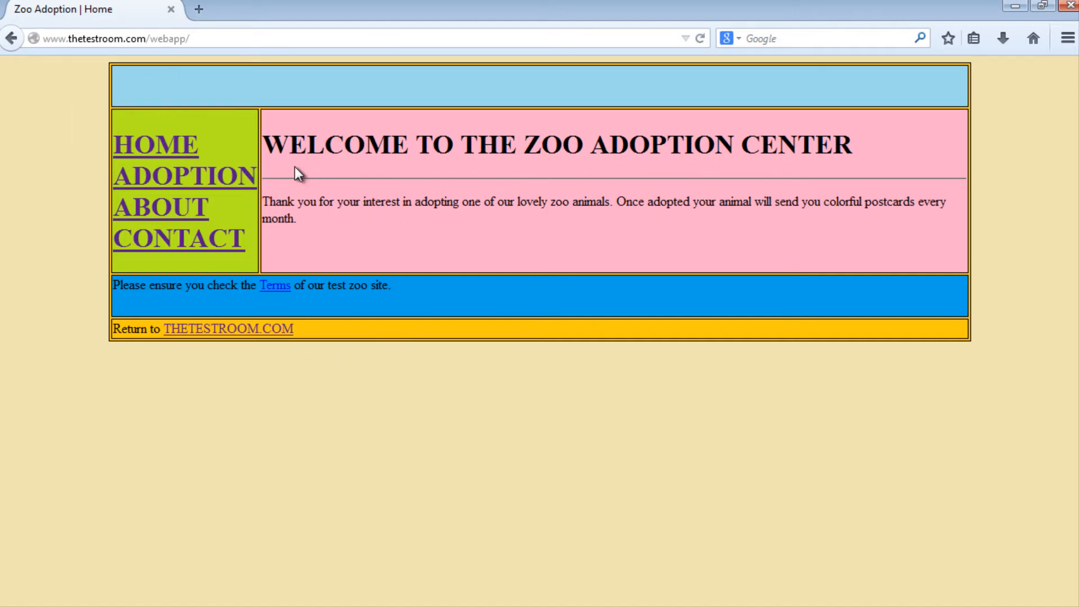
mouse_move(296, 191)
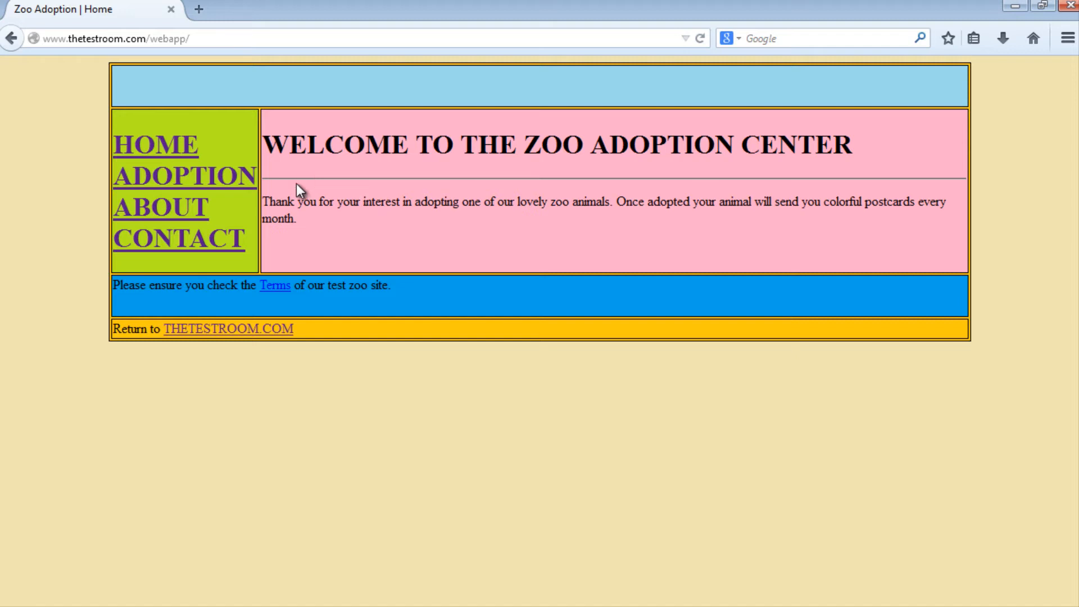
mouse_move(177, 214)
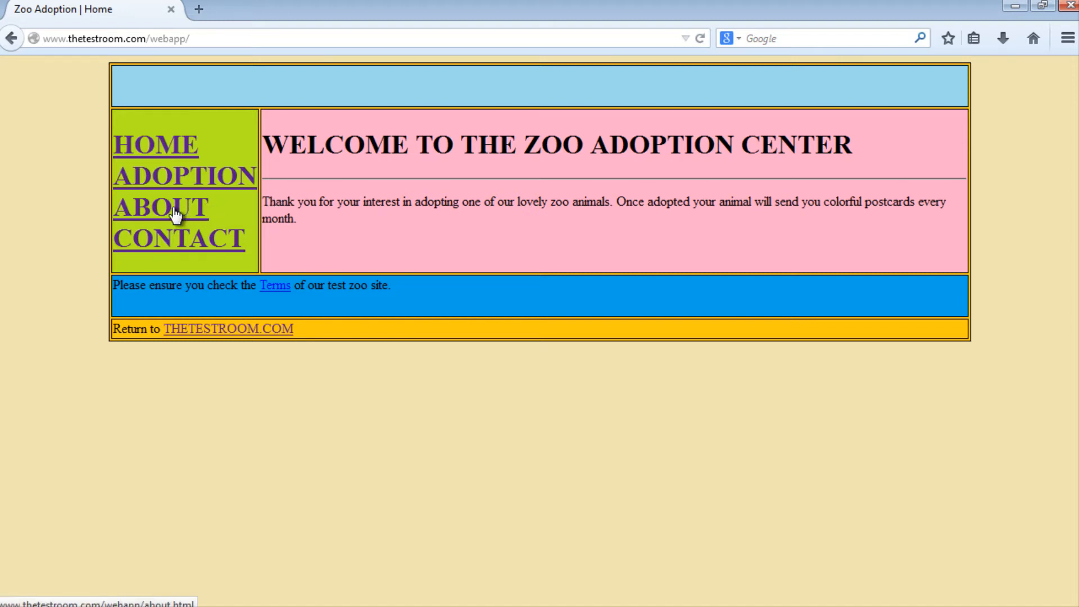
left_click(161, 207)
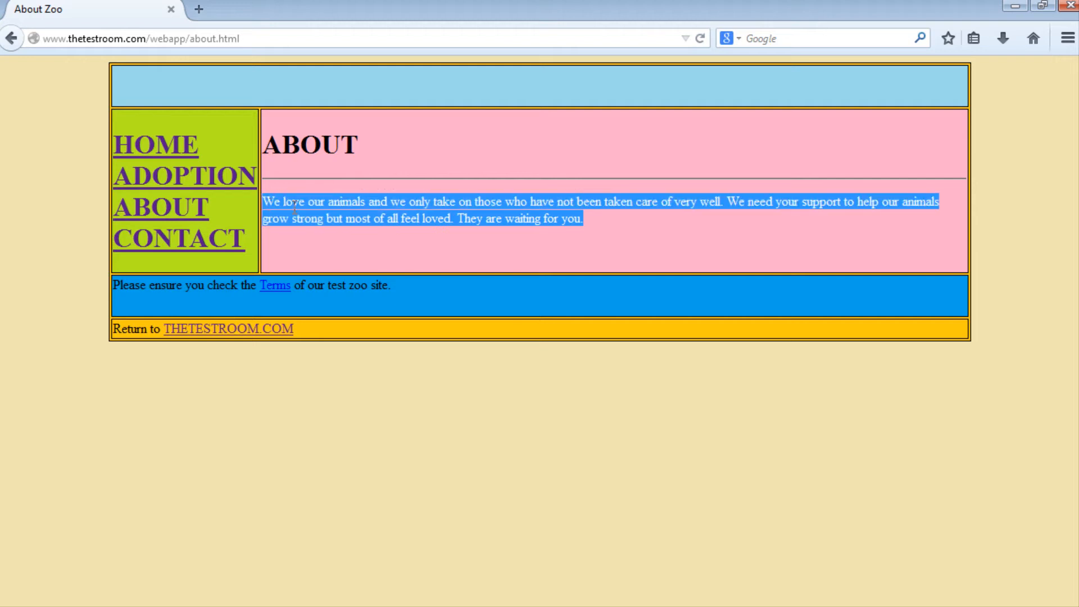
left_click(612, 211)
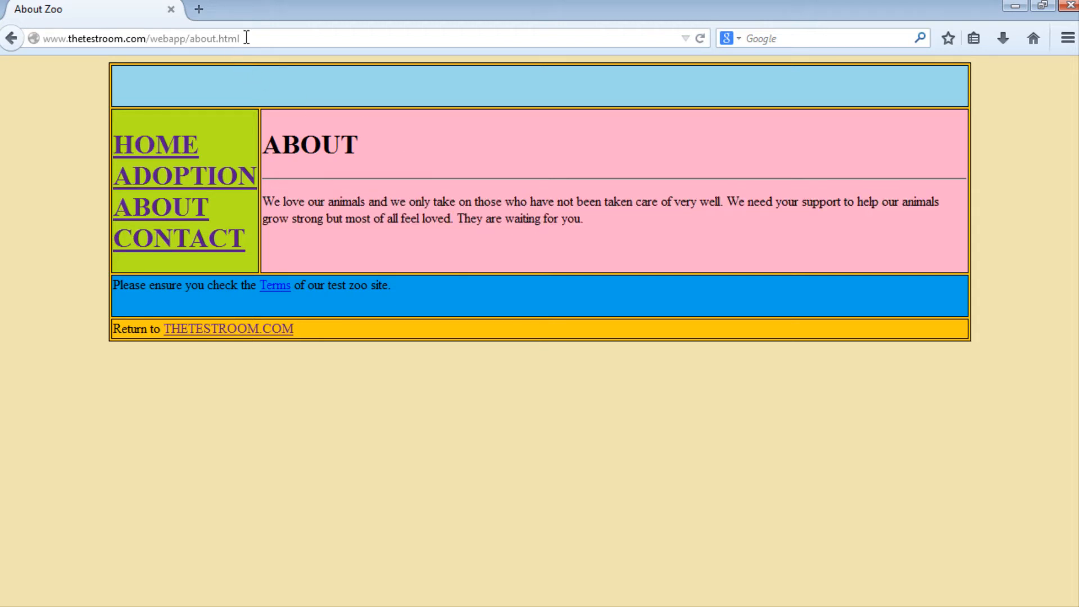
mouse_move(285, 521)
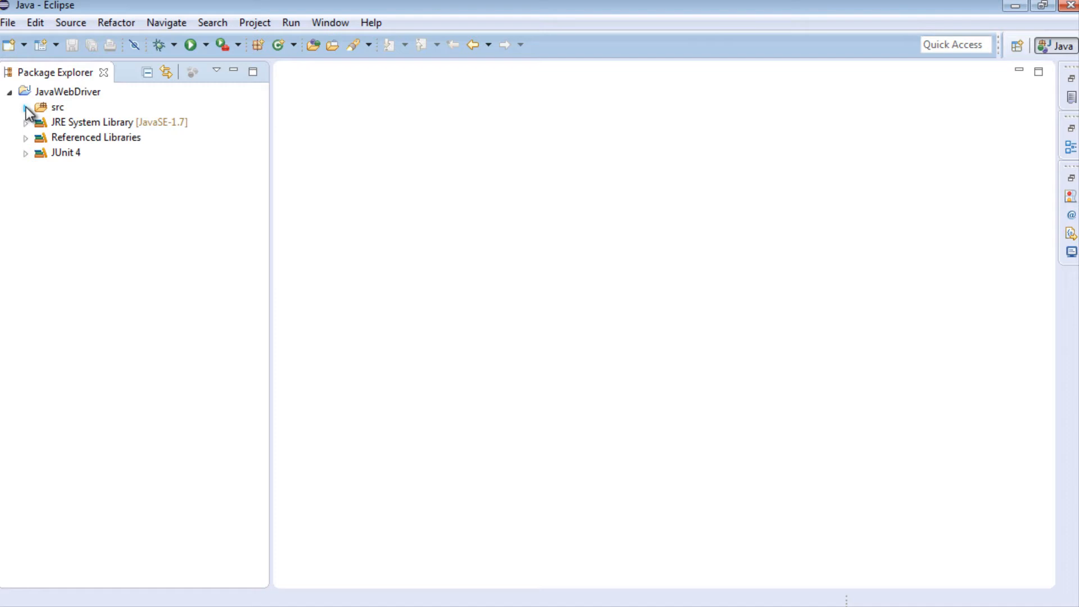
Create a new Java class named ZooTest in the src folder and open it for editing.
right_click(57, 107)
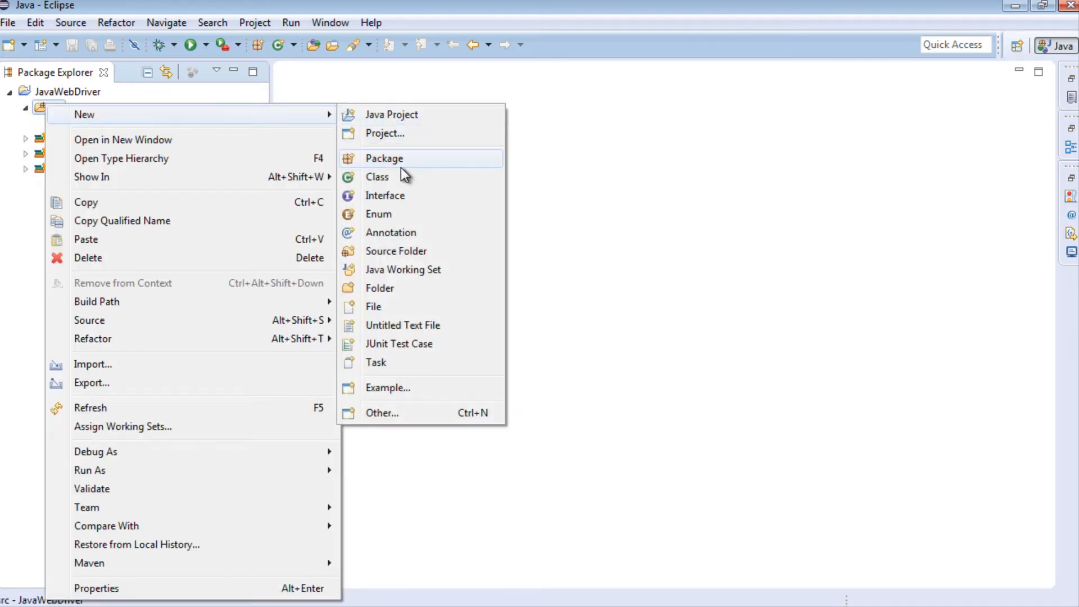
left_click(378, 177)
type("ZooTe")
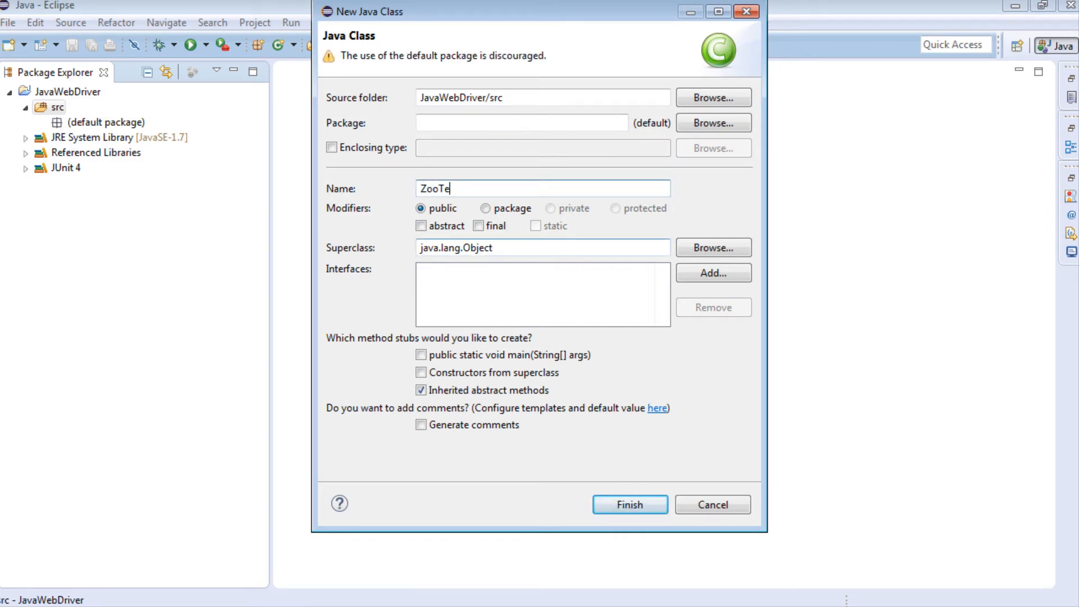
left_click(627, 505)
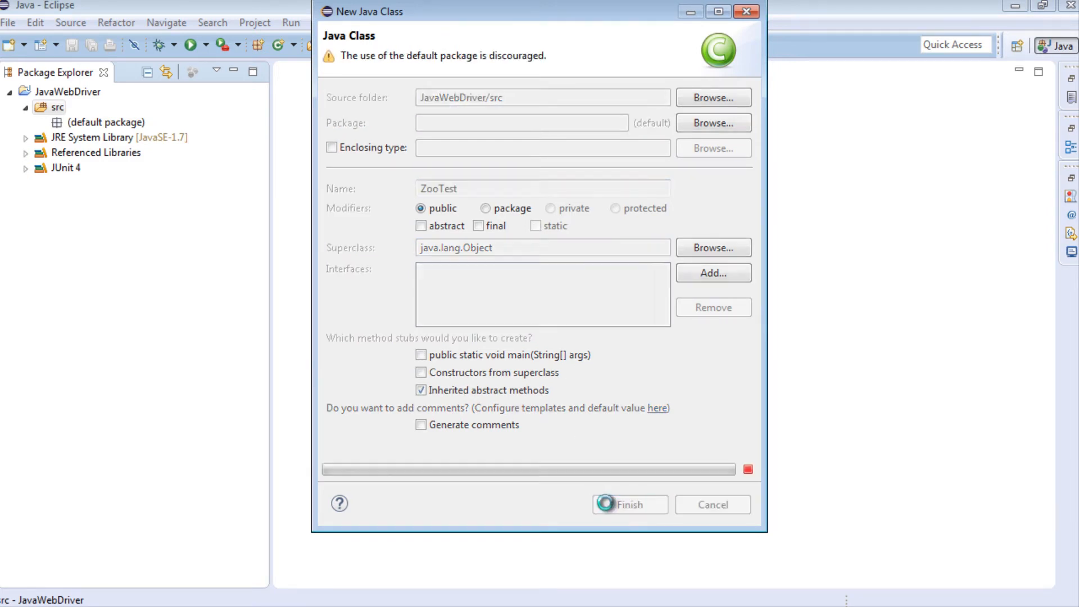
left_click(626, 505)
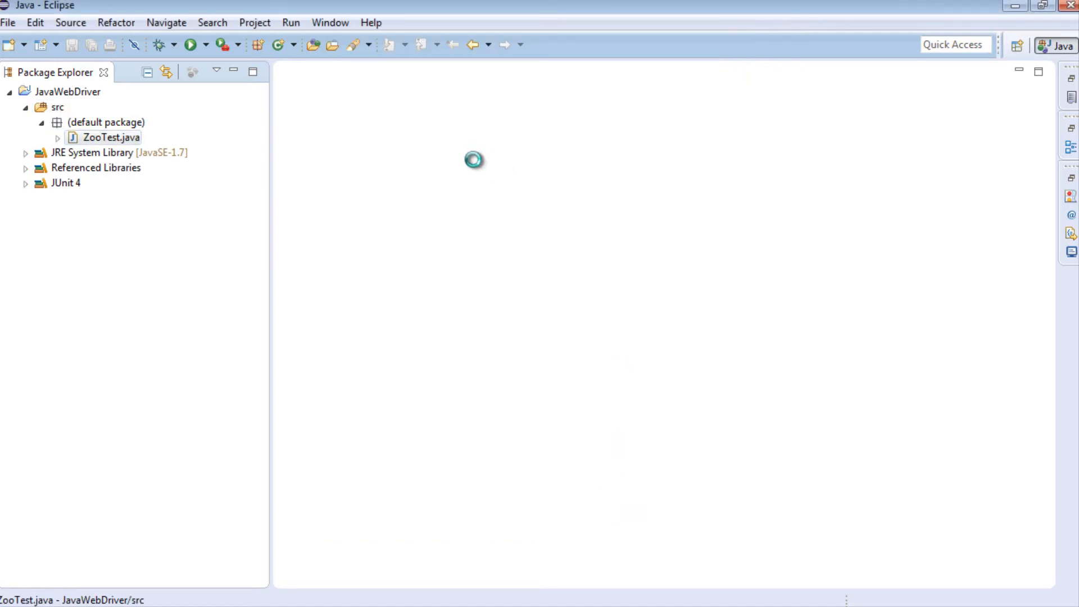
double_click(110, 137)
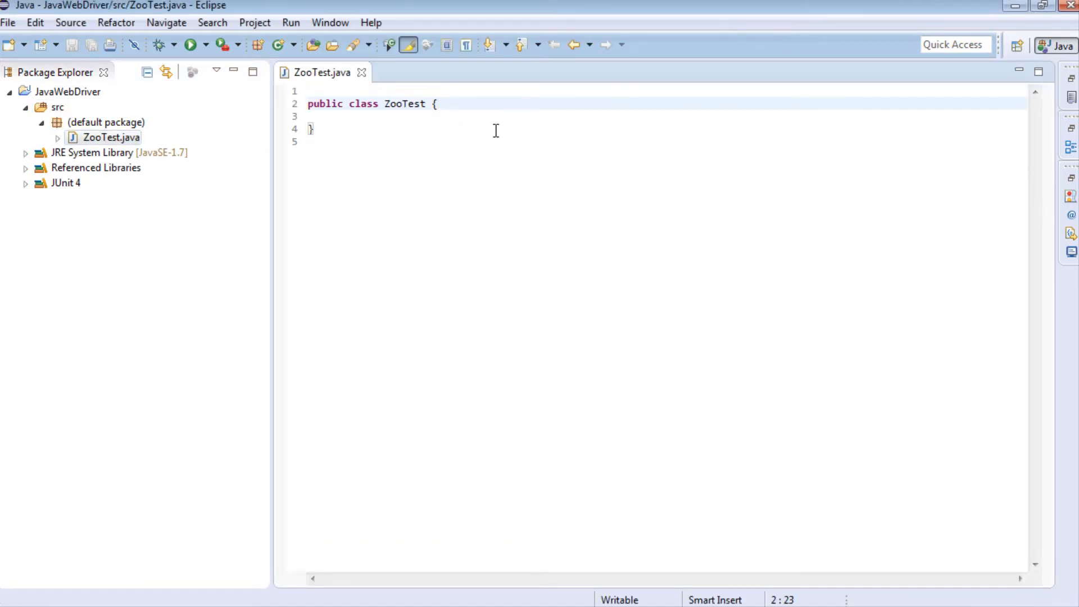
key("Enter")
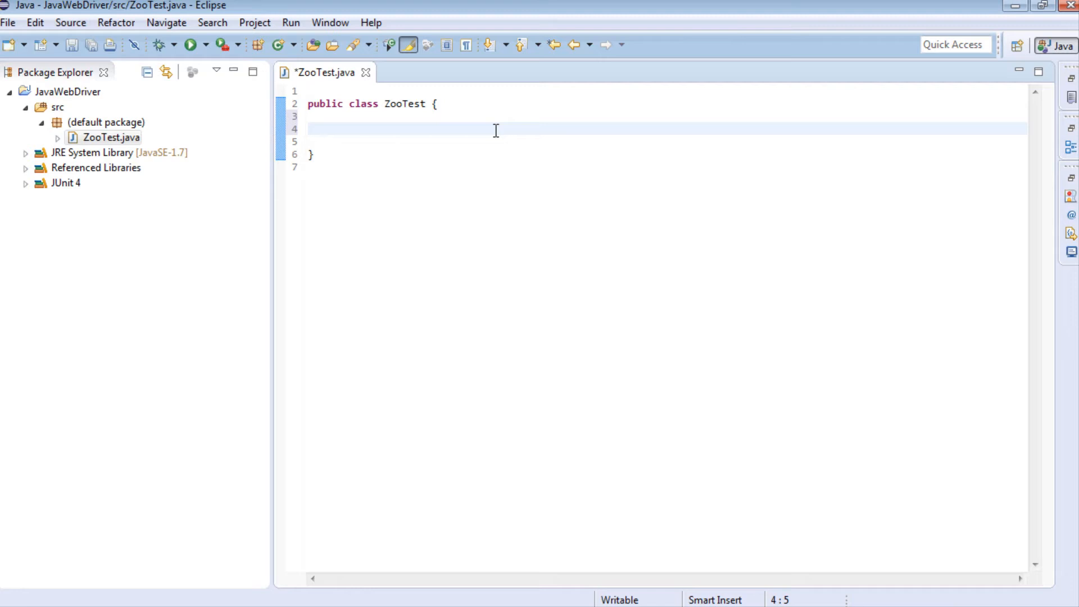
type("@Test")
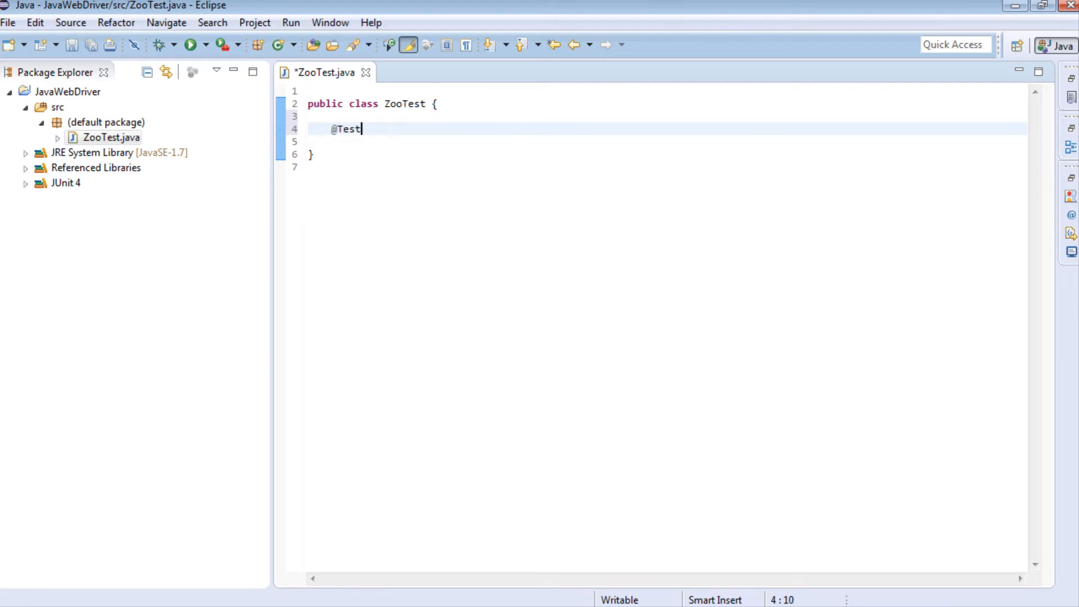
type("public v")
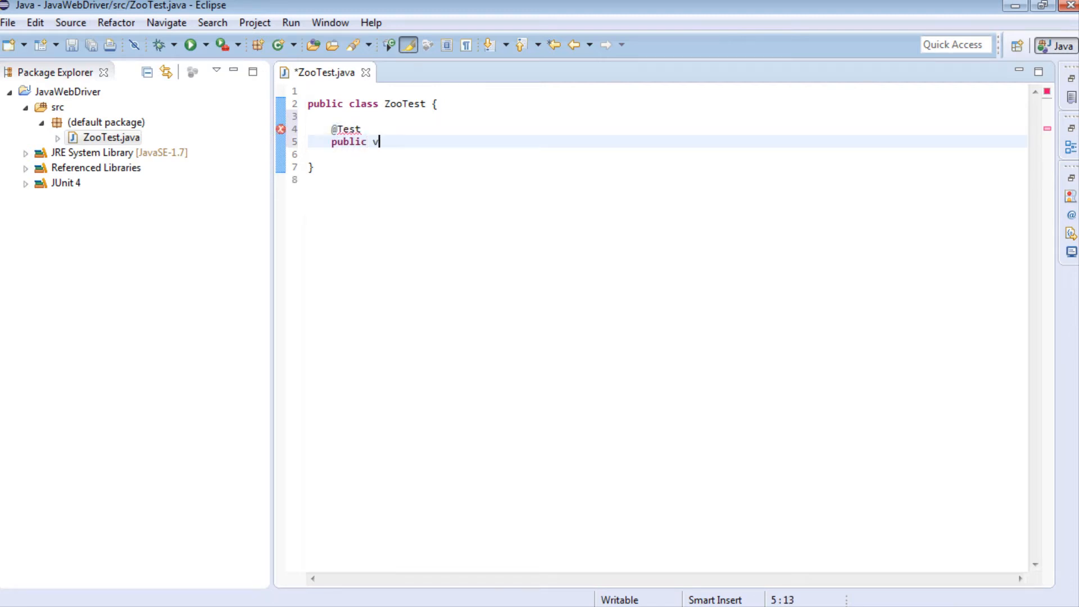
type("oid test")
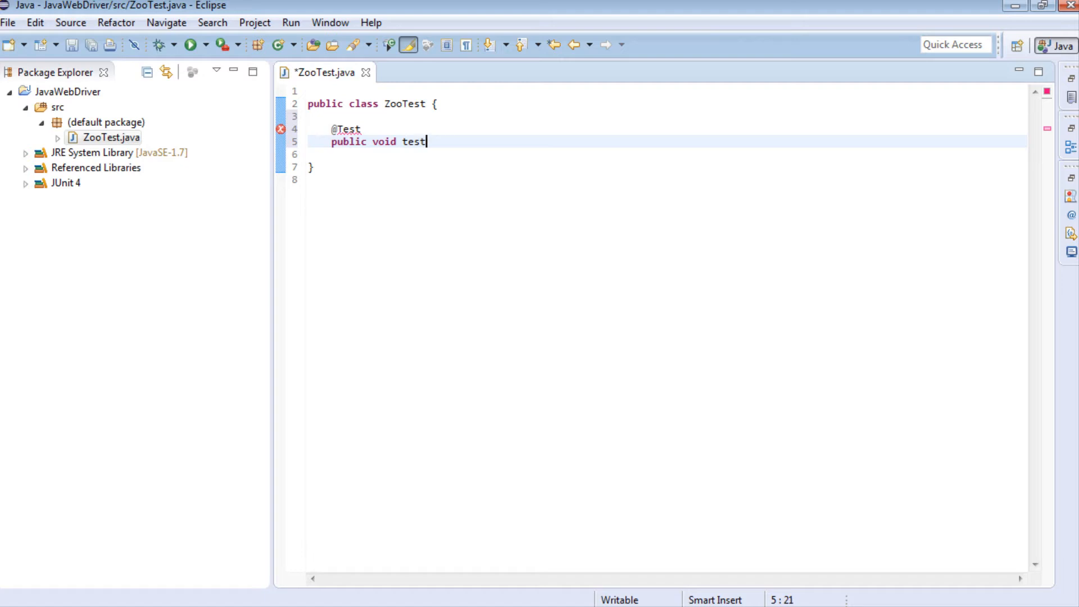
type("HeadLEs")
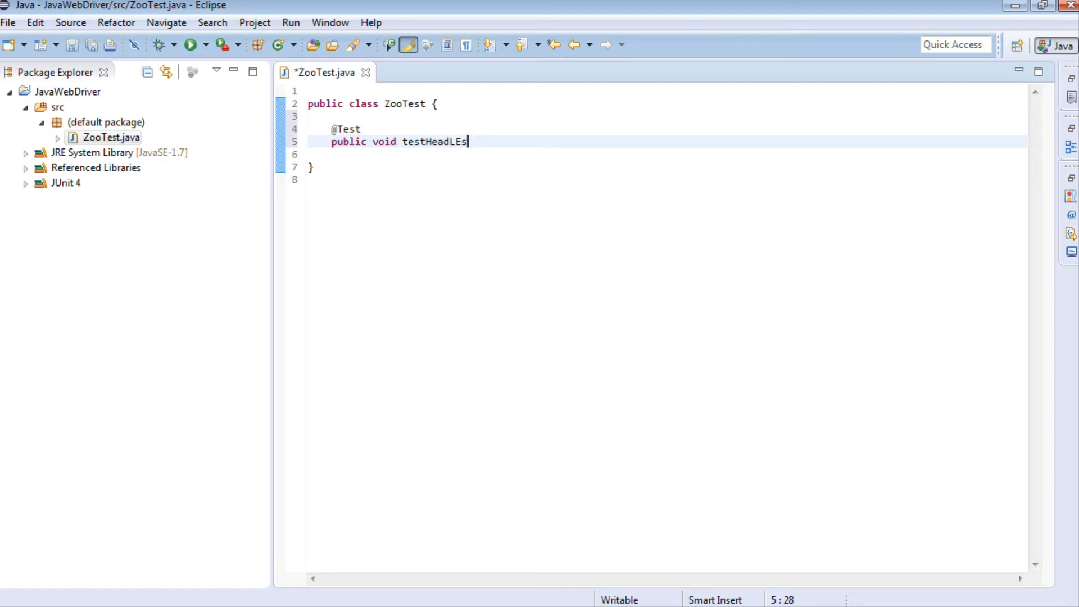
key("Backspace")
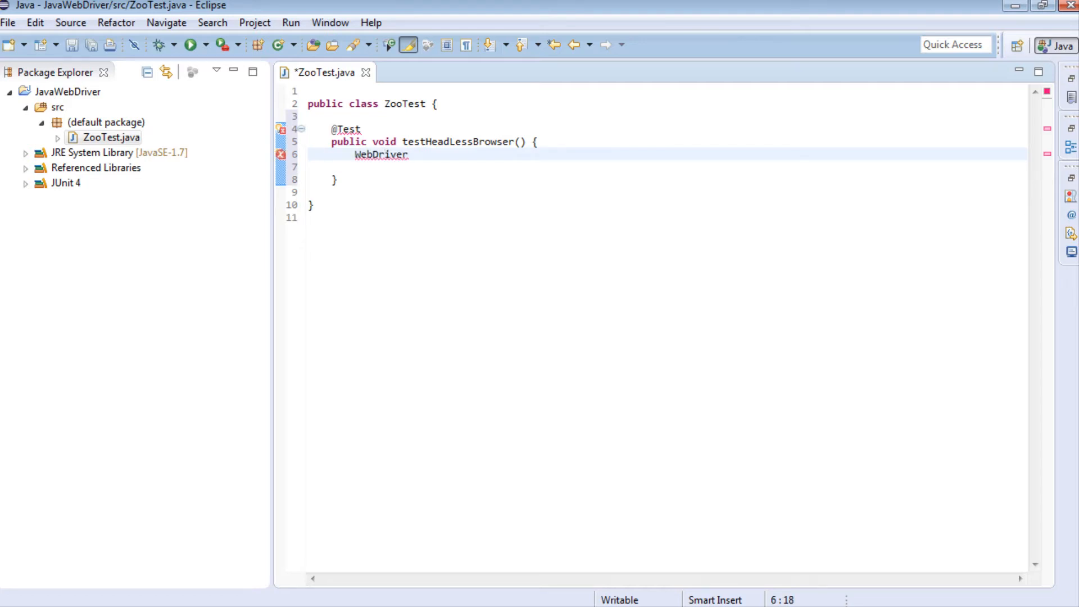
Declare the WebDriver as a new FirefoxDriver().
type("driver = new F")
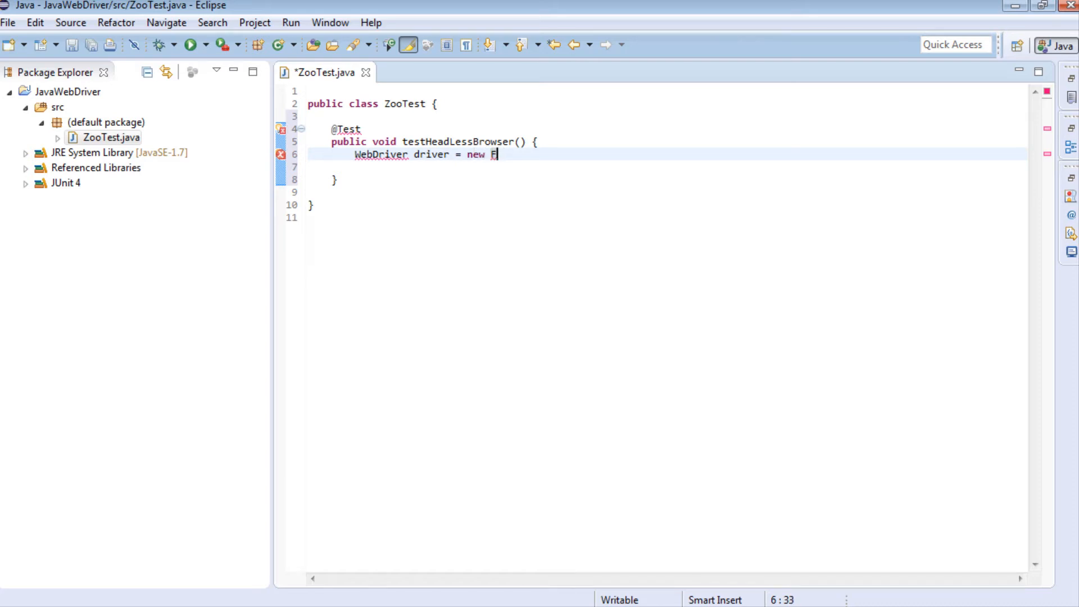
type("ir")
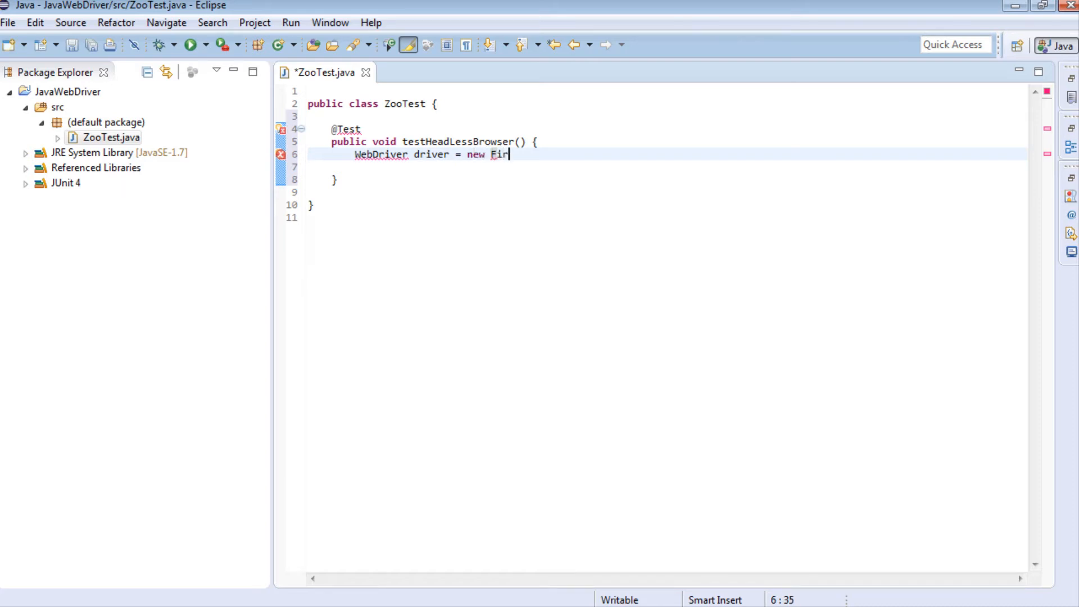
type("efoxDriver();")
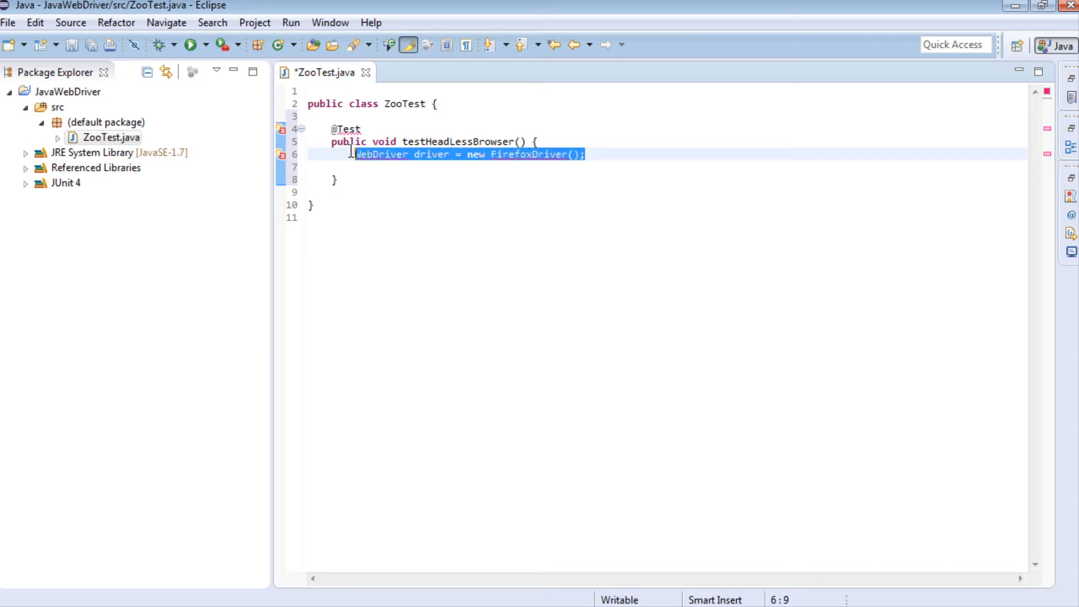
left_click(468, 154)
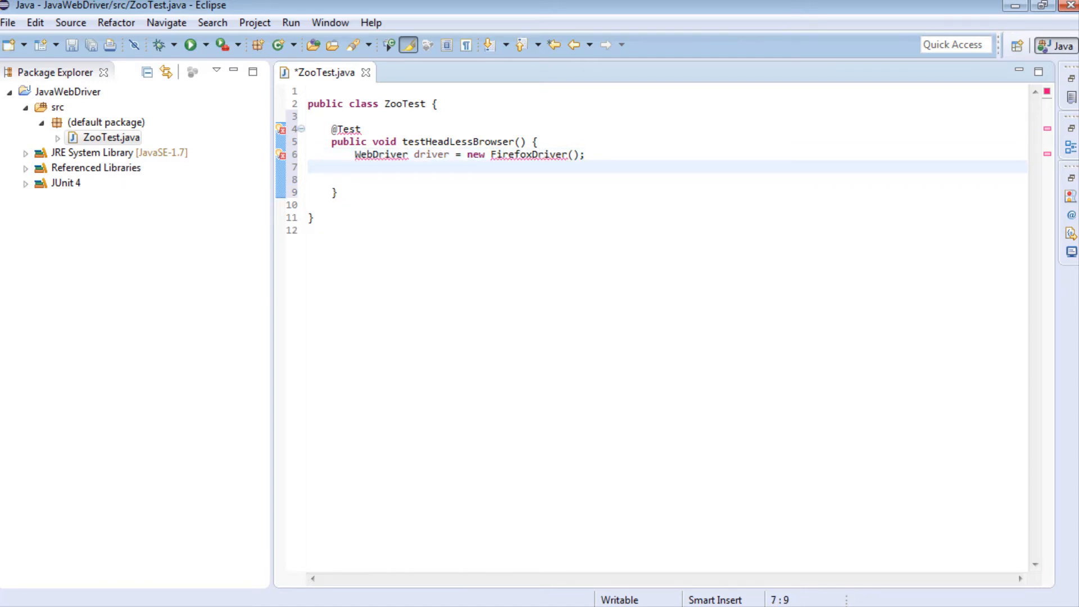
type("driver.")
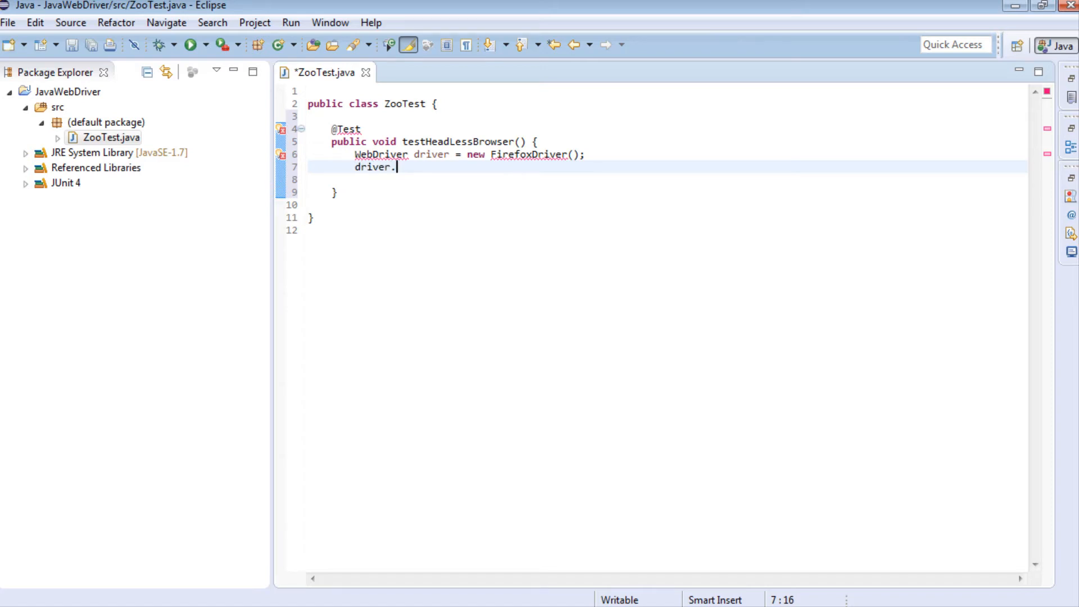
type("navigate().to(\"http://")
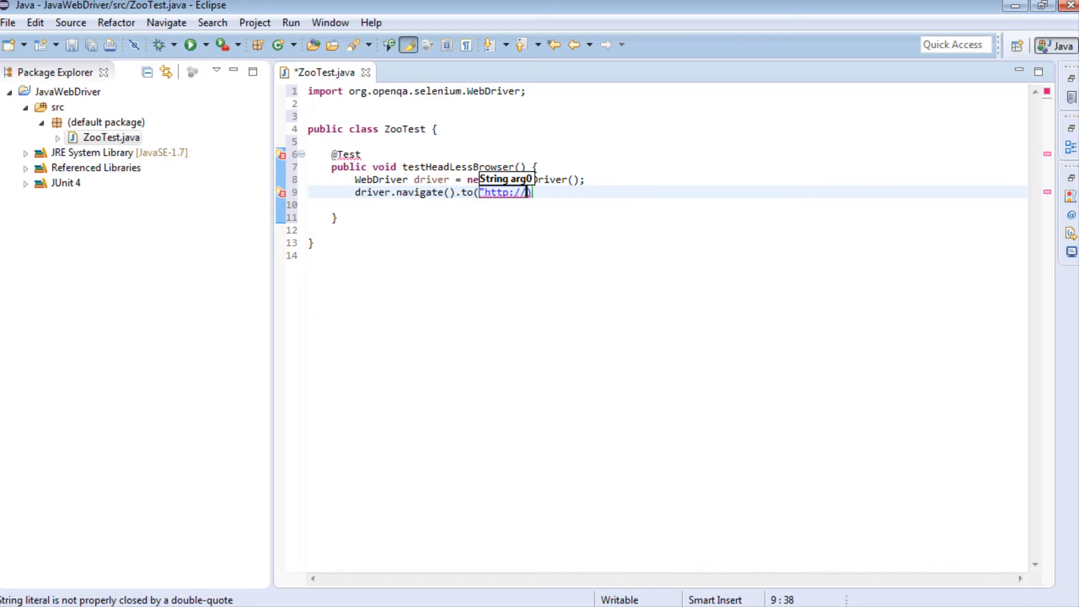
type("www.thetestroom.com/webapp\"")
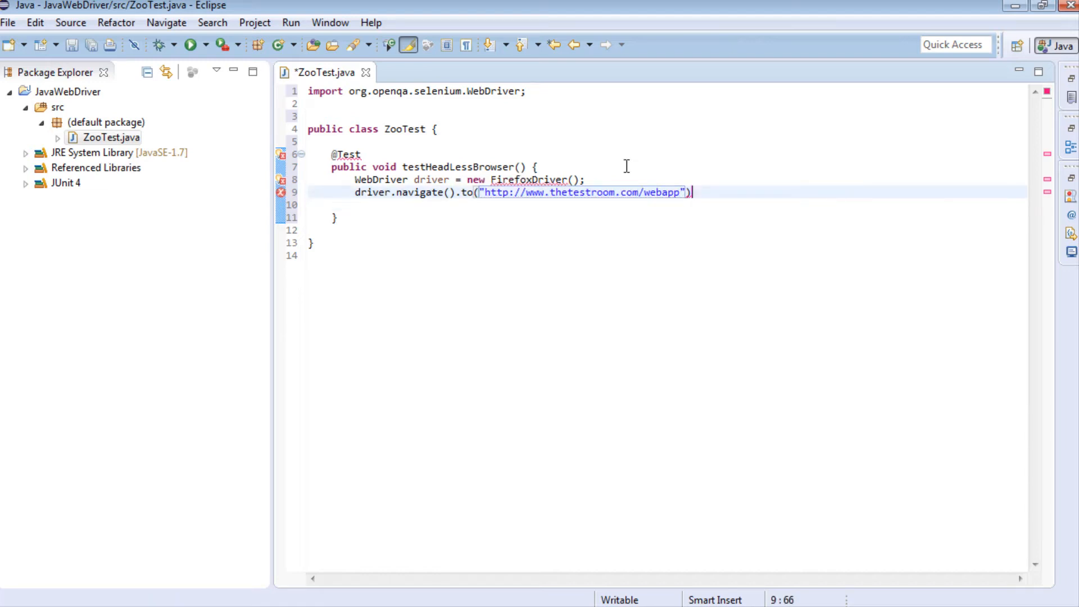
Start a driver.findElement(By.id("")) call followed by .click().
type("drive")
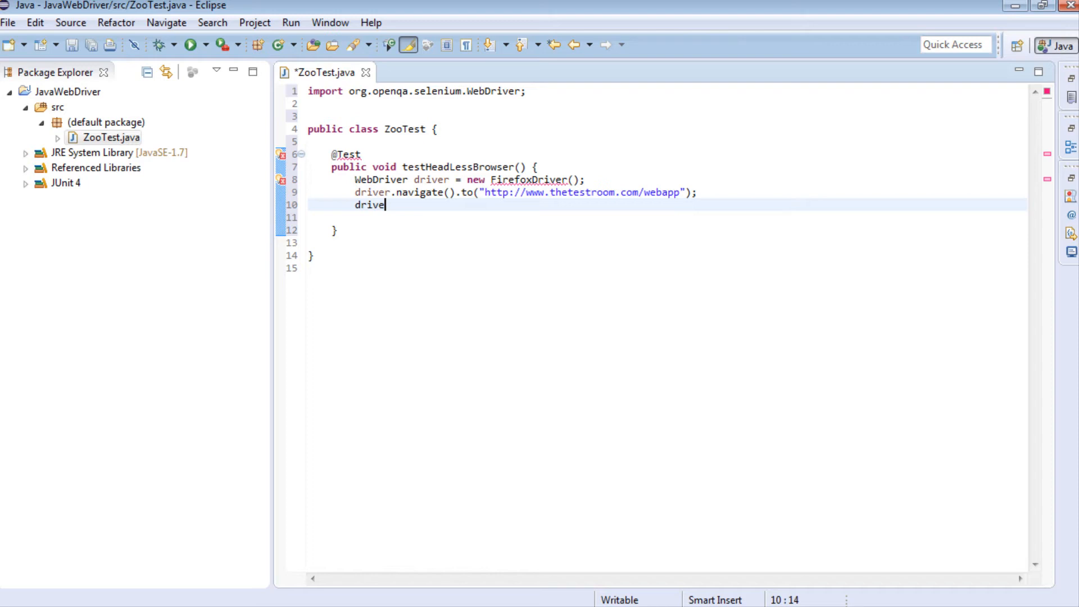
type("r.fin")
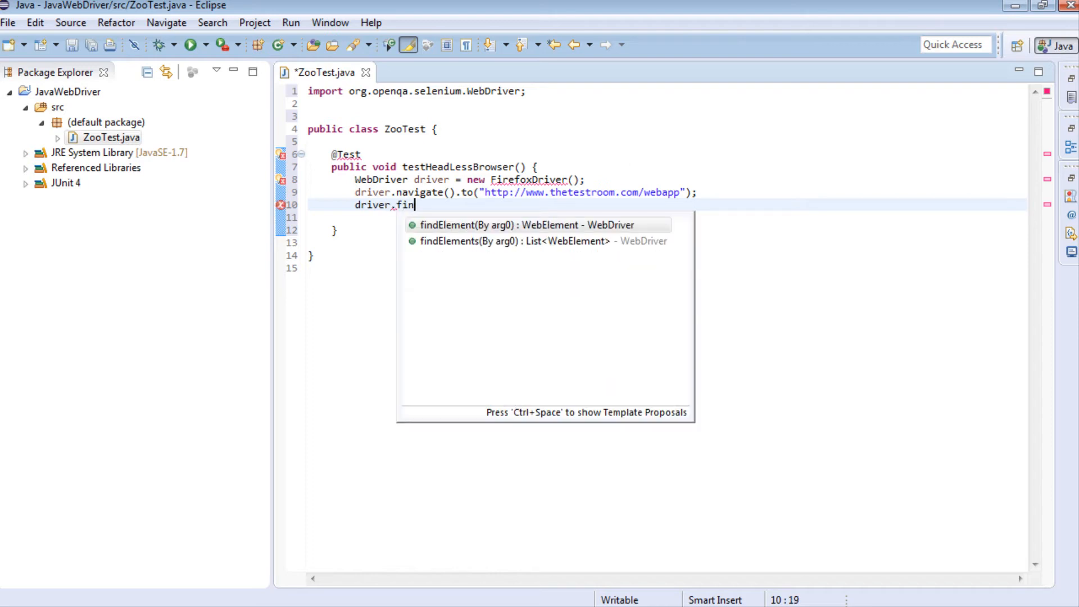
left_click(527, 225)
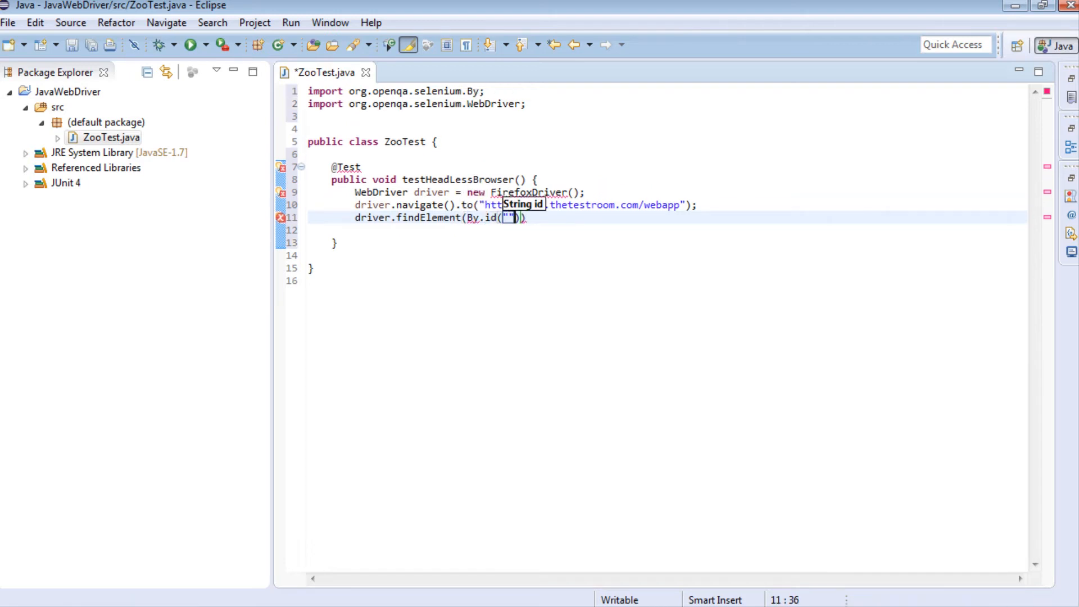
type(".cli")
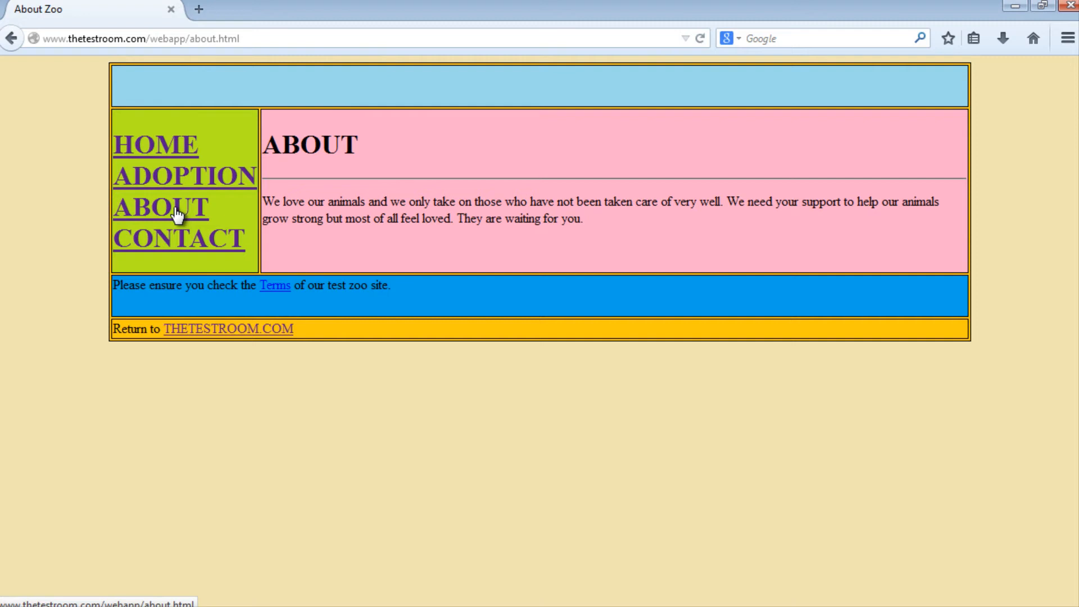
Inspect the About page markup with F12 and expand the <p> element holding the About text.
key("F12")
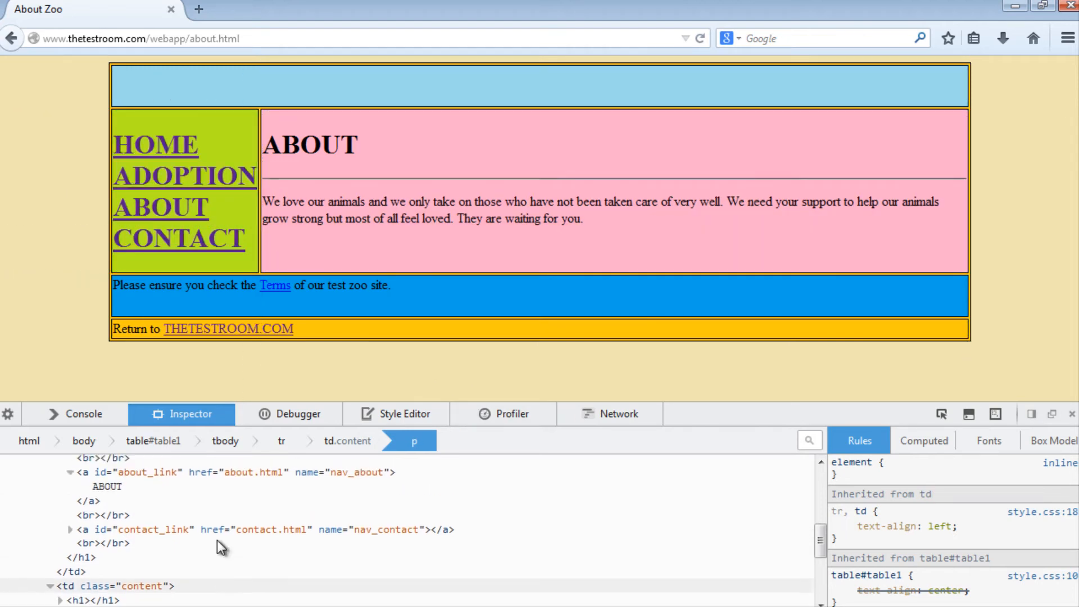
left_click(82, 492)
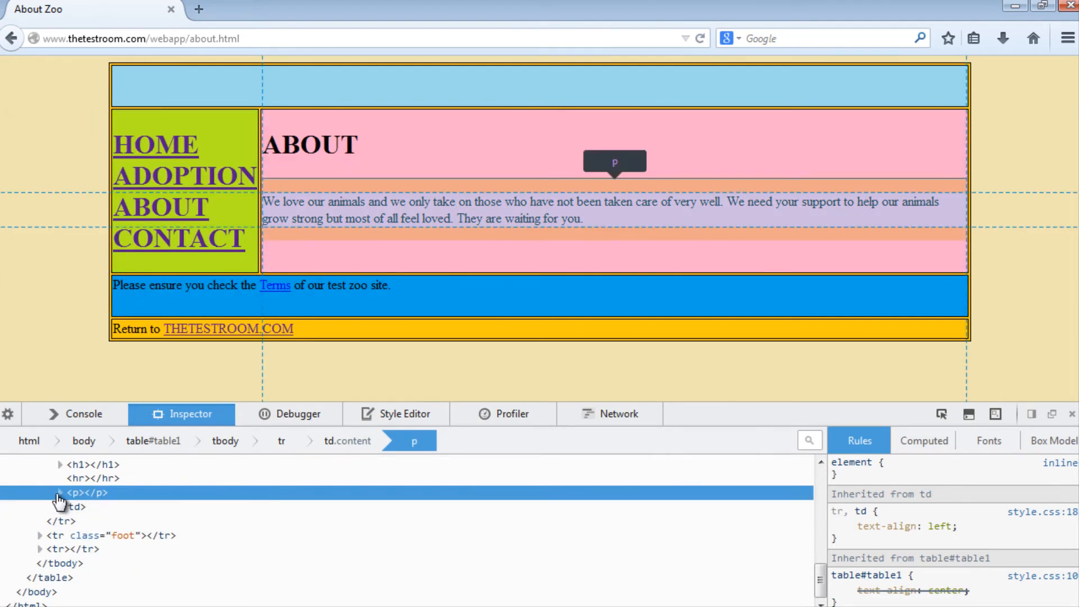
left_click(60, 493)
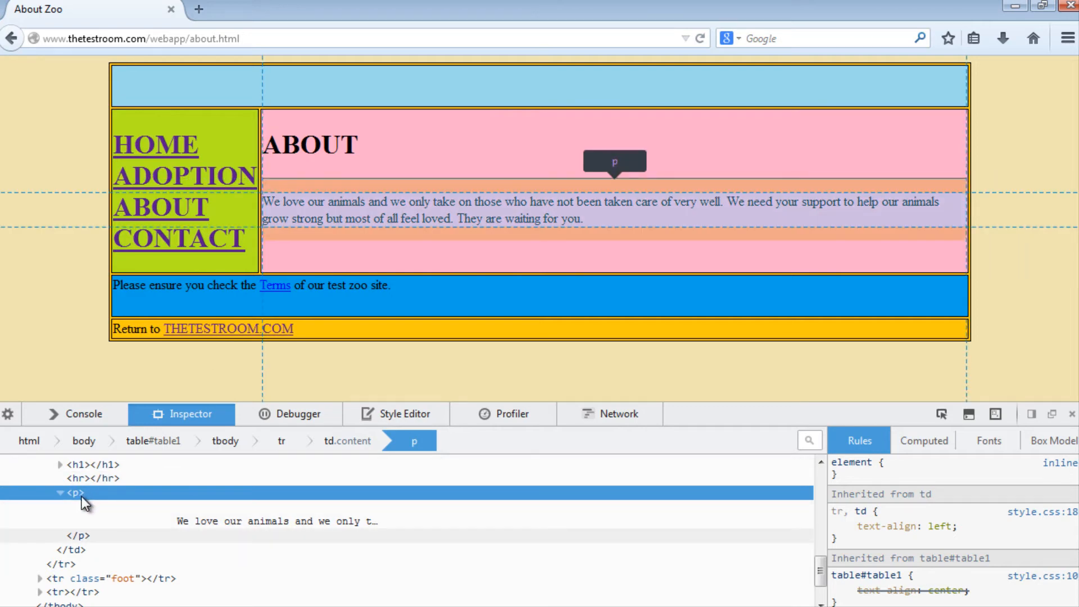
mouse_move(170, 544)
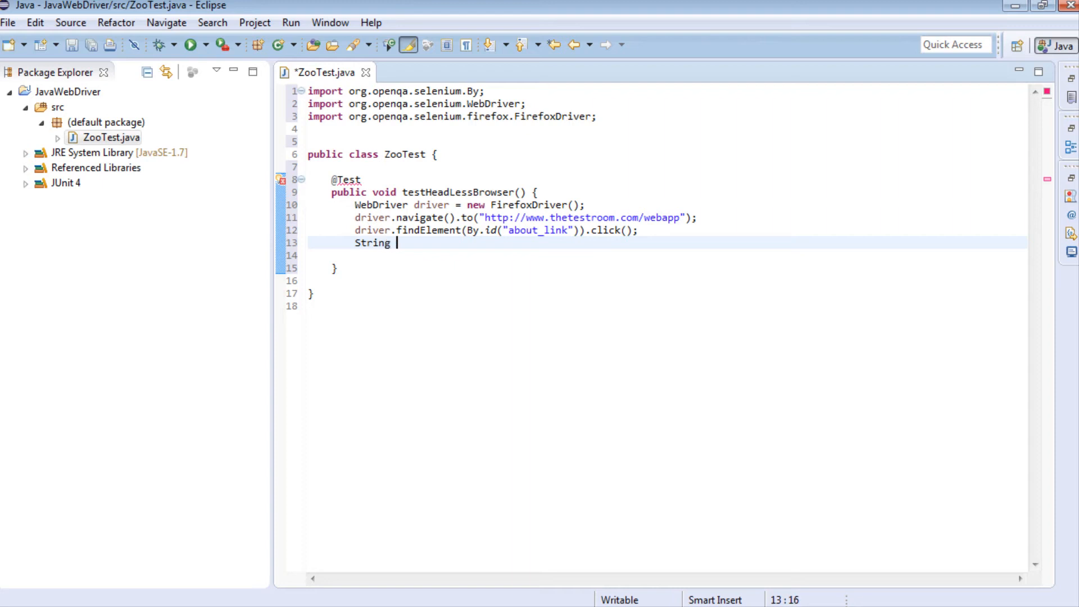
Read the p element's text into String paragraph via findElement(By.tagName("p")).getText().
type("paragraph")
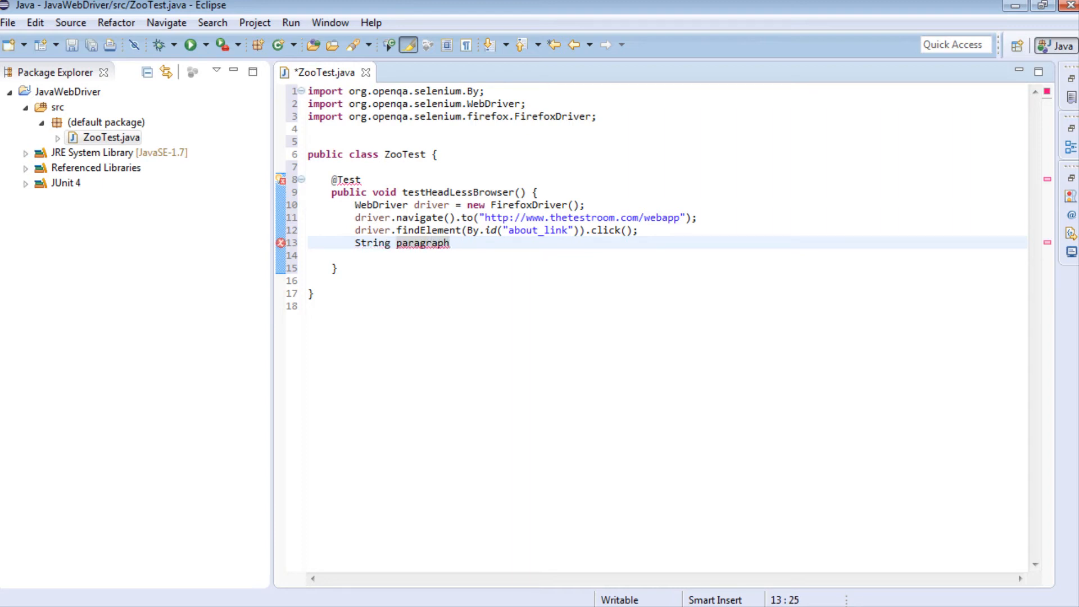
type("= driver.findElement(By.tagName(name")
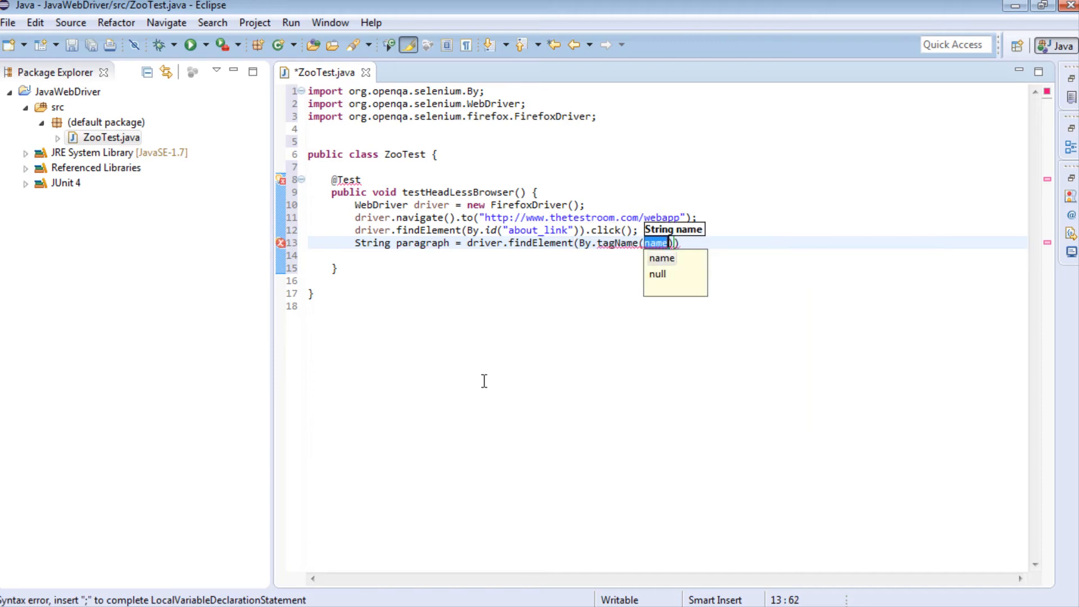
type("\"p\"")
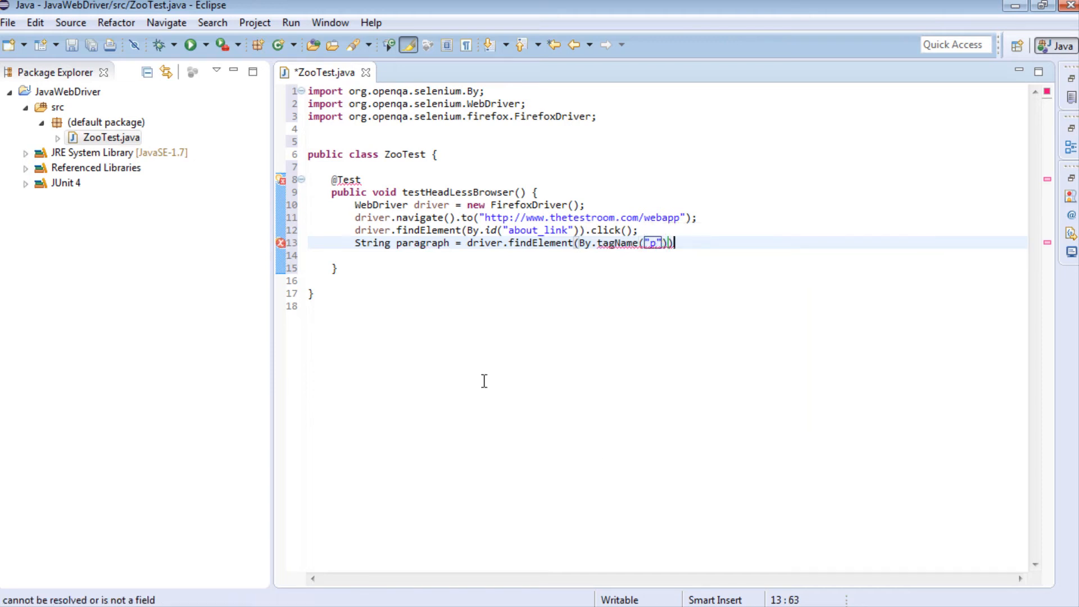
type(".gett")
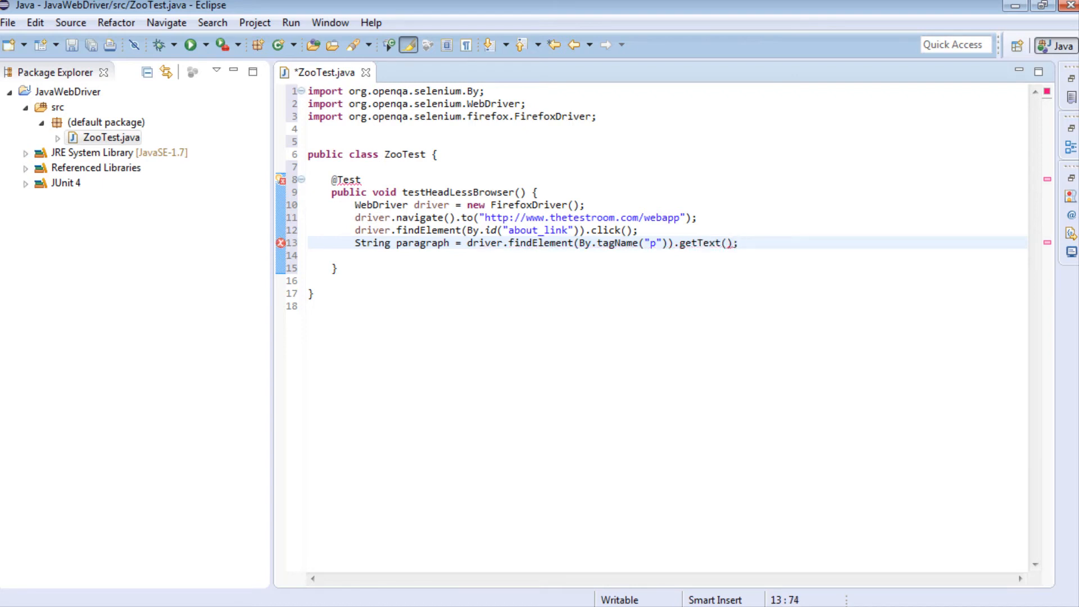
Print the paragraph with System.out.println(paragraph);.
type("Syste")
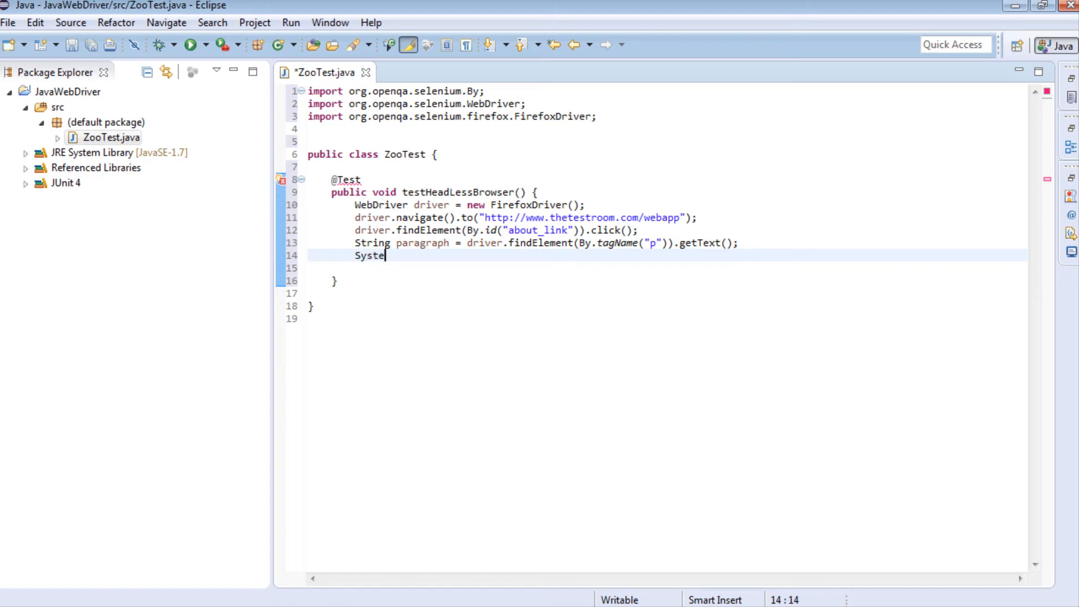
type("m.out.print")
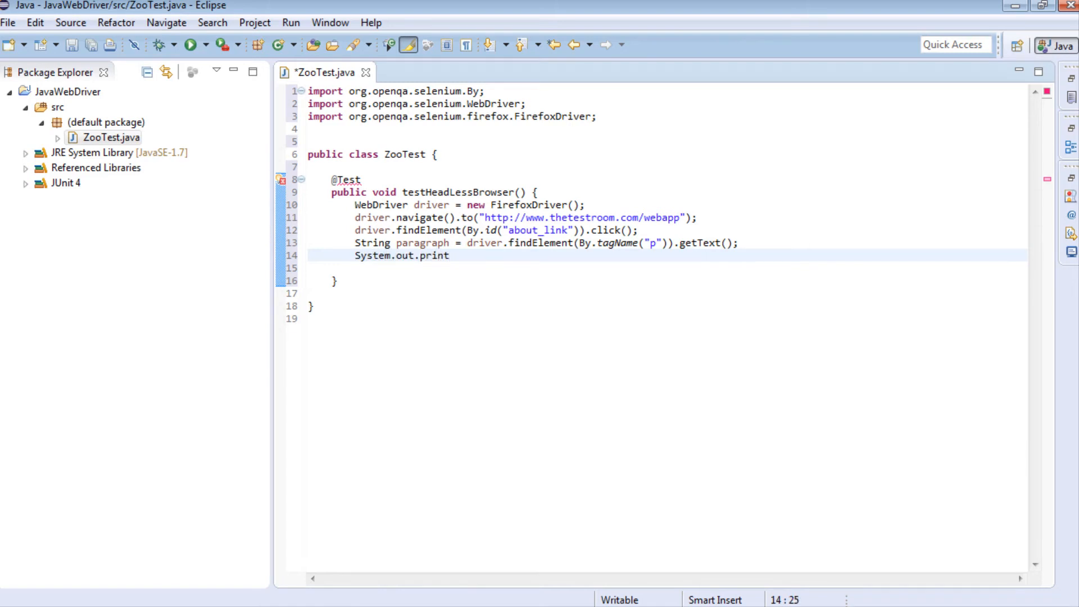
type("ln()")
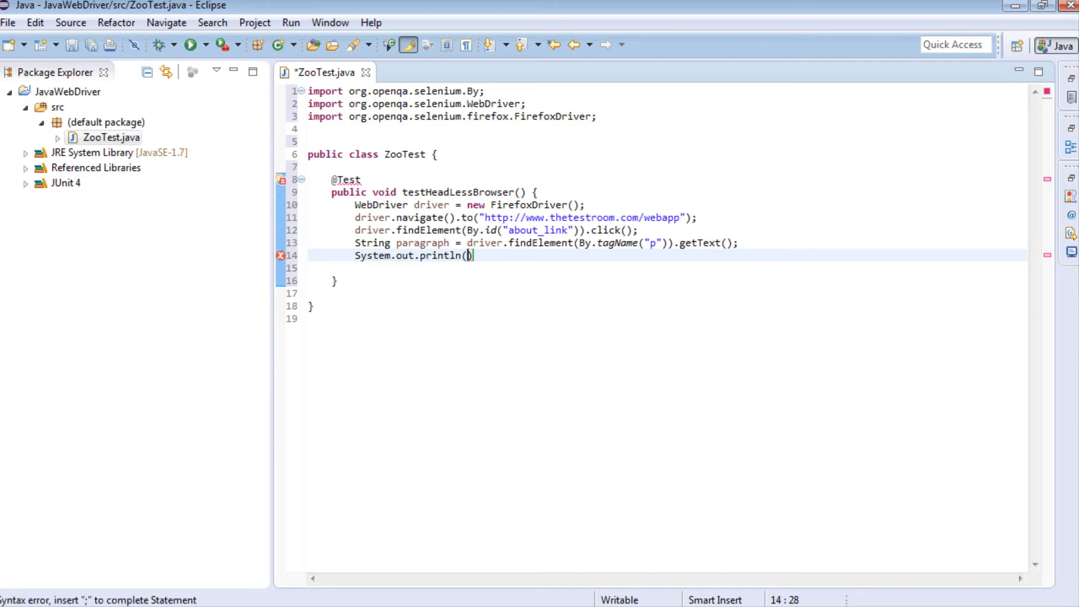
type("paragraph")
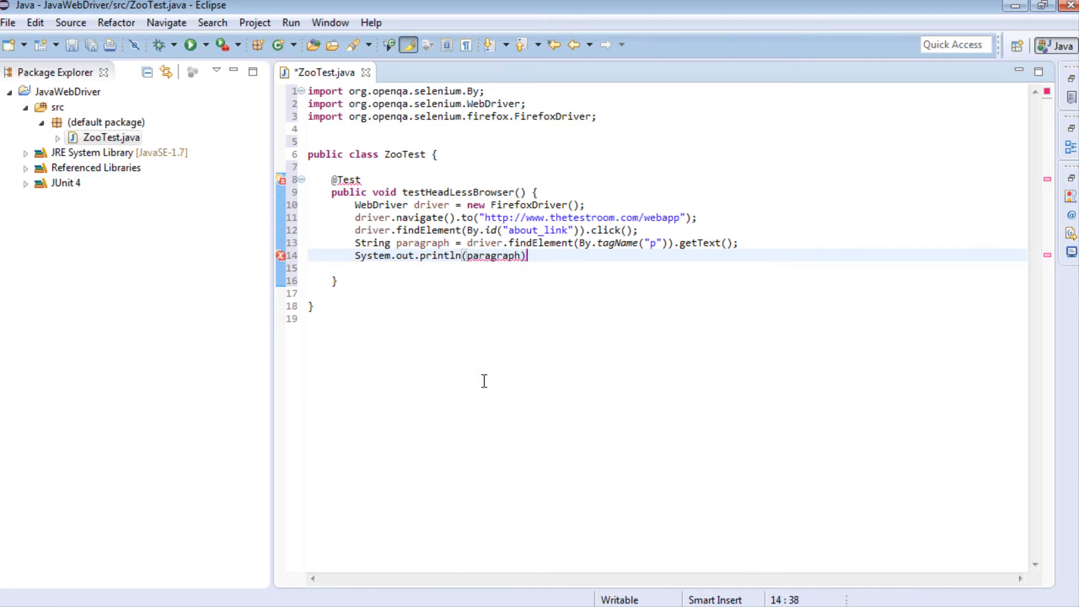
type(";")
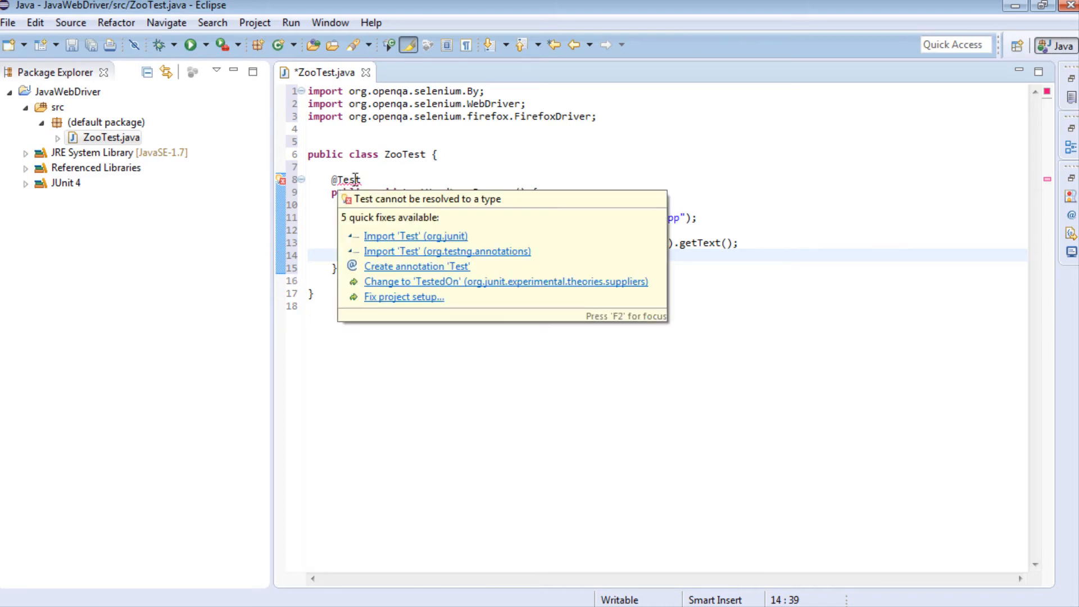
Import org.junit.Test and run ZooTest as a JUnit test, passing 1/1.
left_click(415, 235)
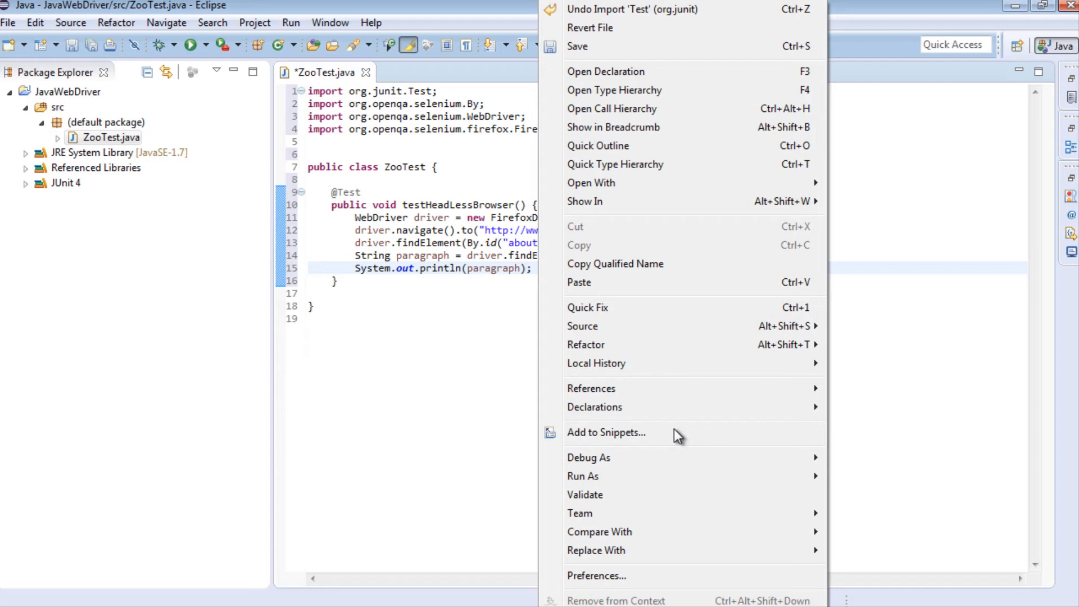
left_click(584, 476)
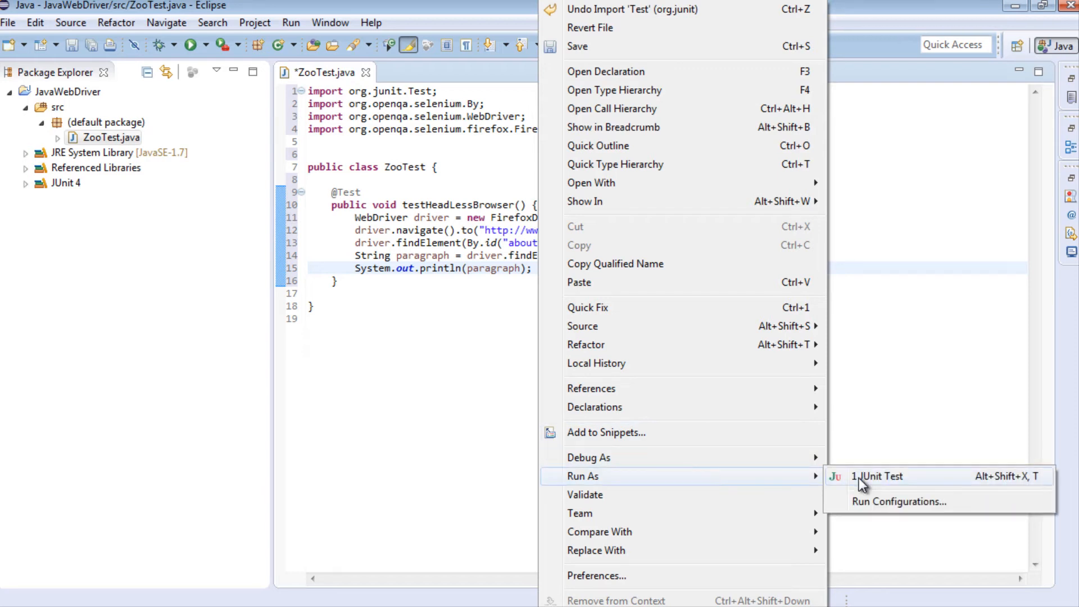
left_click(880, 476)
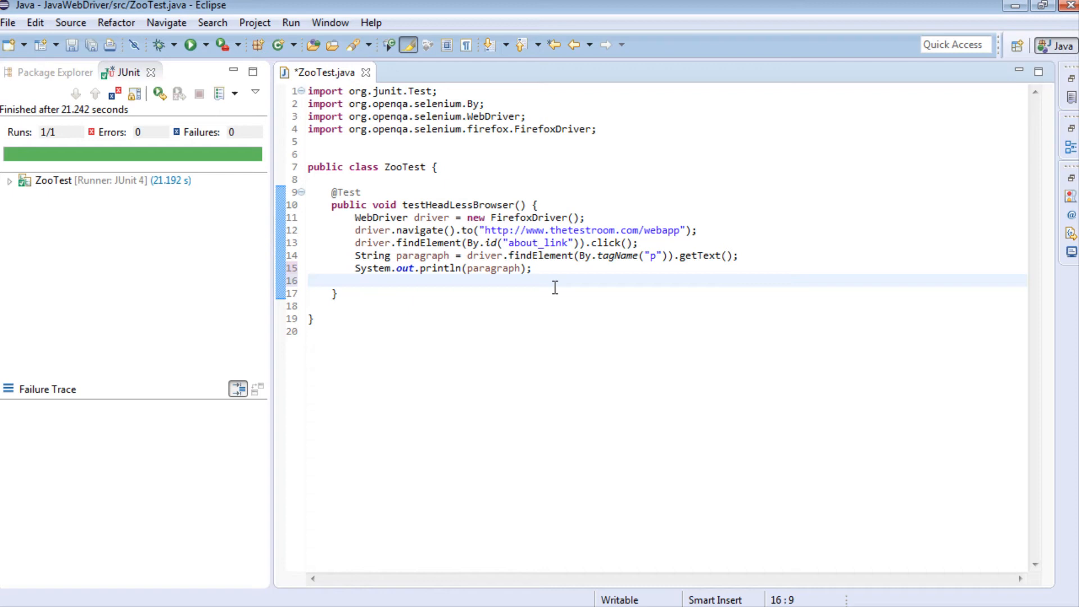
Add Assert.assertTrue(paragraph.contains("We love our animals")) before driver.quit().
type("driver.quit();")
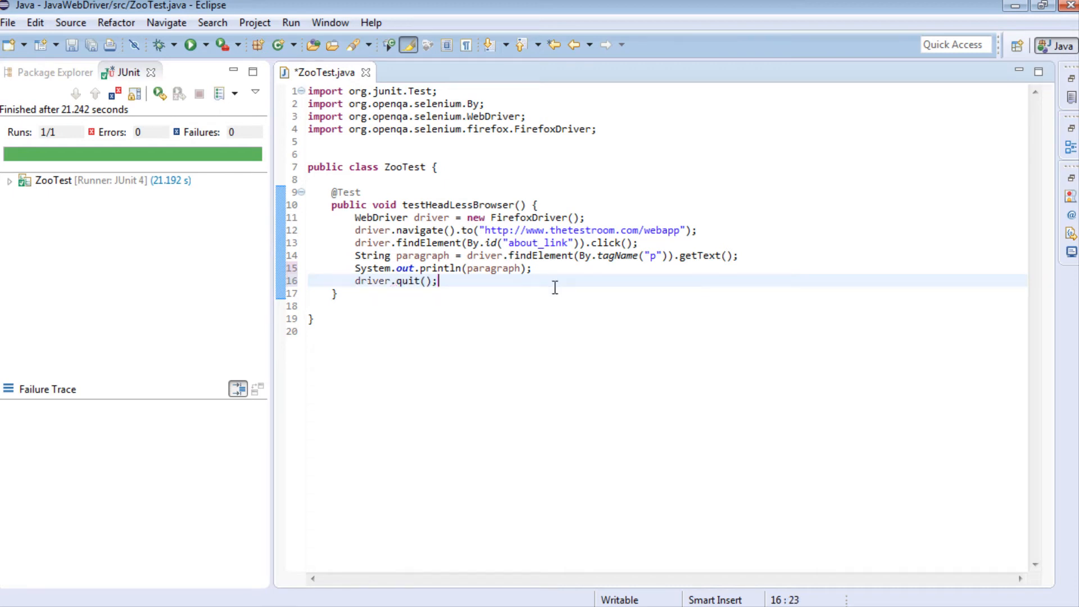
mouse_move(493, 480)
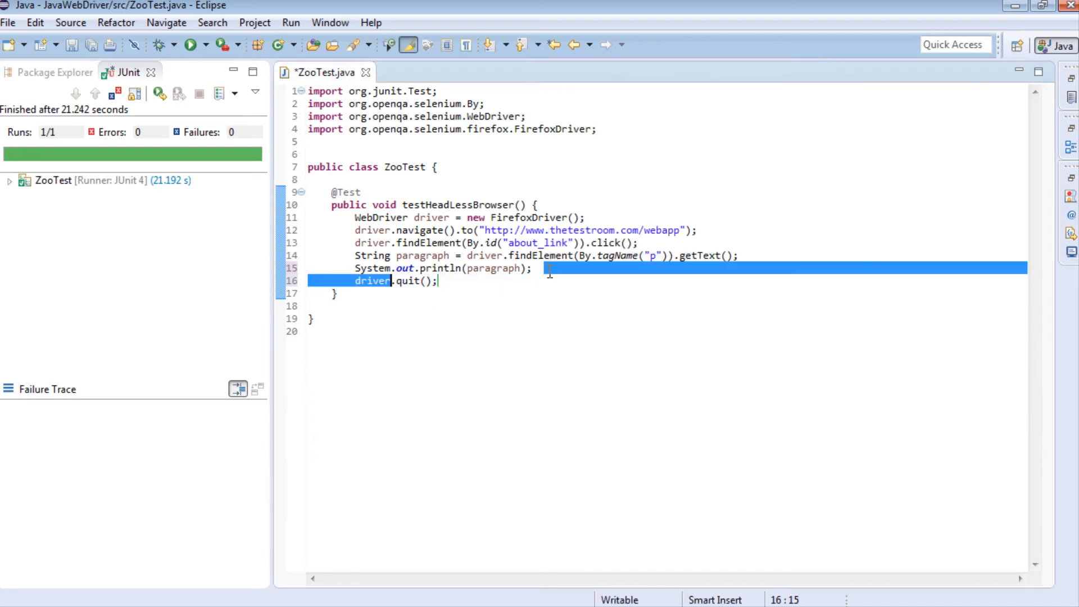
key("Return")
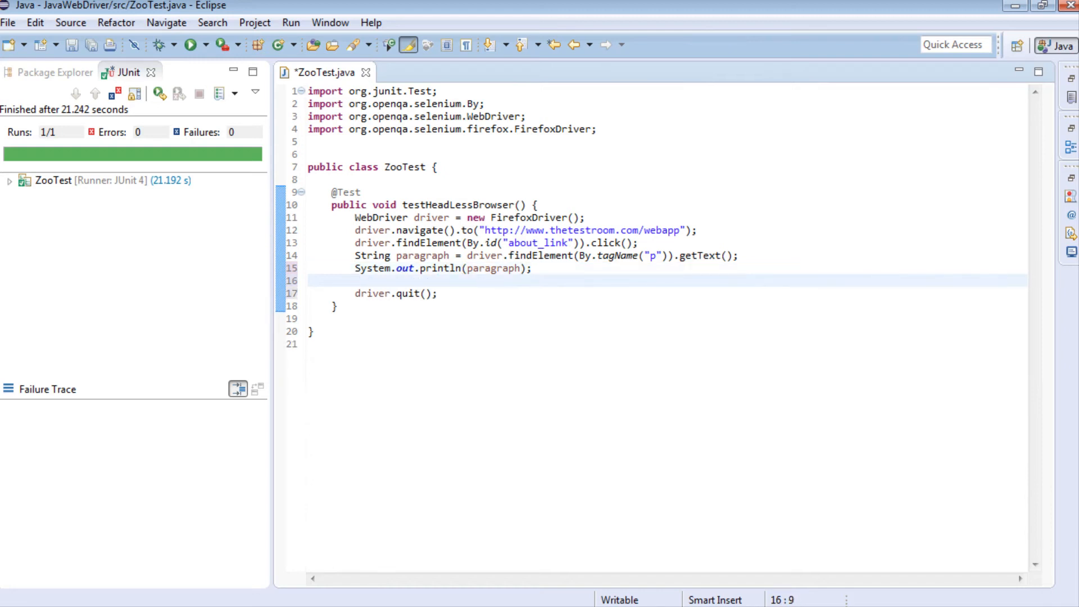
type("Assert.a")
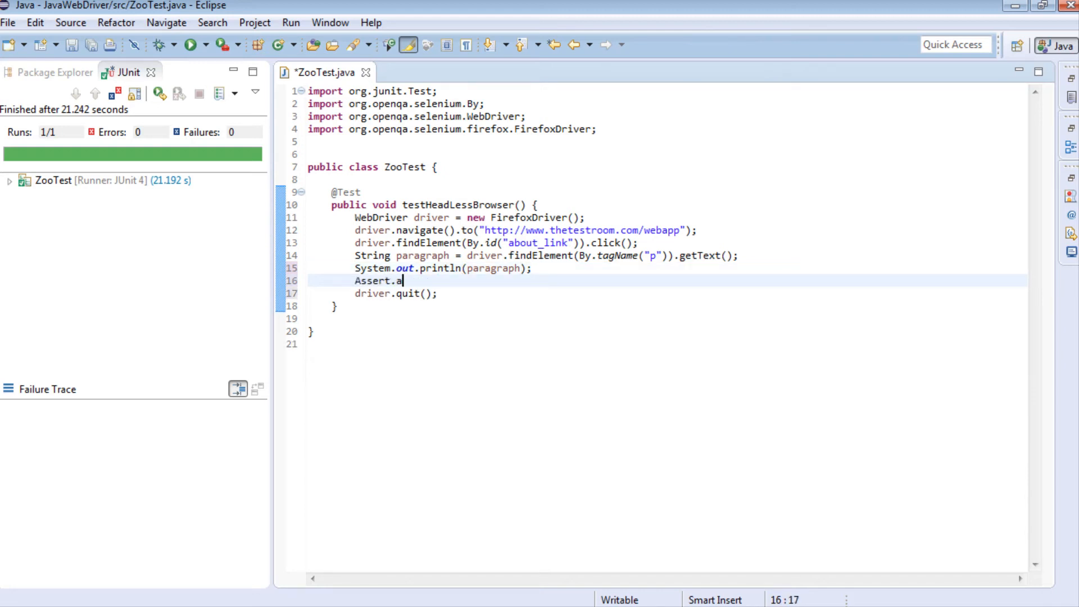
type("ssertTrue(paragraph.concat(\"We love our animals")
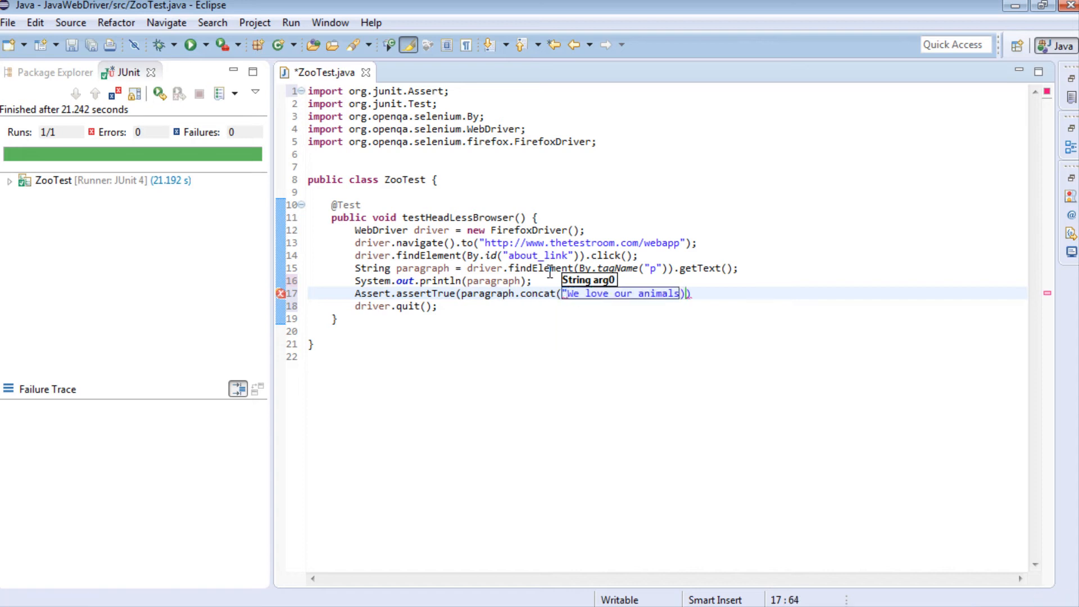
left_click(360, 294)
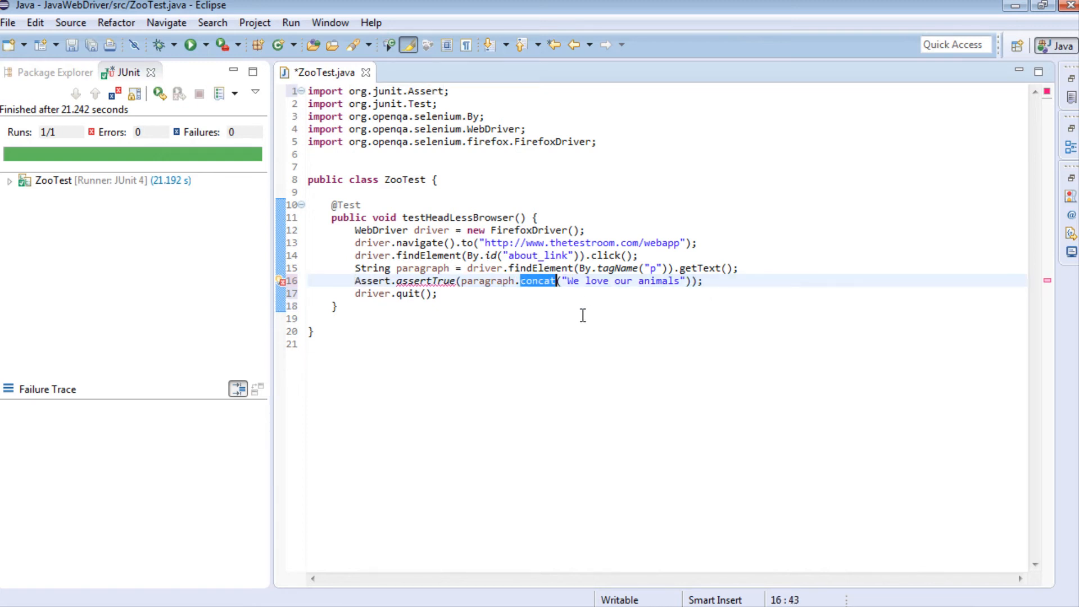
type("contains")
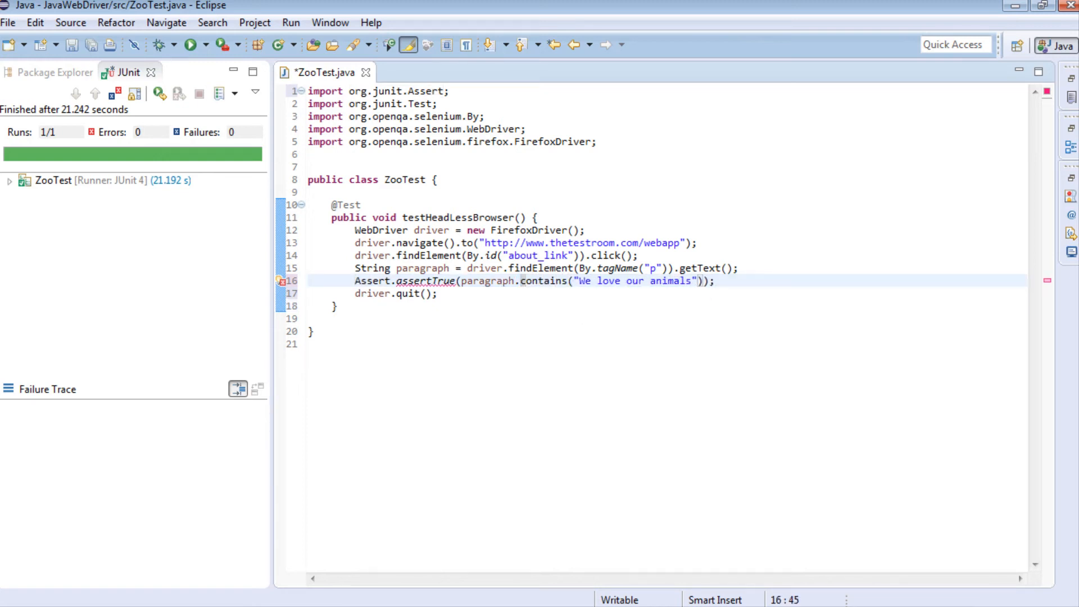
left_click(439, 293)
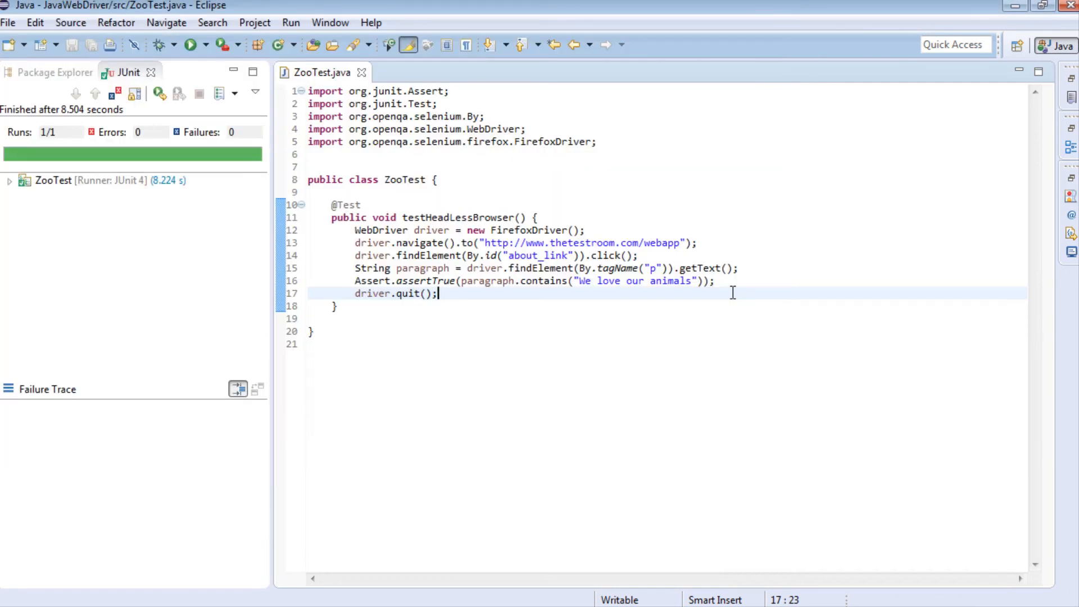
mouse_move(158, 201)
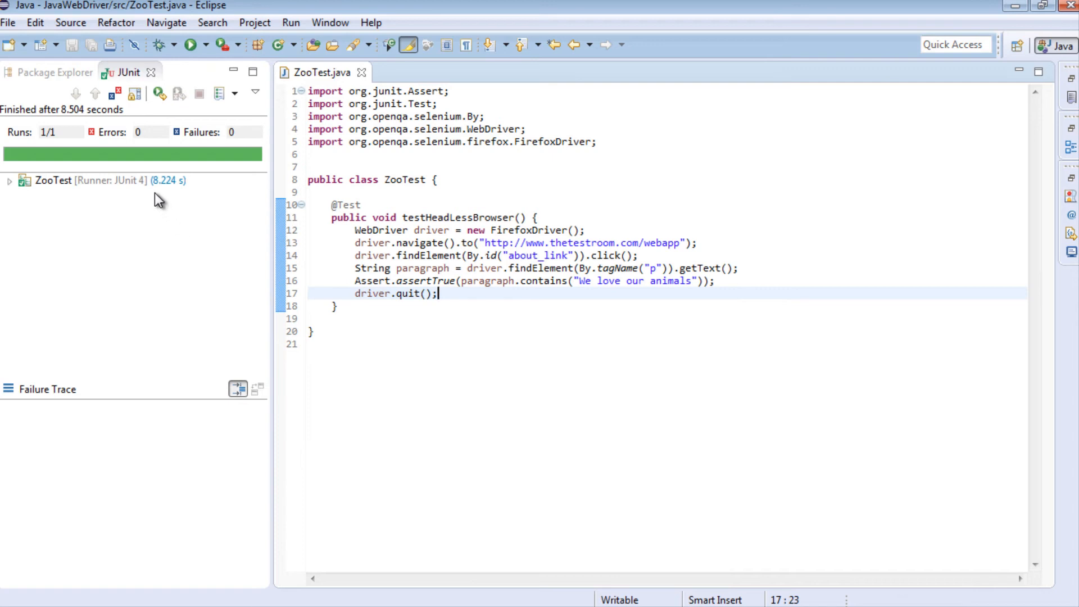
mouse_move(484, 293)
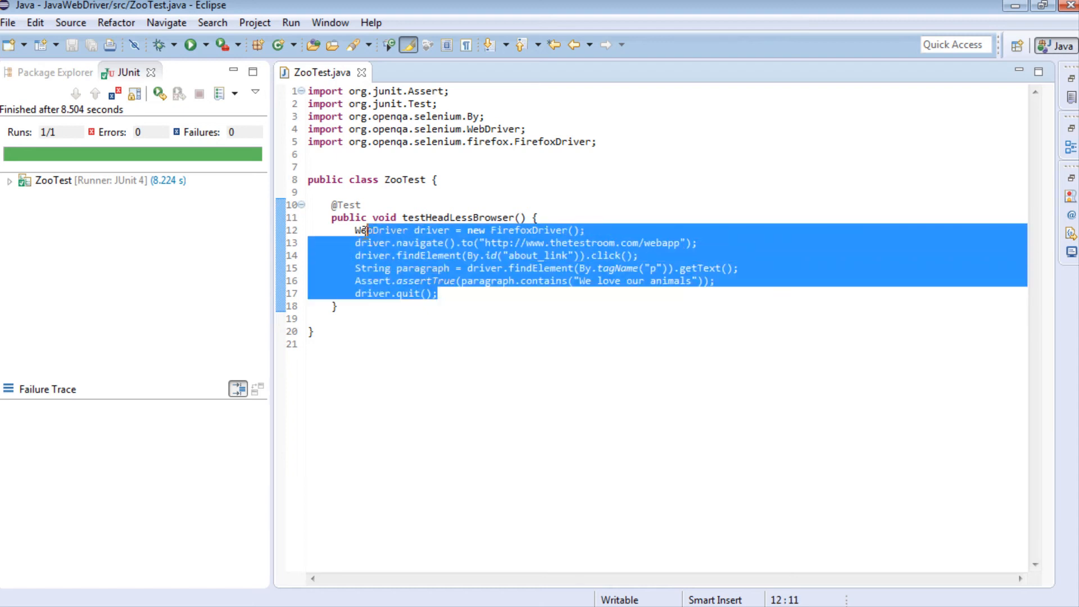
Select the FirefoxDriver constructor call in ZooTest to replace it.
left_click(500, 296)
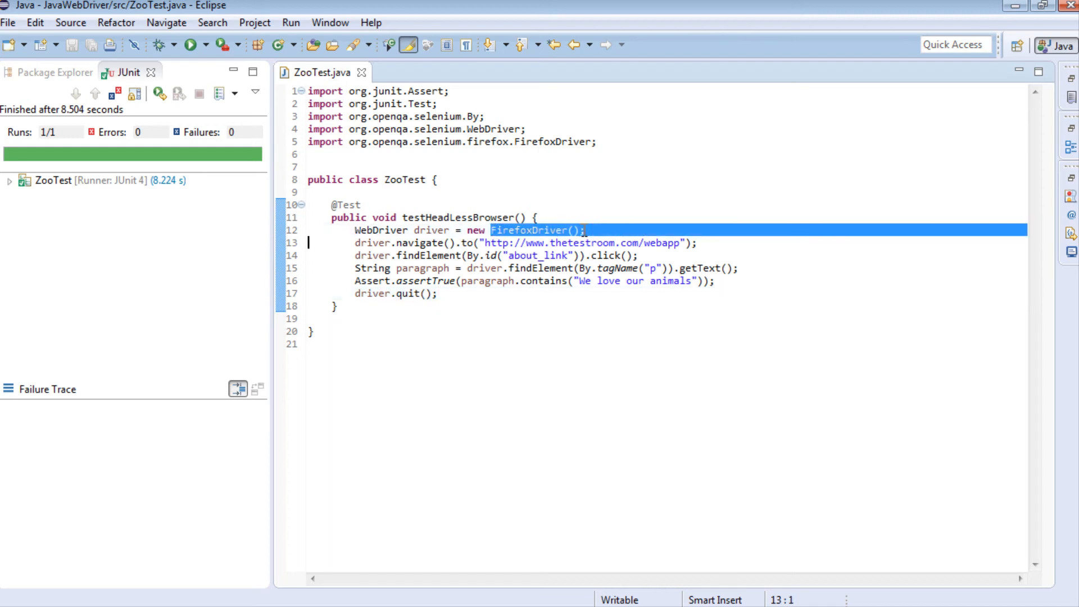
Replace FirefoxDriver() with HtmlUnitDriver() in the driver creation line.
key("Delete")
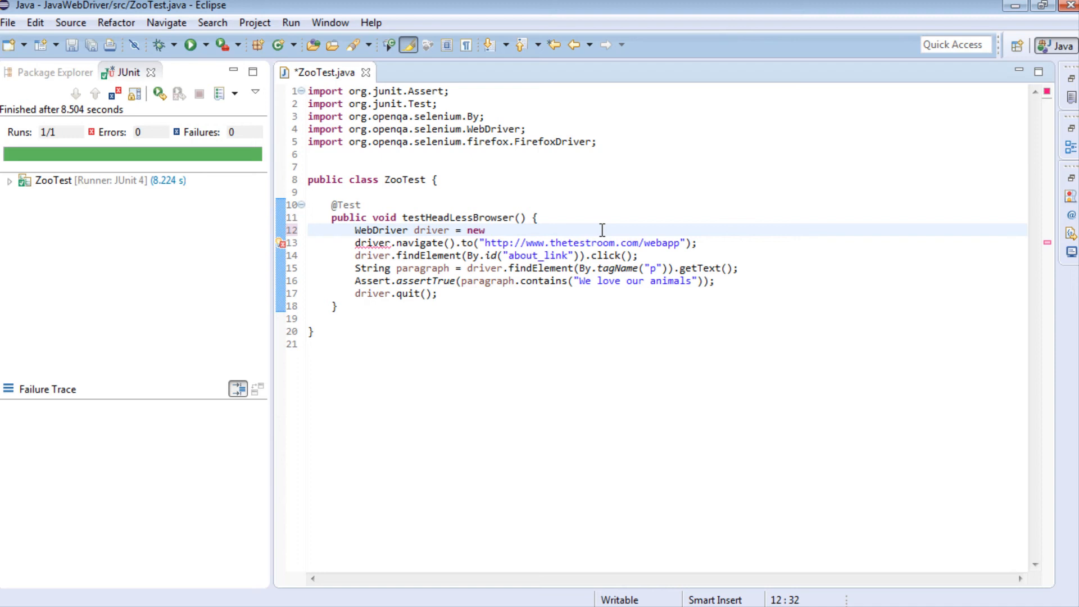
type("HtmlUnitD")
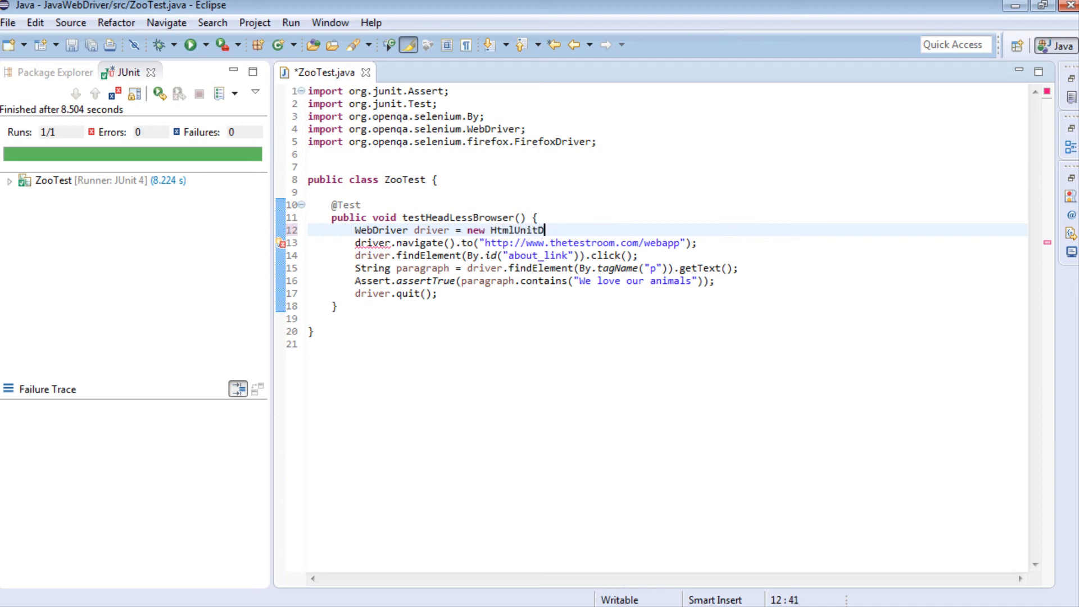
type("river();")
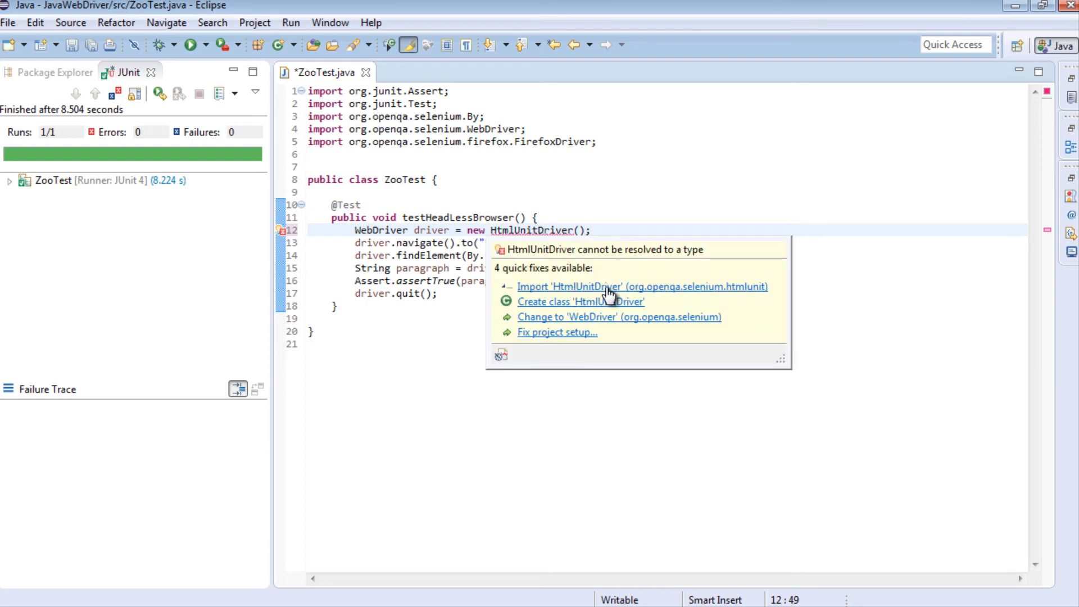
mouse_move(733, 297)
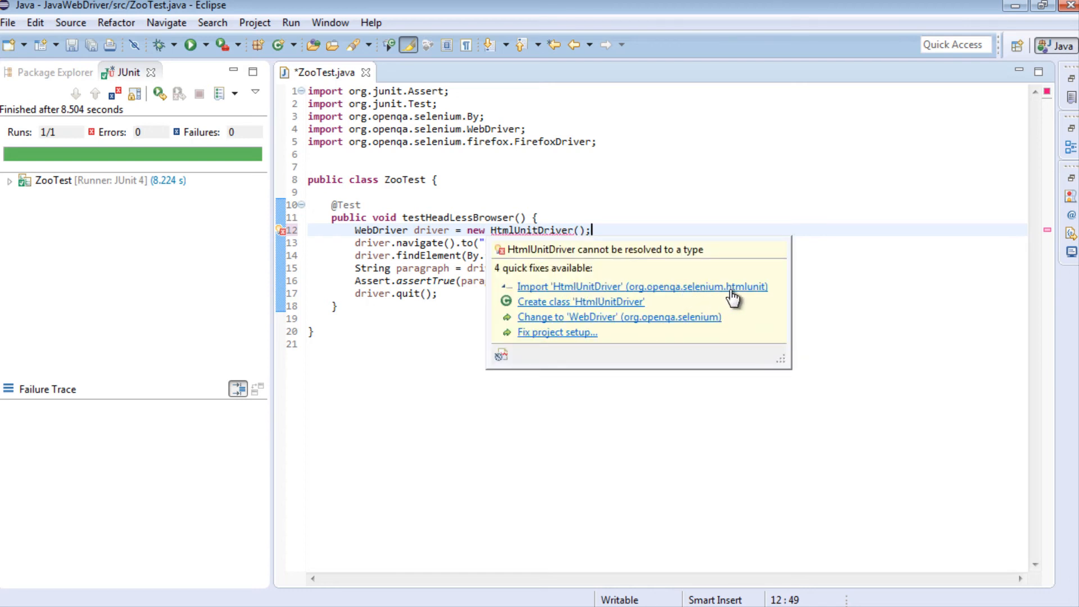
Add the HtmlUnitDriver import via quick fix and bring up the editor's run options.
left_click(641, 287)
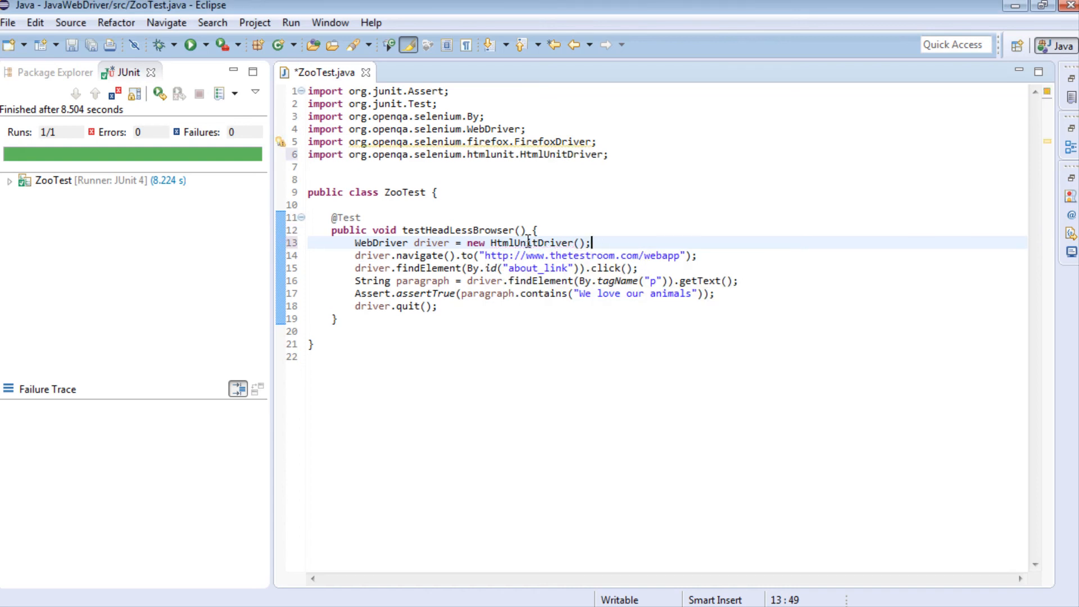
left_click(446, 306)
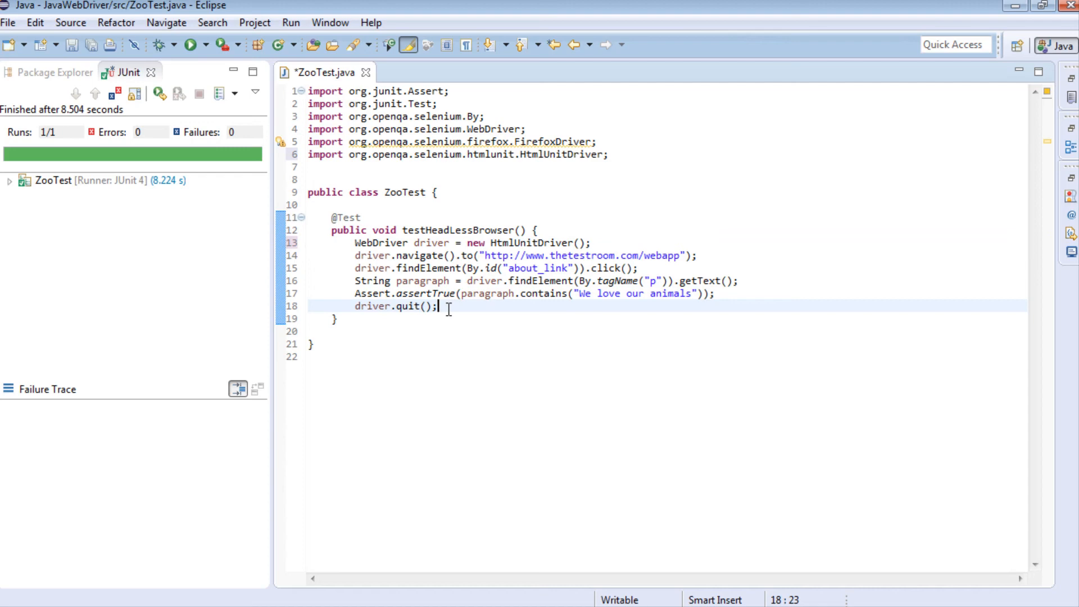
right_click(445, 306)
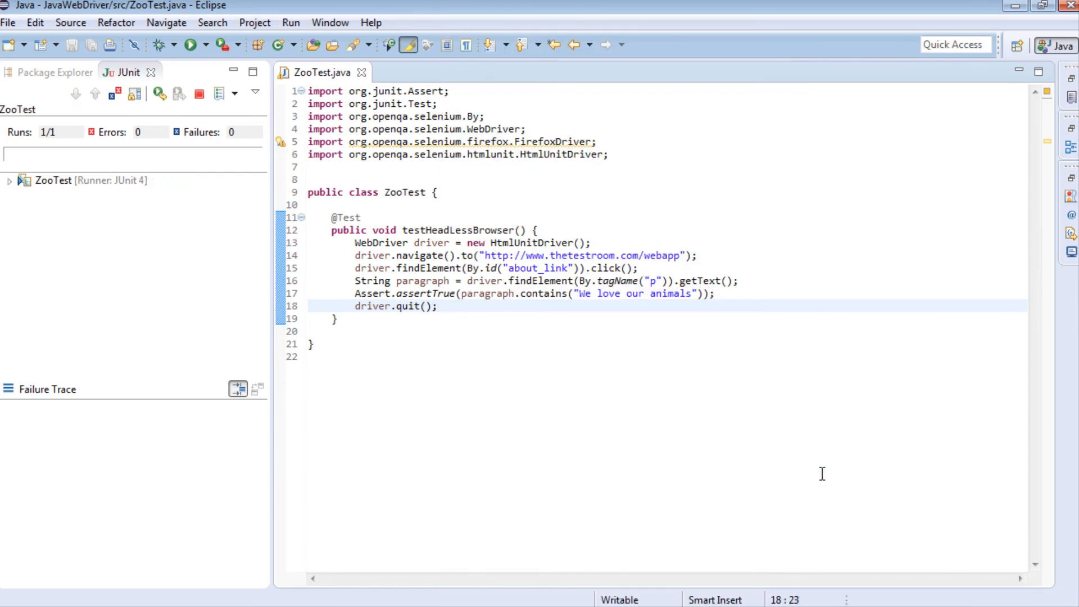
Run ZooTest as a JUnit test with the headless HtmlUnitDriver so it passes 1/1.
left_click(193, 44)
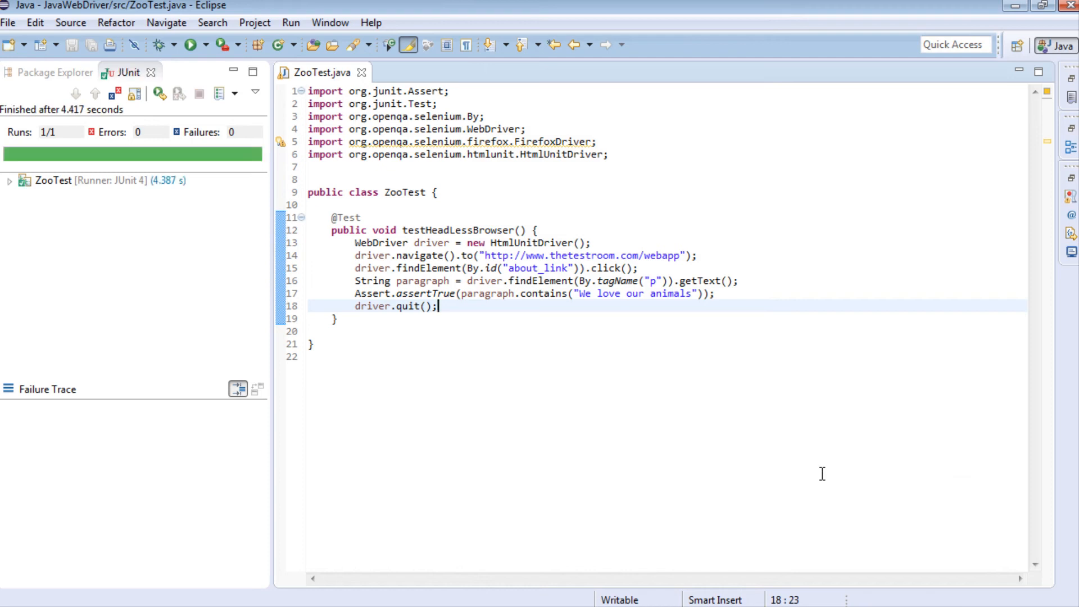
mouse_move(143, 171)
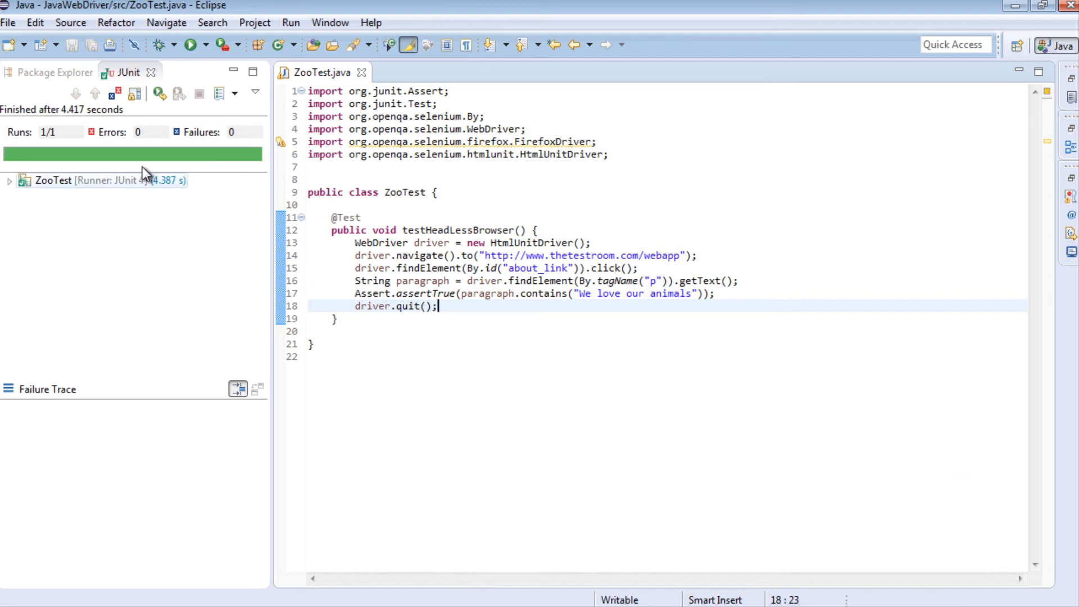
mouse_move(170, 196)
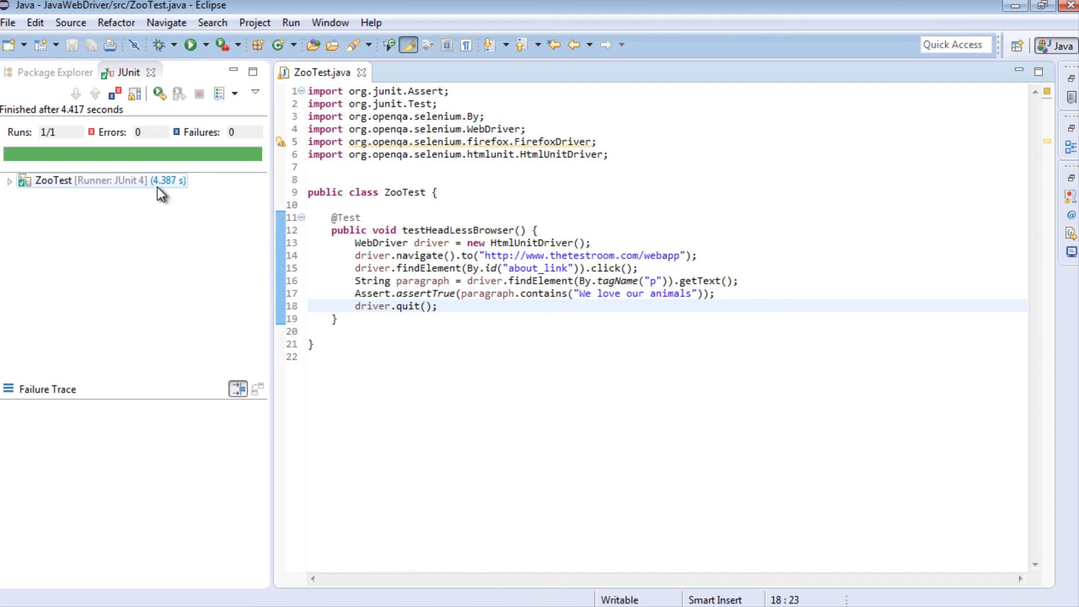
mouse_move(157, 194)
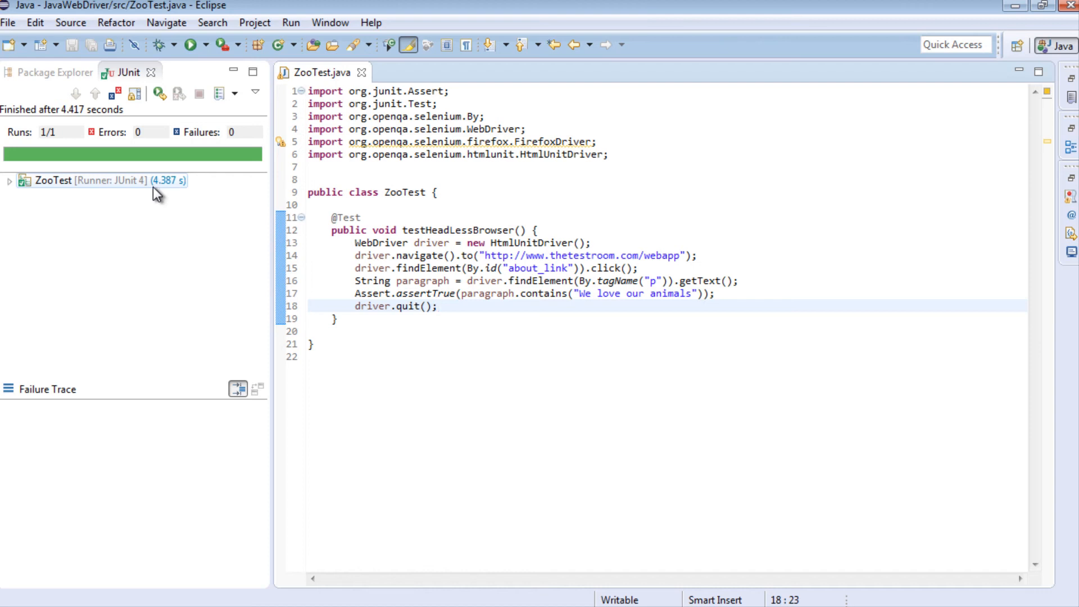
double_click(532, 243)
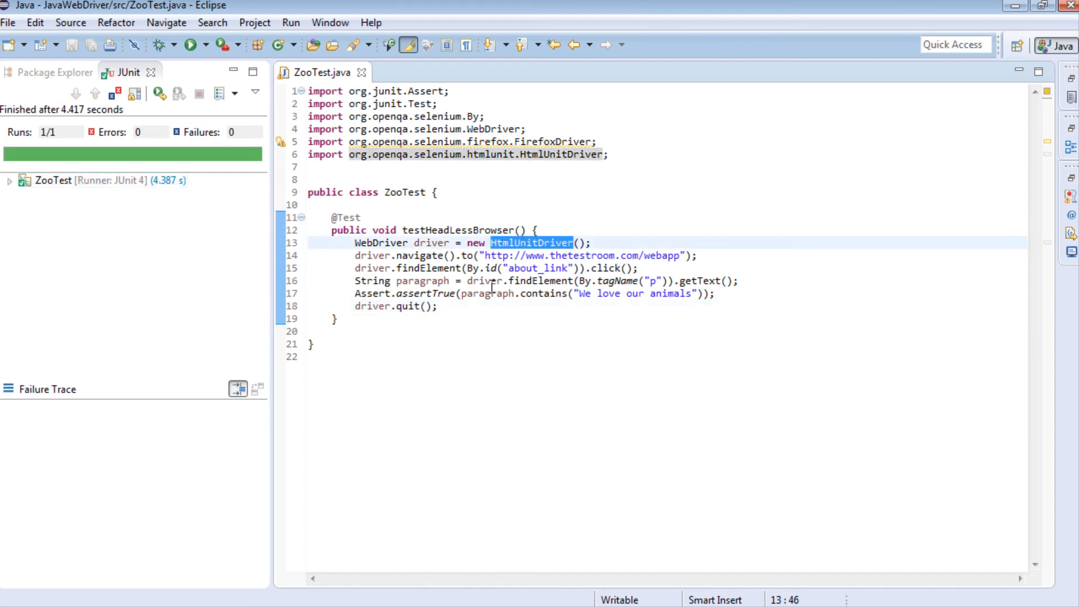
left_click(438, 306)
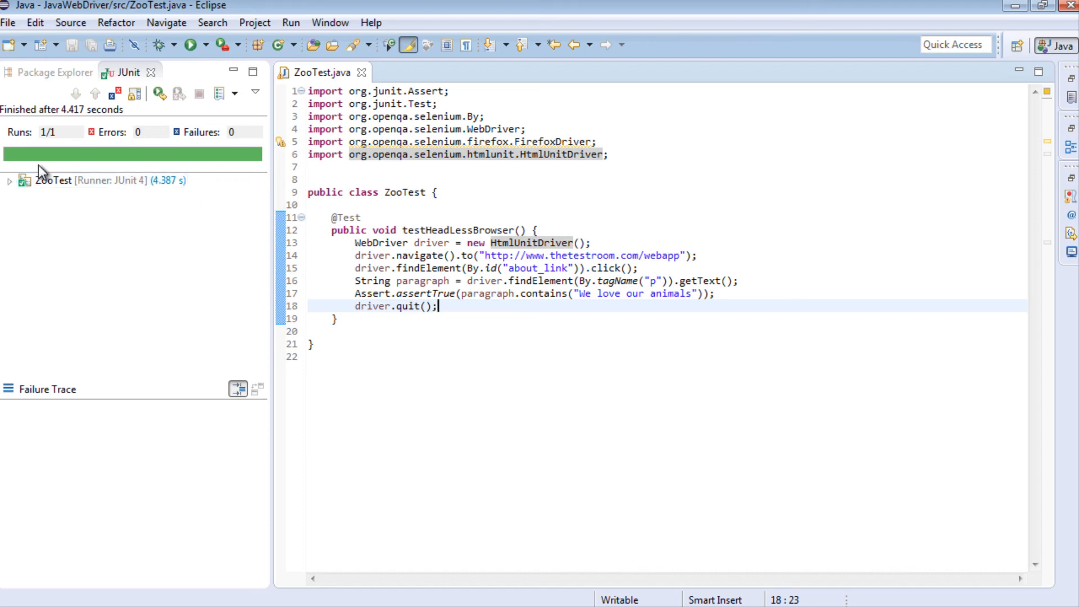
mouse_move(439, 306)
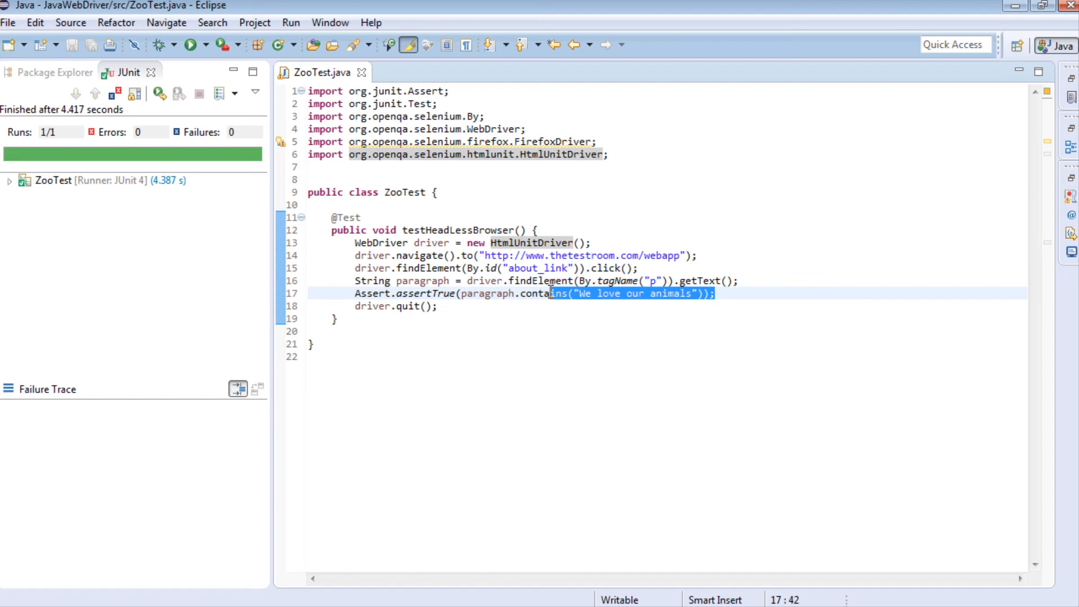
left_click(440, 306)
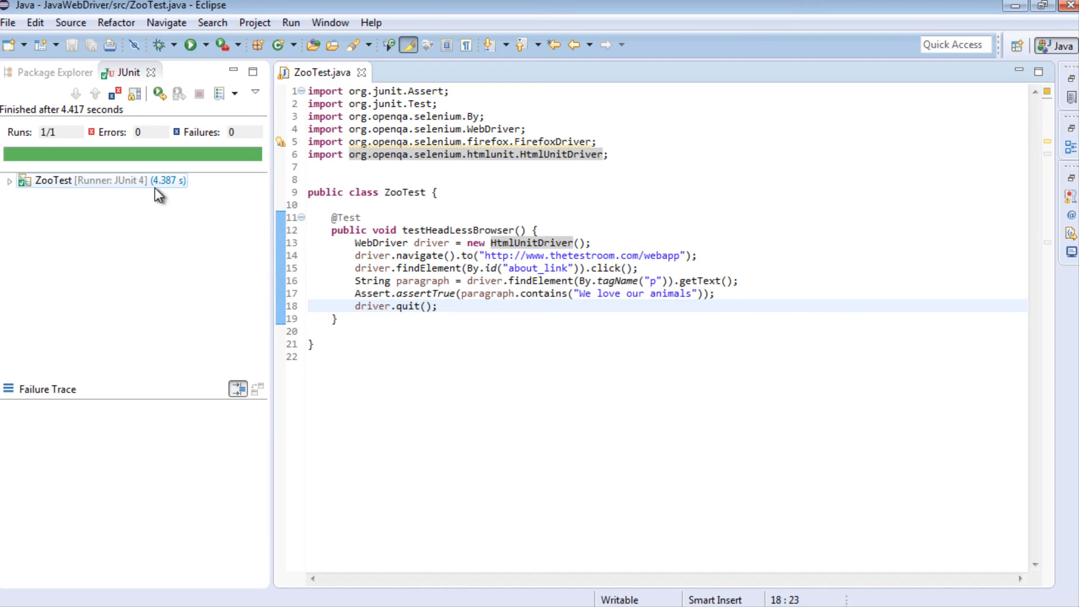
left_click(439, 305)
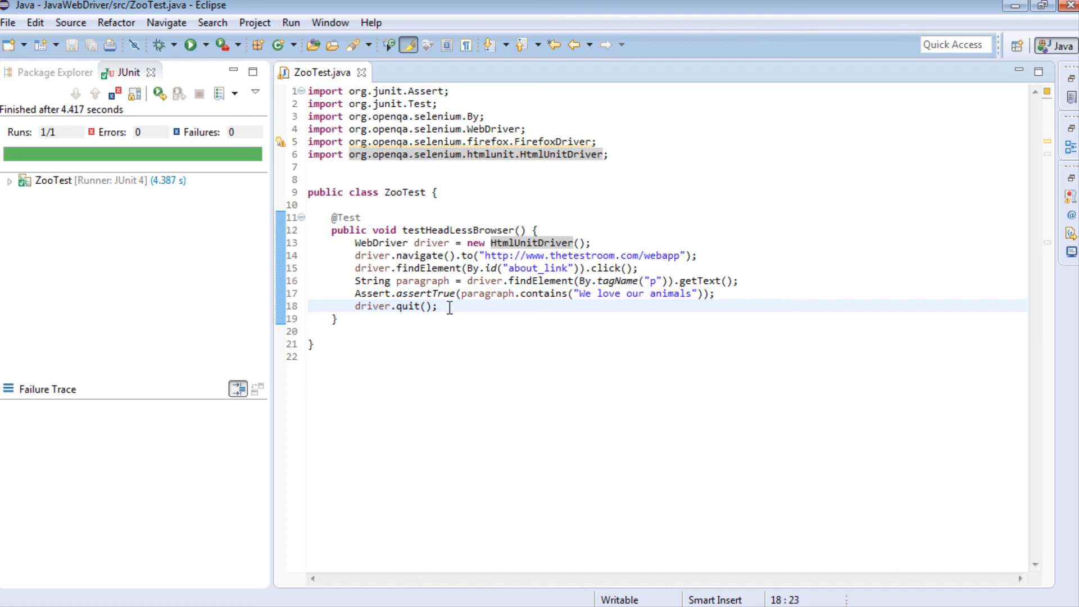
mouse_move(438, 305)
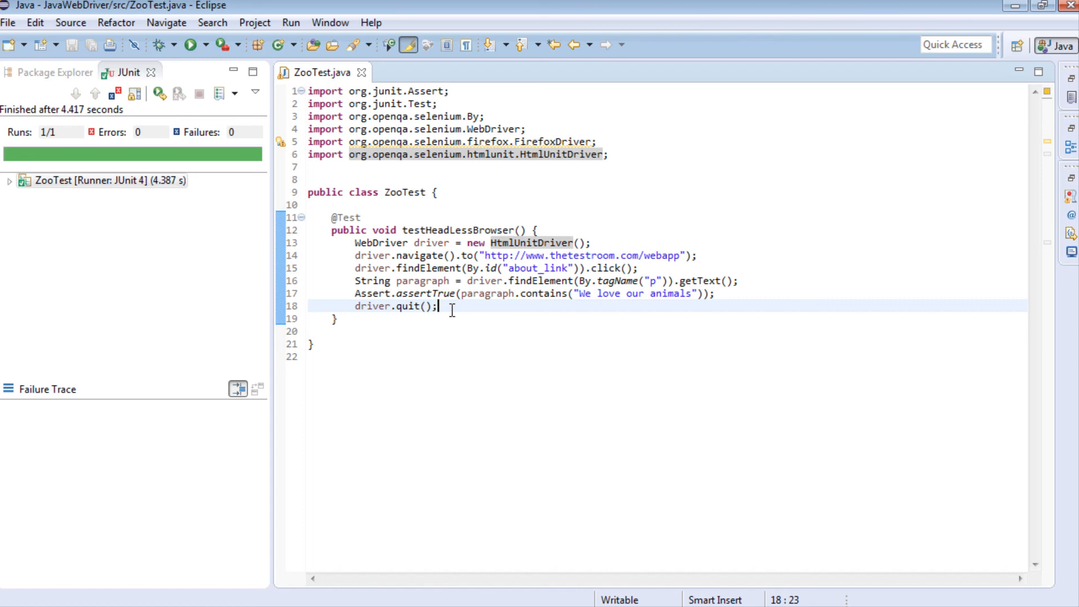